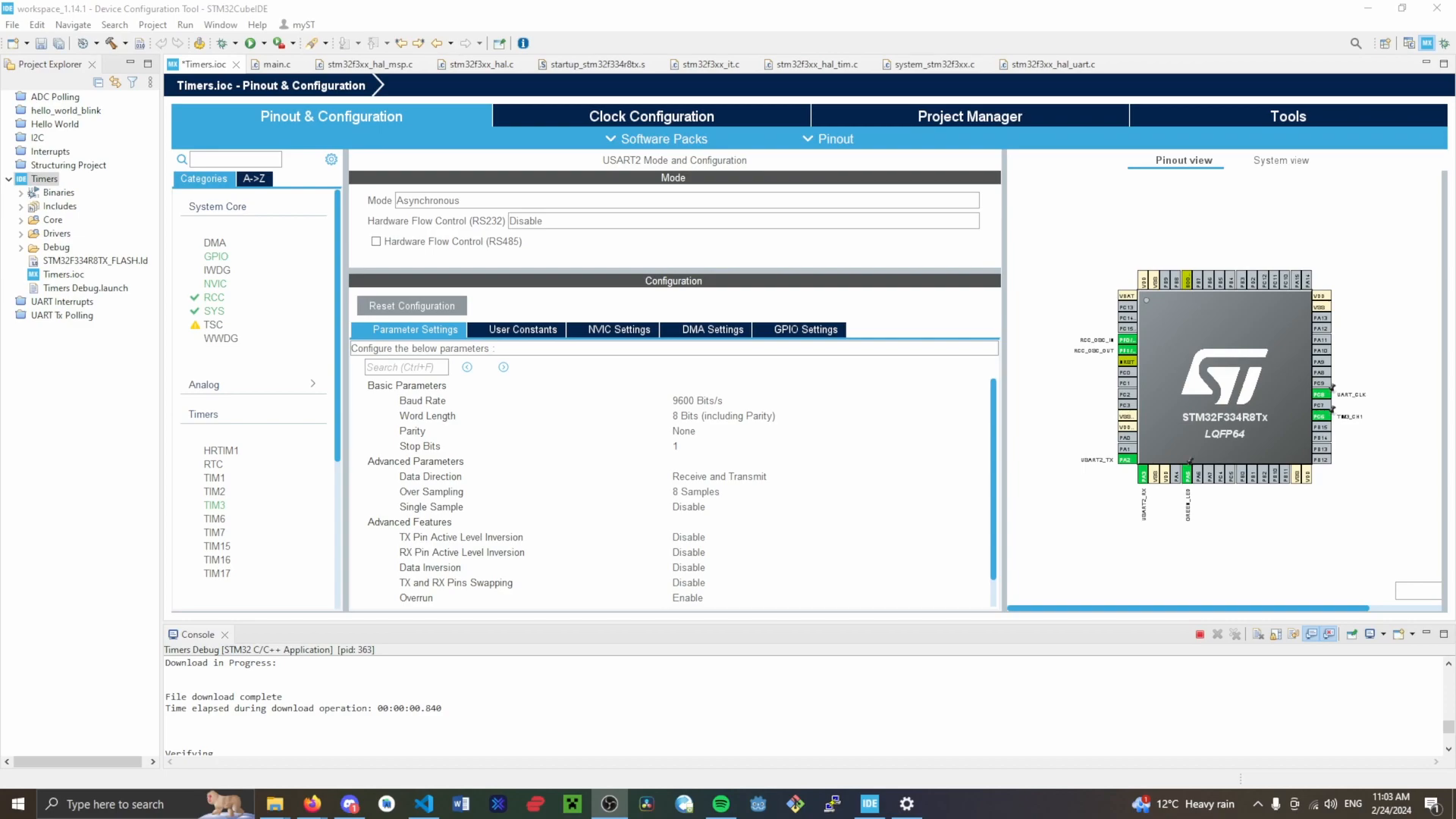
pyautogui.moveTo(635, 408)
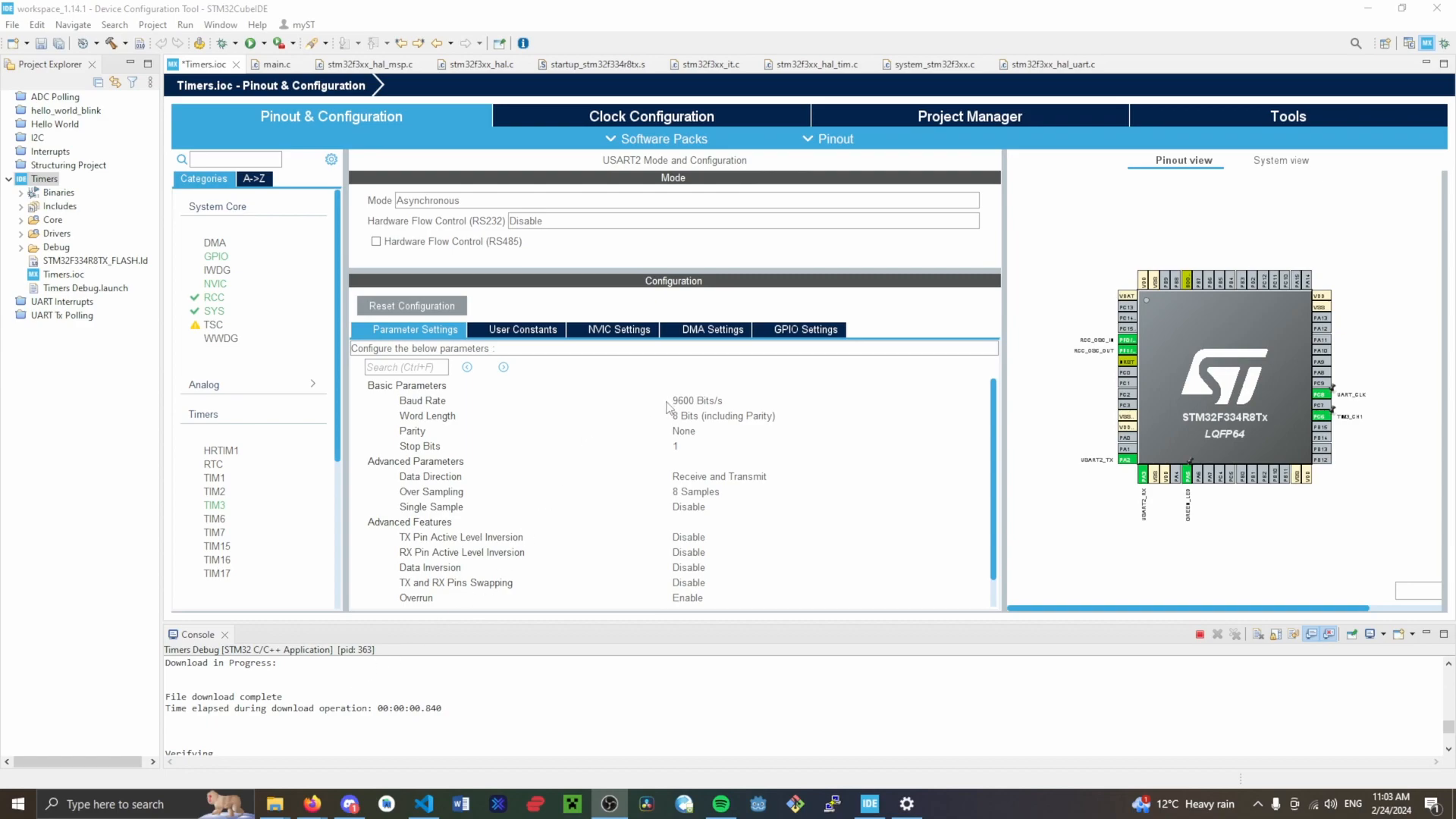
pyautogui.moveTo(625, 451)
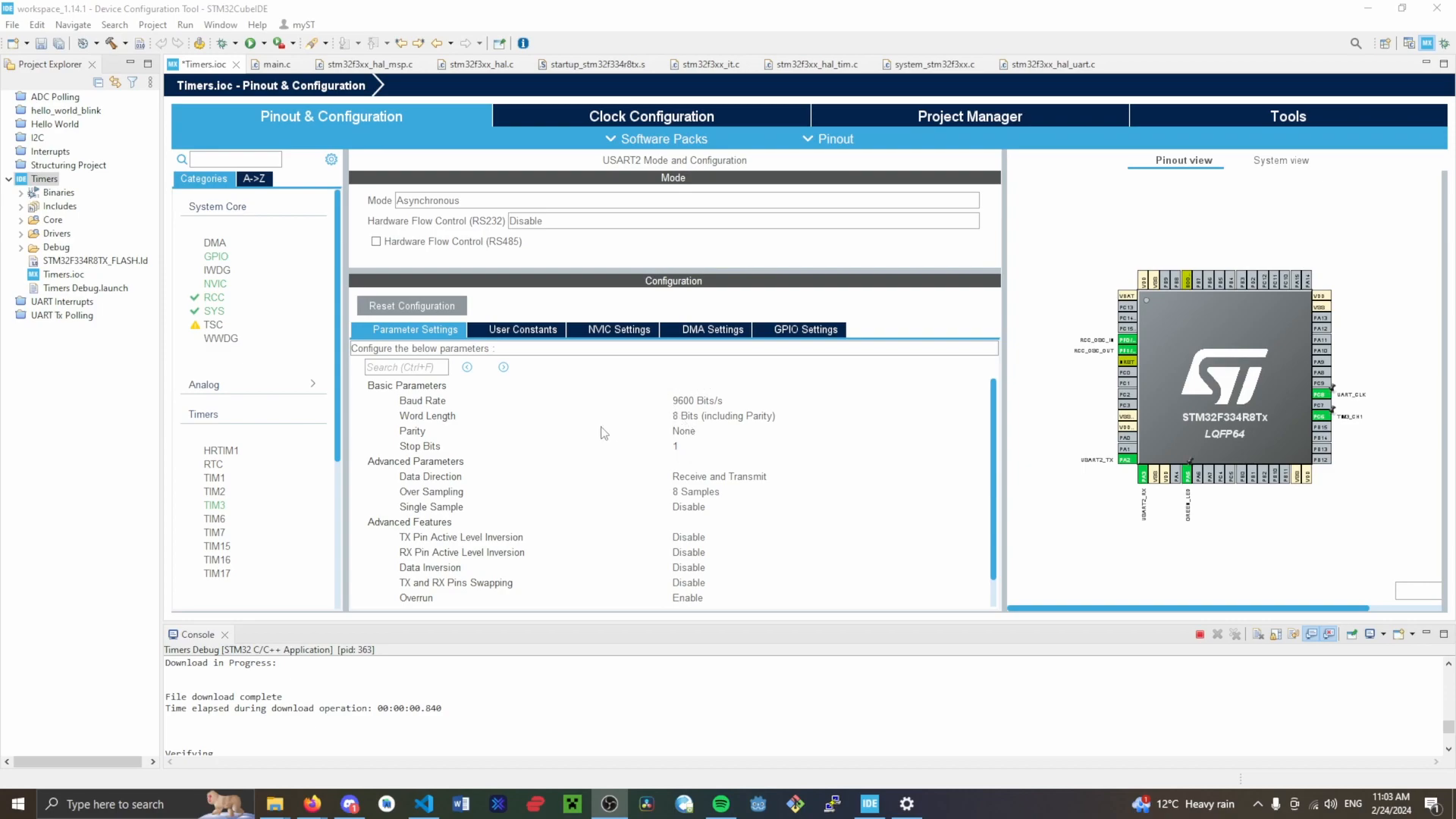
pyautogui.moveTo(689, 407)
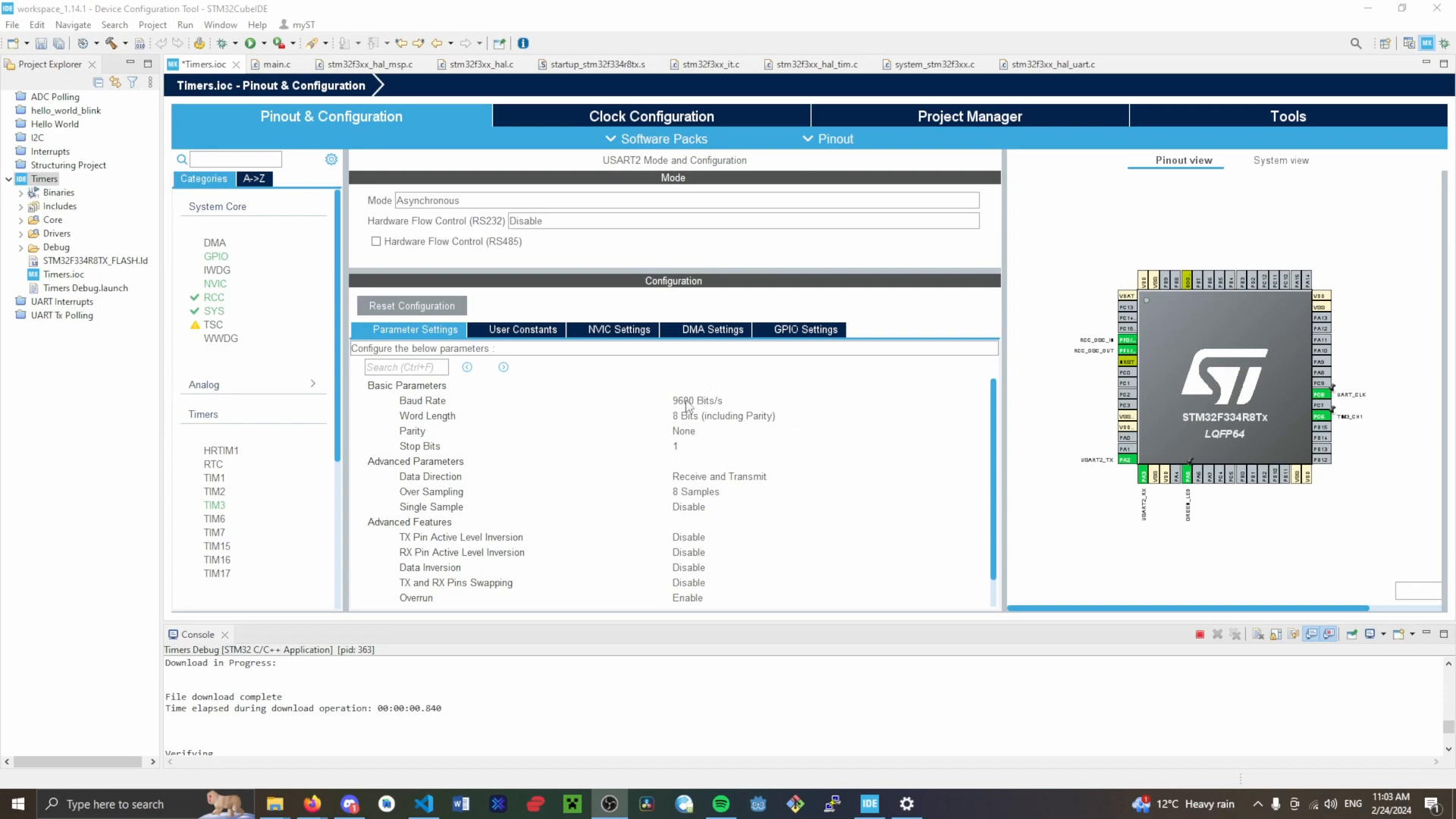
pyautogui.moveTo(653, 419)
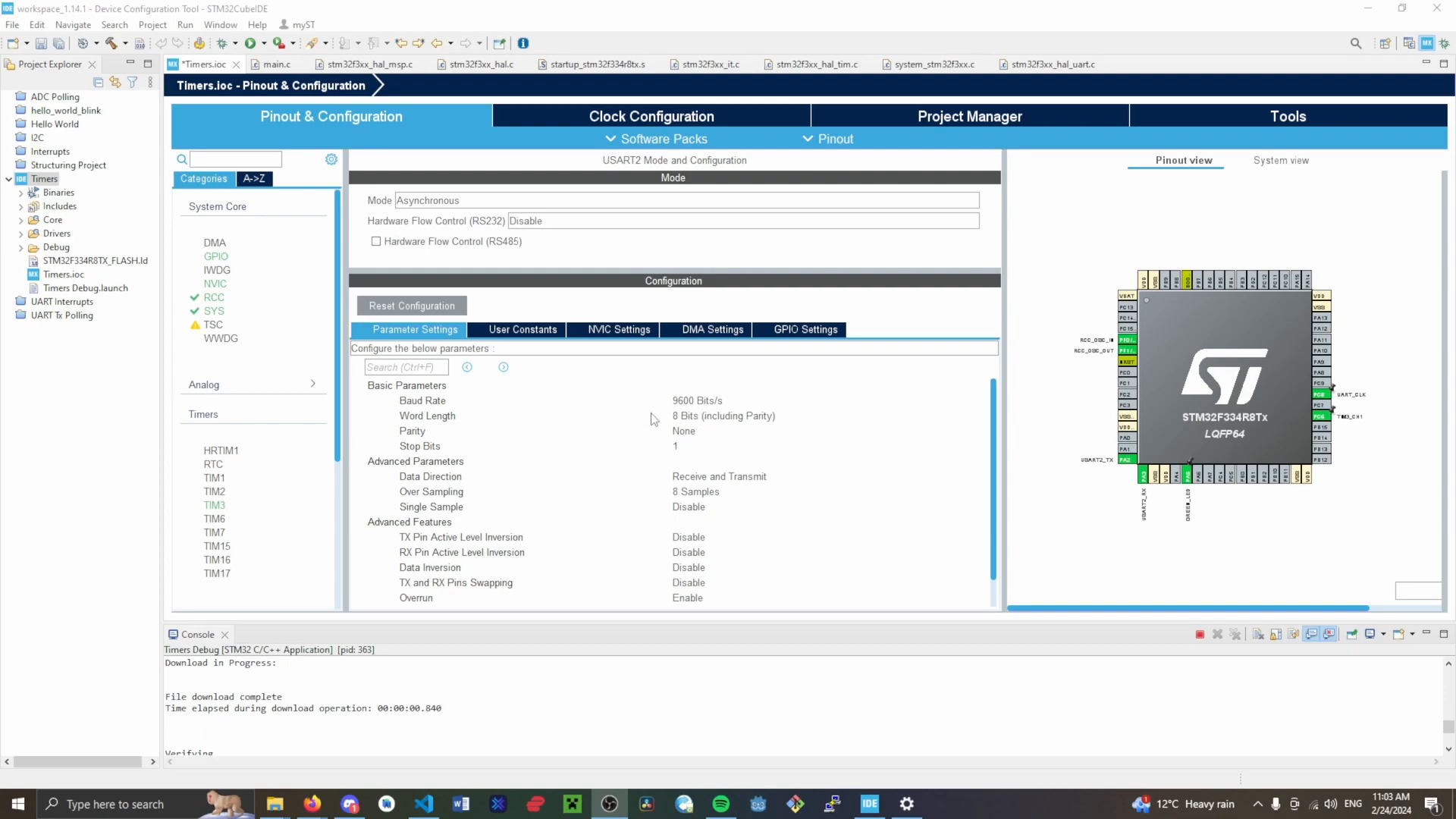
pyautogui.moveTo(683, 438)
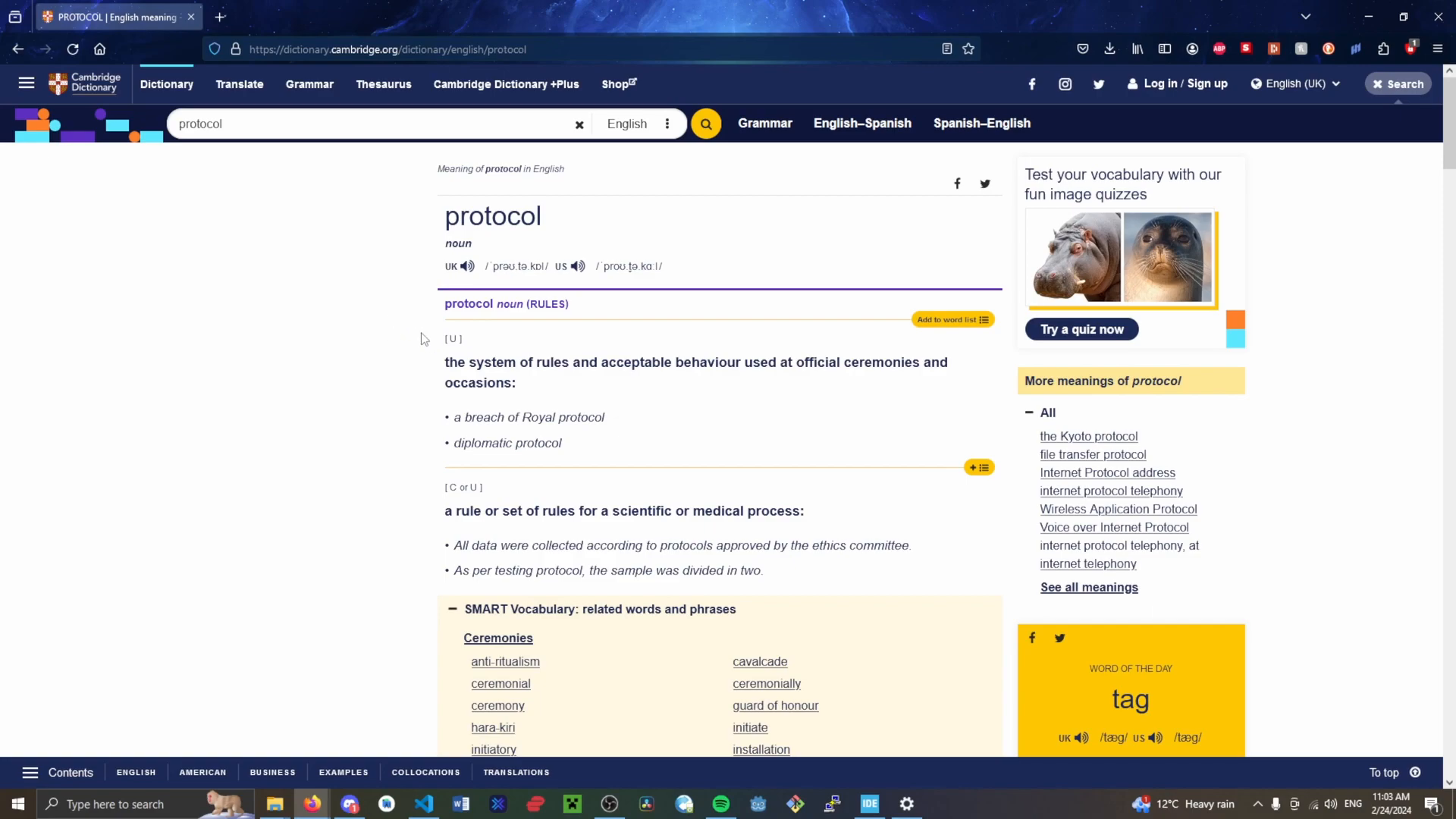
pyautogui.moveTo(461, 366)
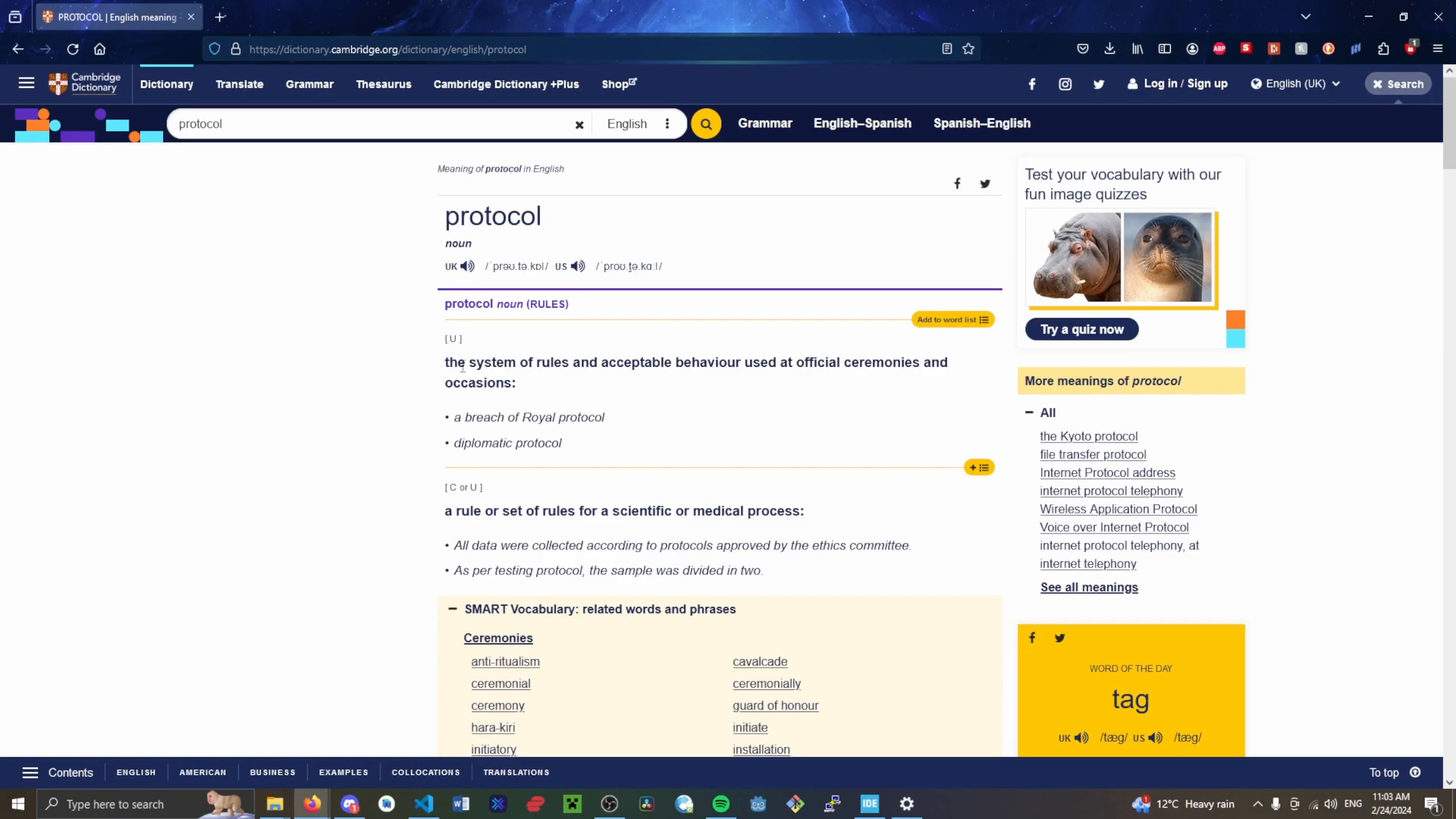
pyautogui.moveTo(733, 382)
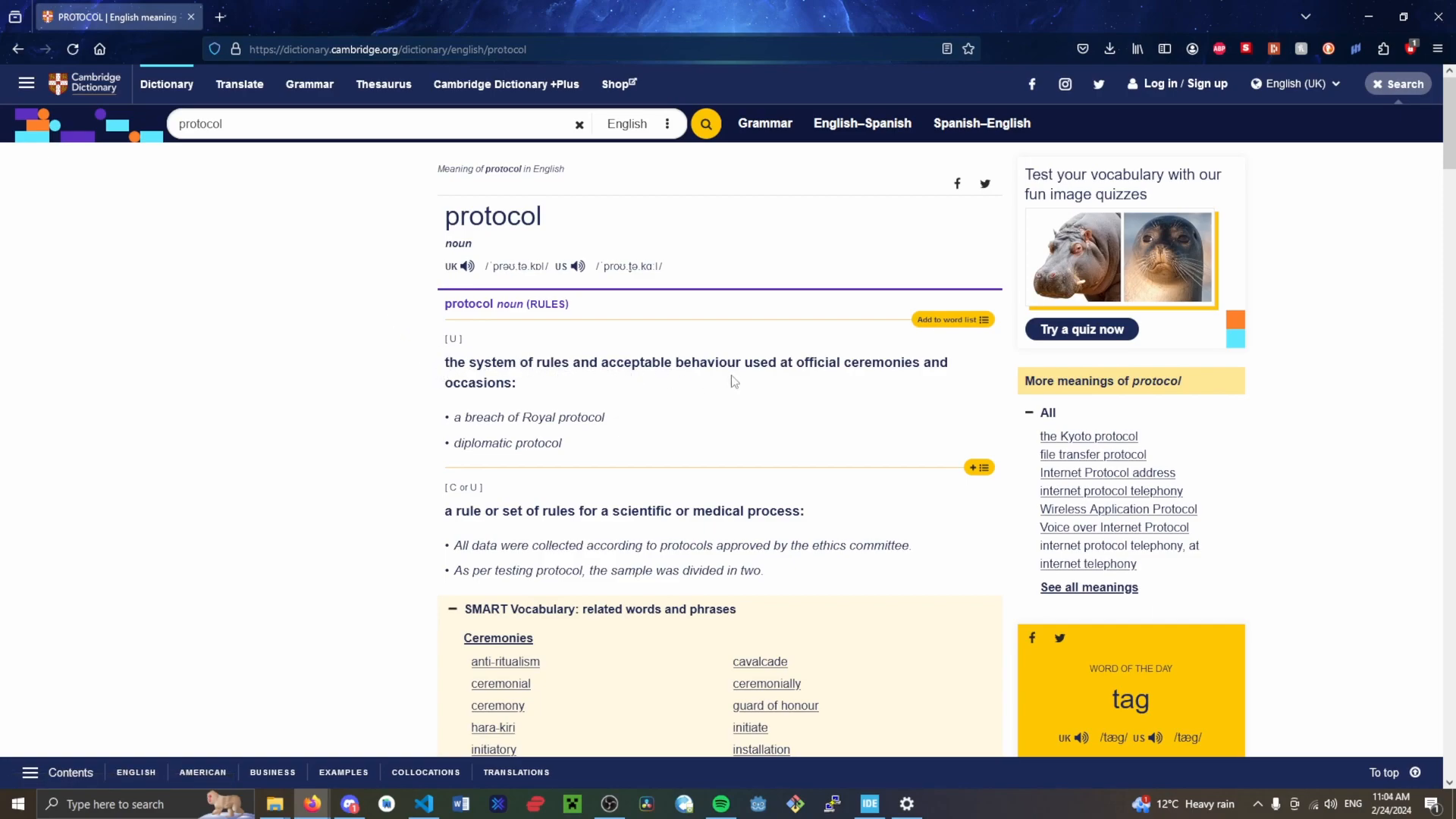
pyautogui.moveTo(485, 258)
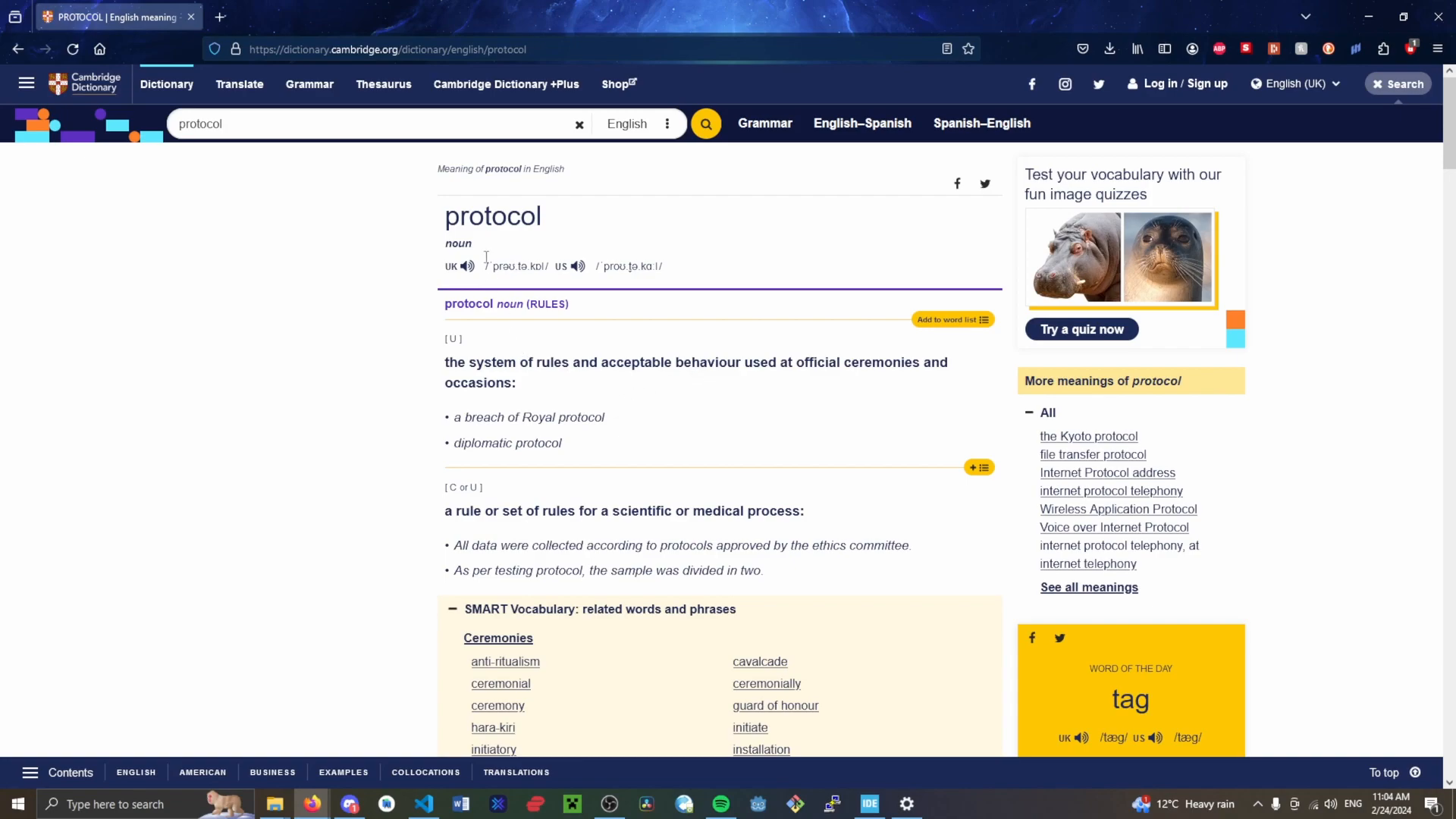
# Enlarge the Soldered Electronics TX, RX and GND wiring diagram from the 'UART protocol' image results.
pyautogui.doubleClick(492, 215)
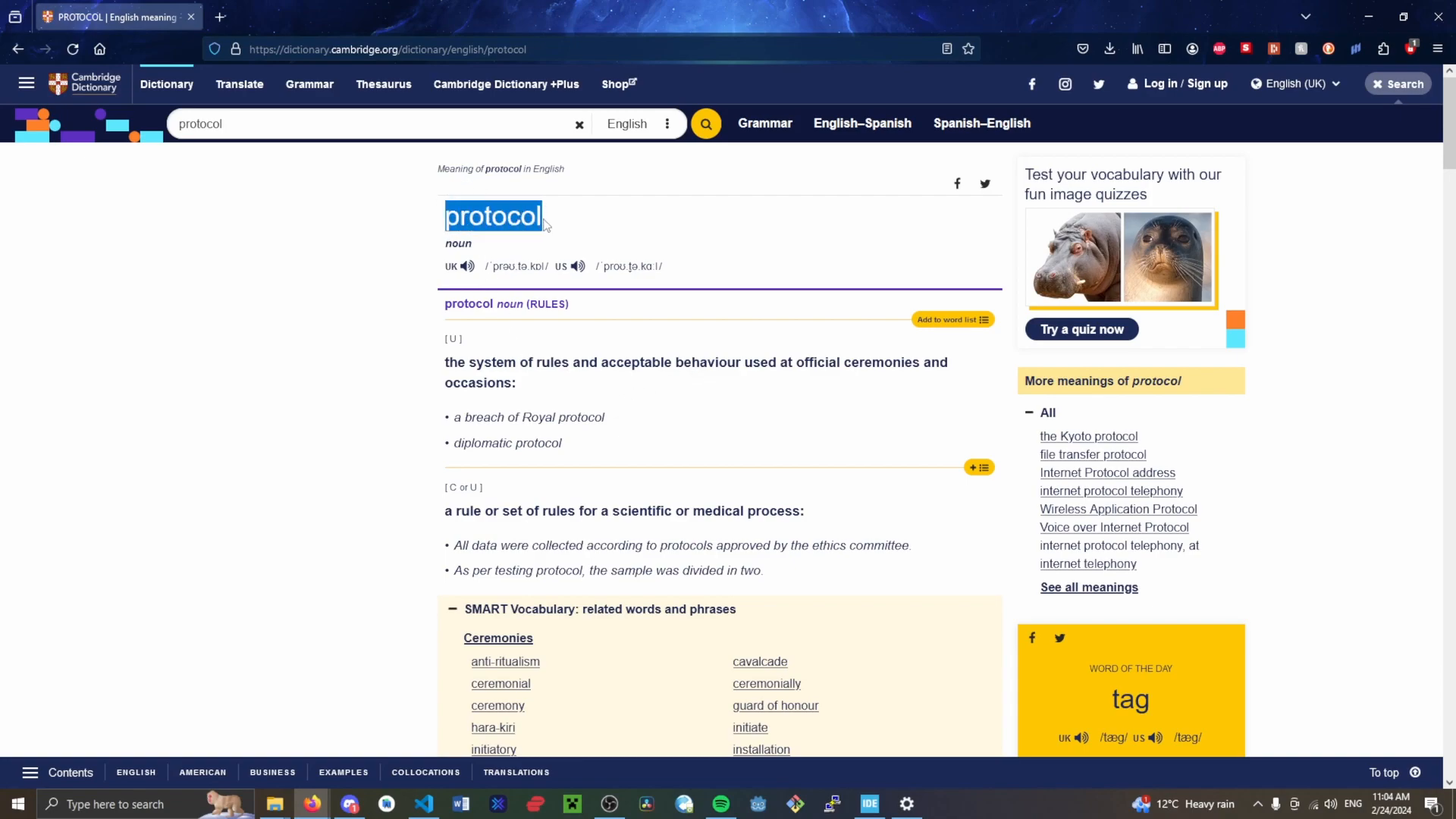
pyautogui.click(474, 234)
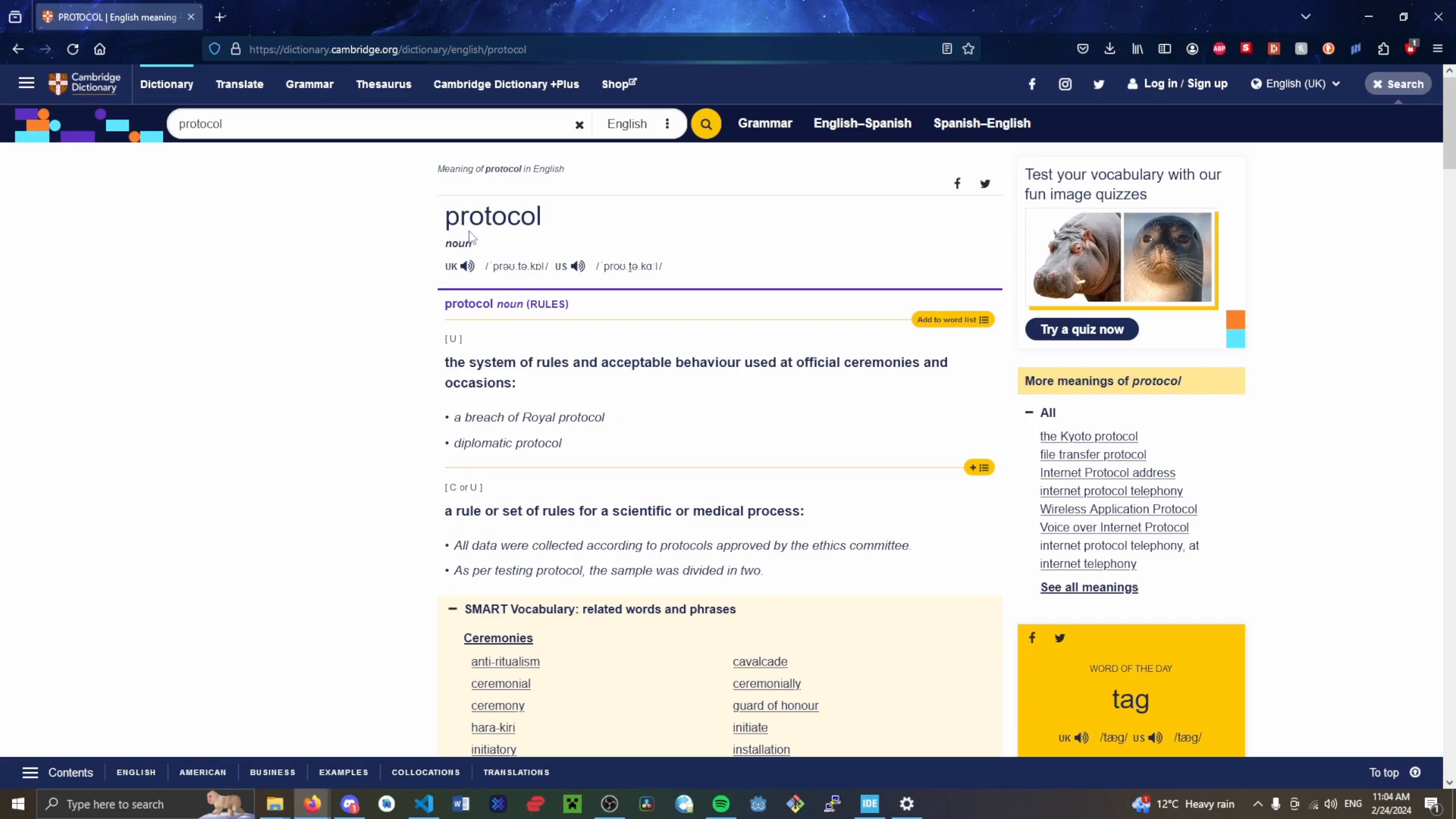
pyautogui.moveTo(474, 226)
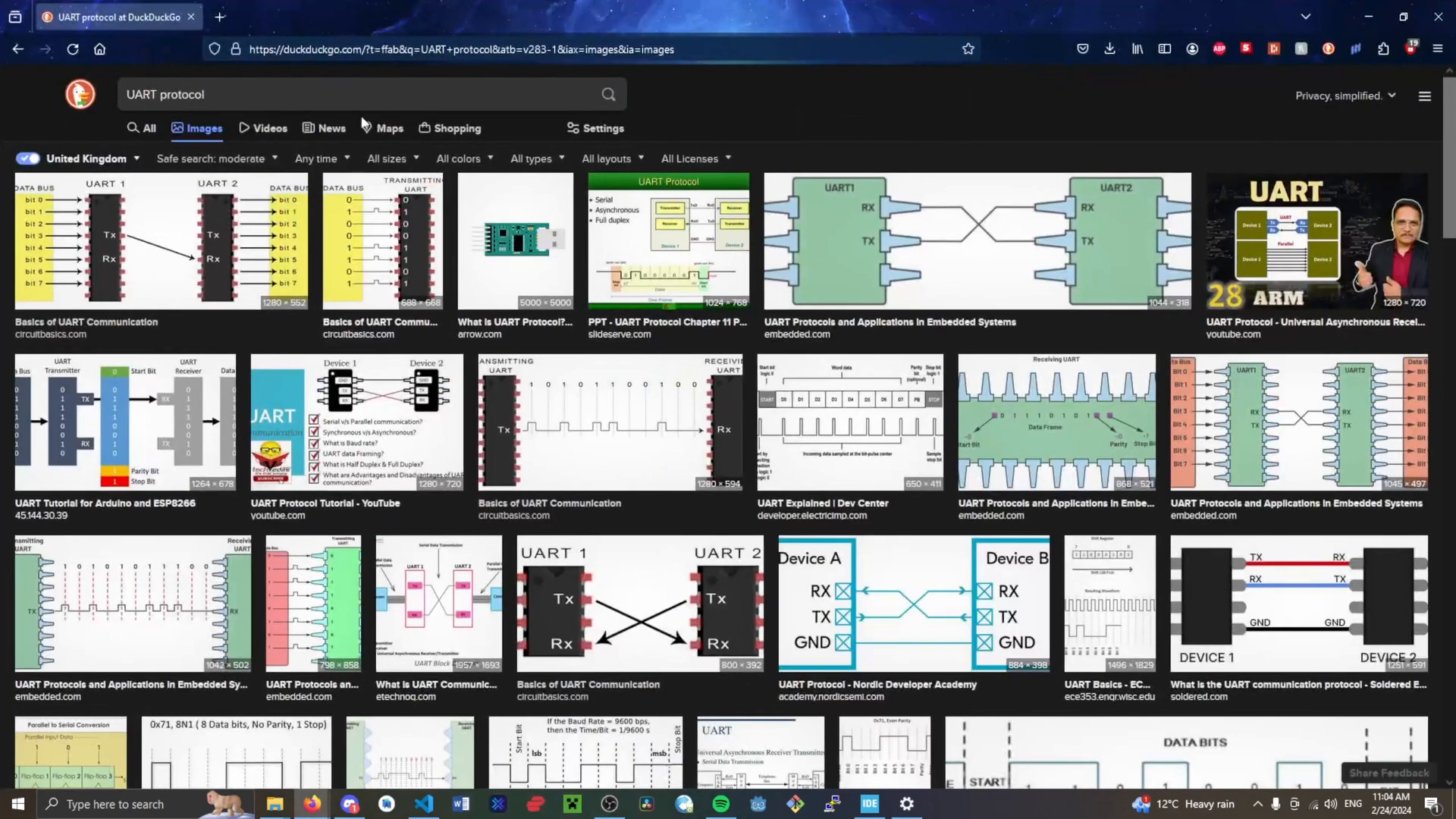
pyautogui.click(363, 94)
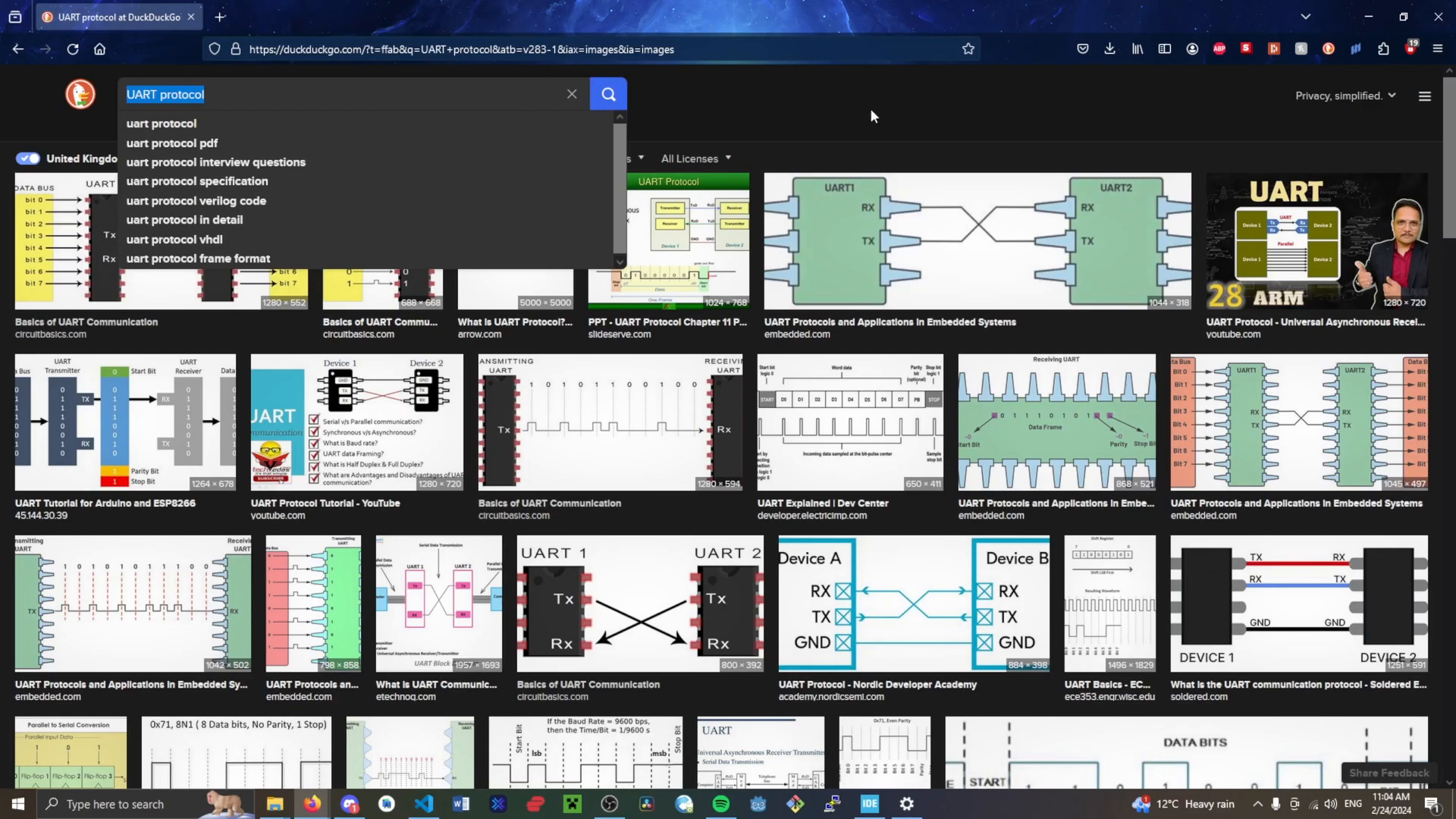
pyautogui.click(871, 116)
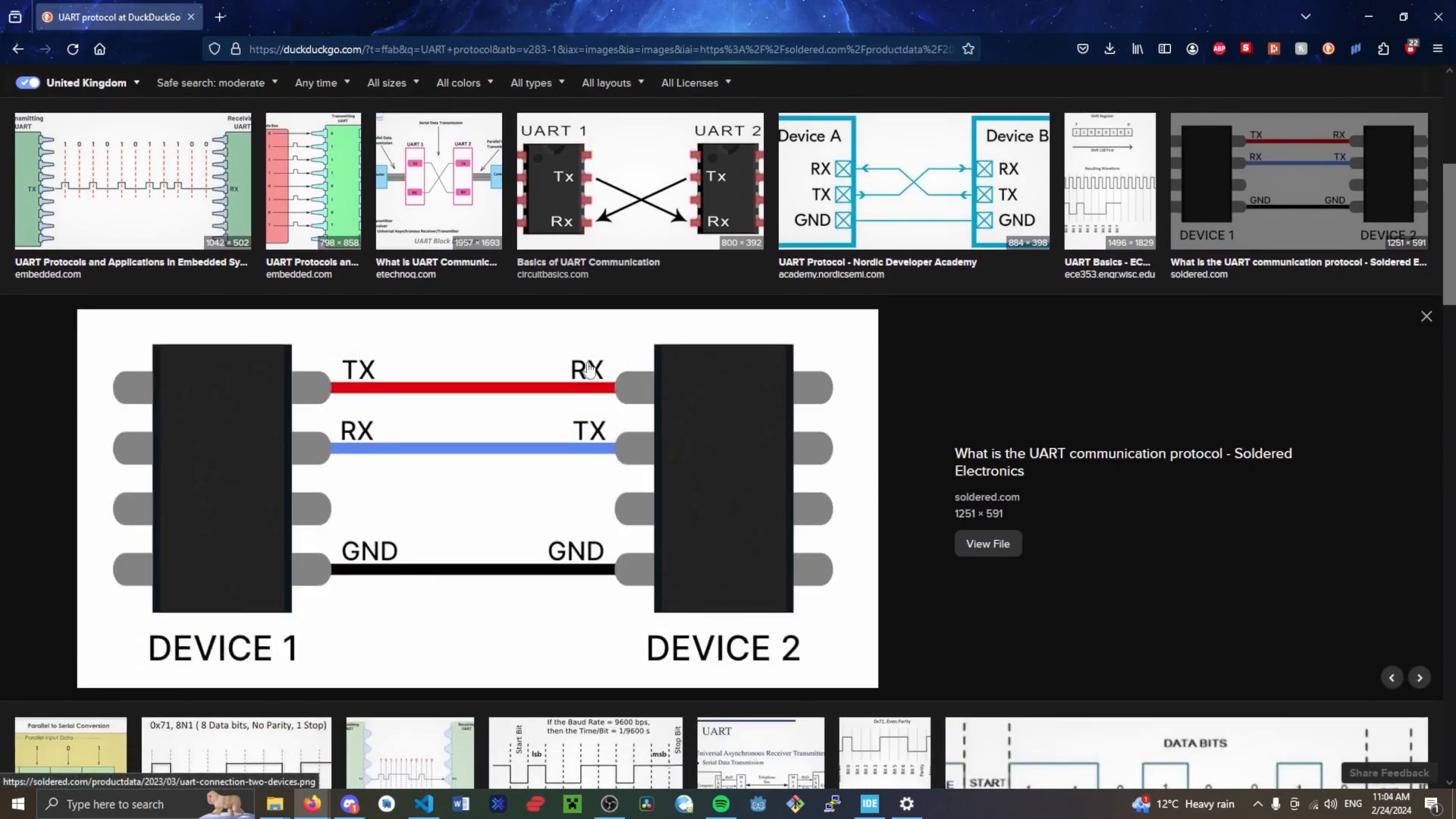
pyautogui.moveTo(405, 593)
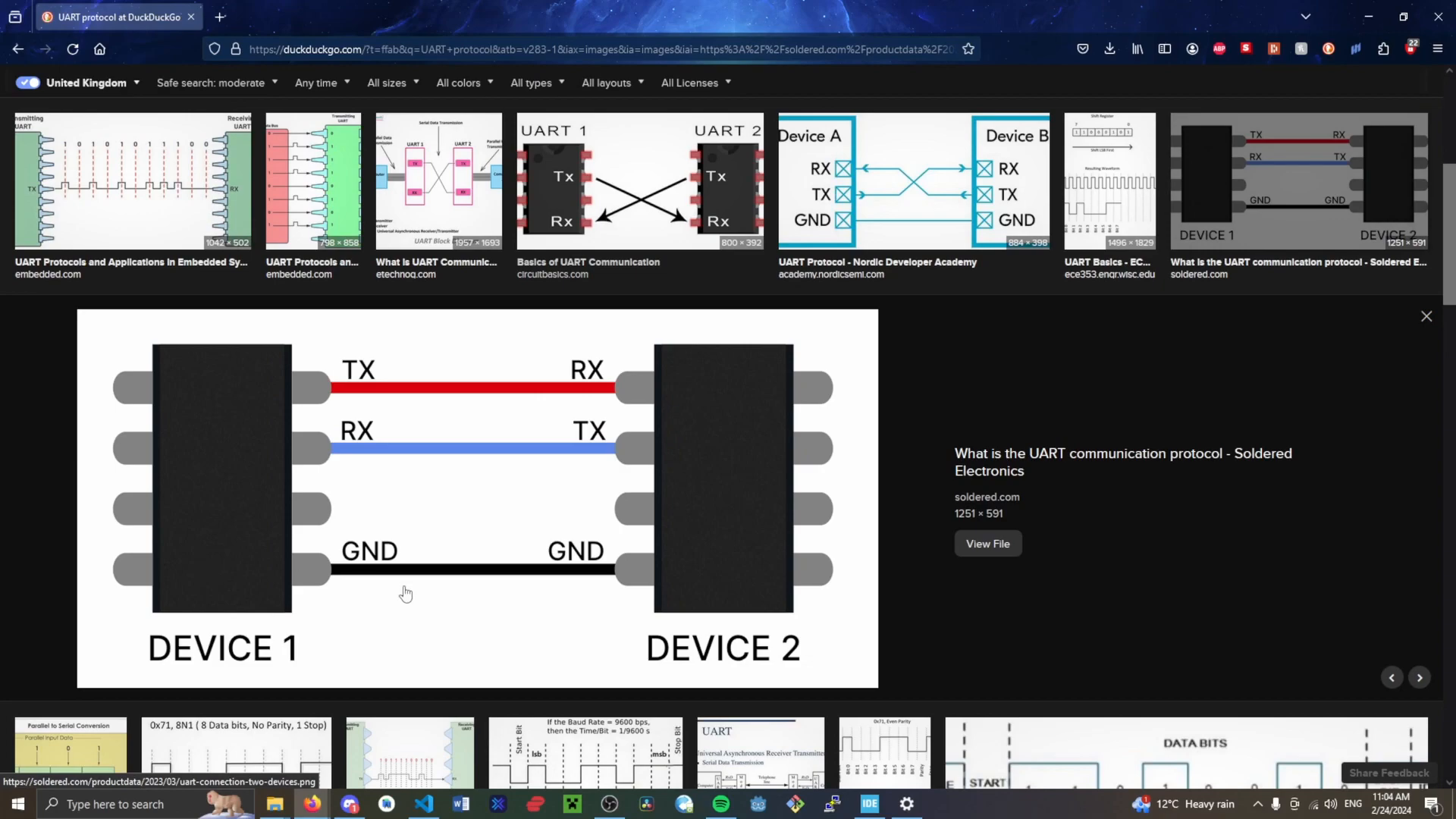
pyautogui.moveTo(345, 390)
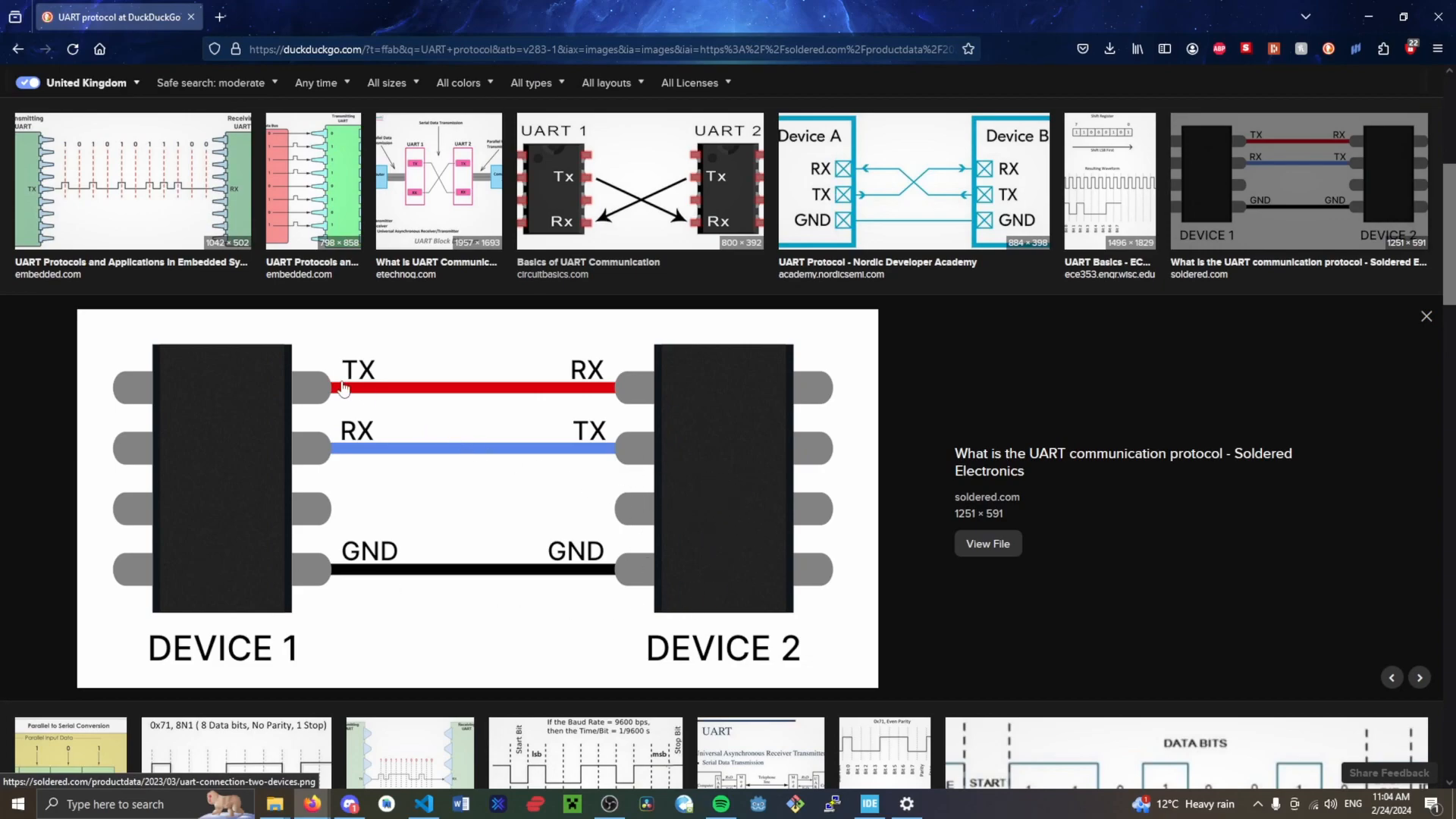
pyautogui.moveTo(275, 387)
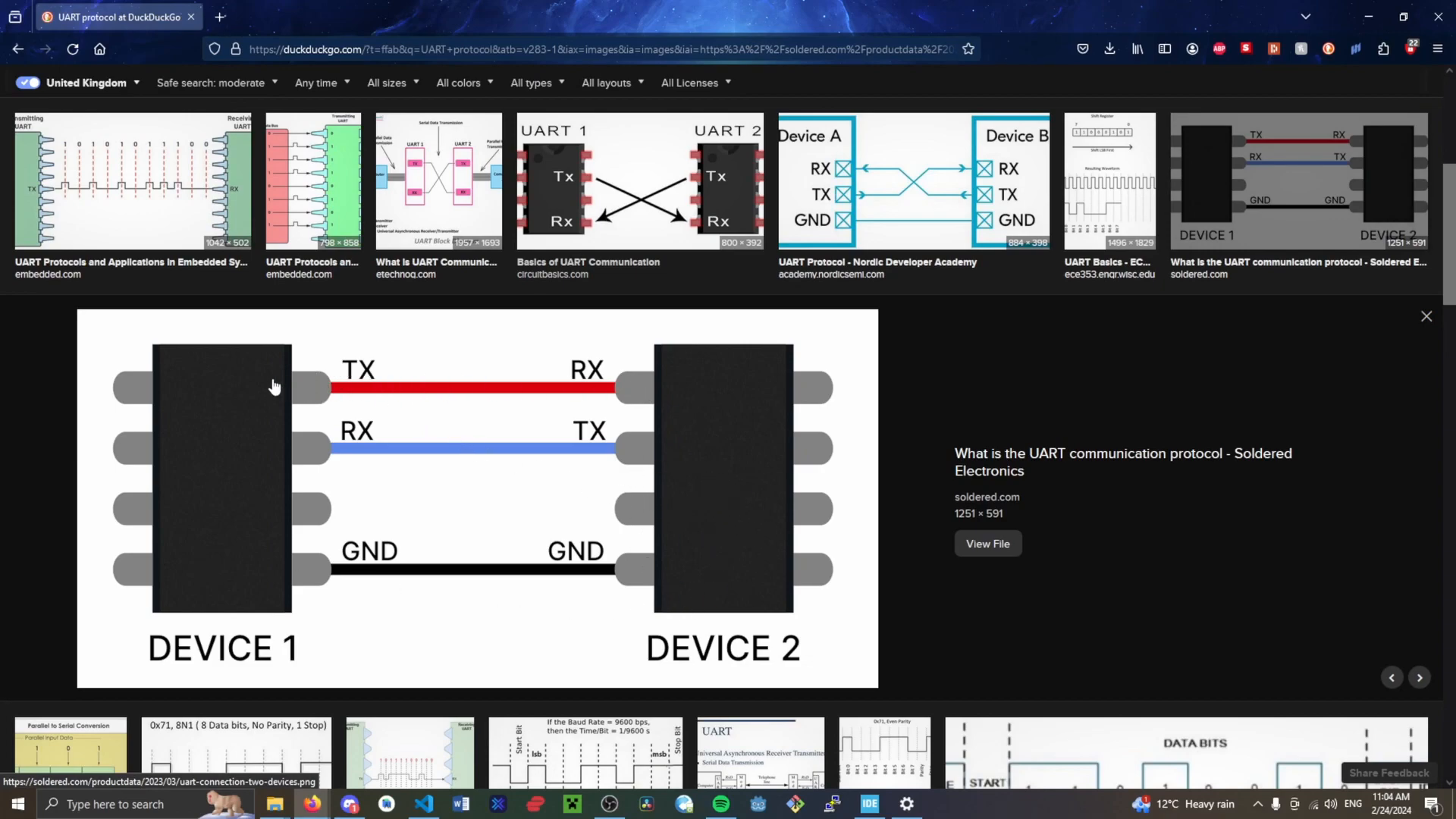
pyautogui.moveTo(244, 440)
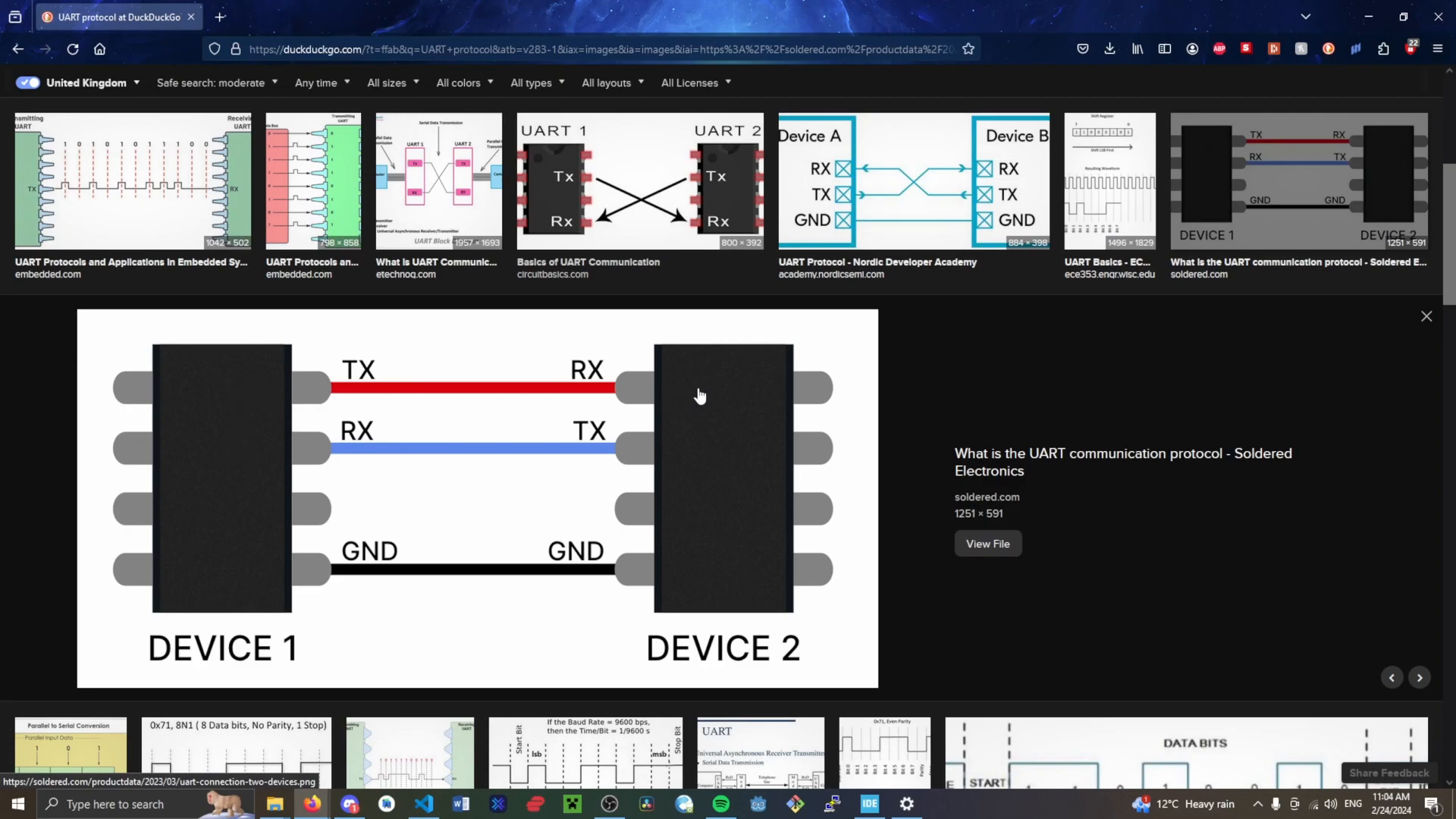
pyautogui.moveTo(254, 388)
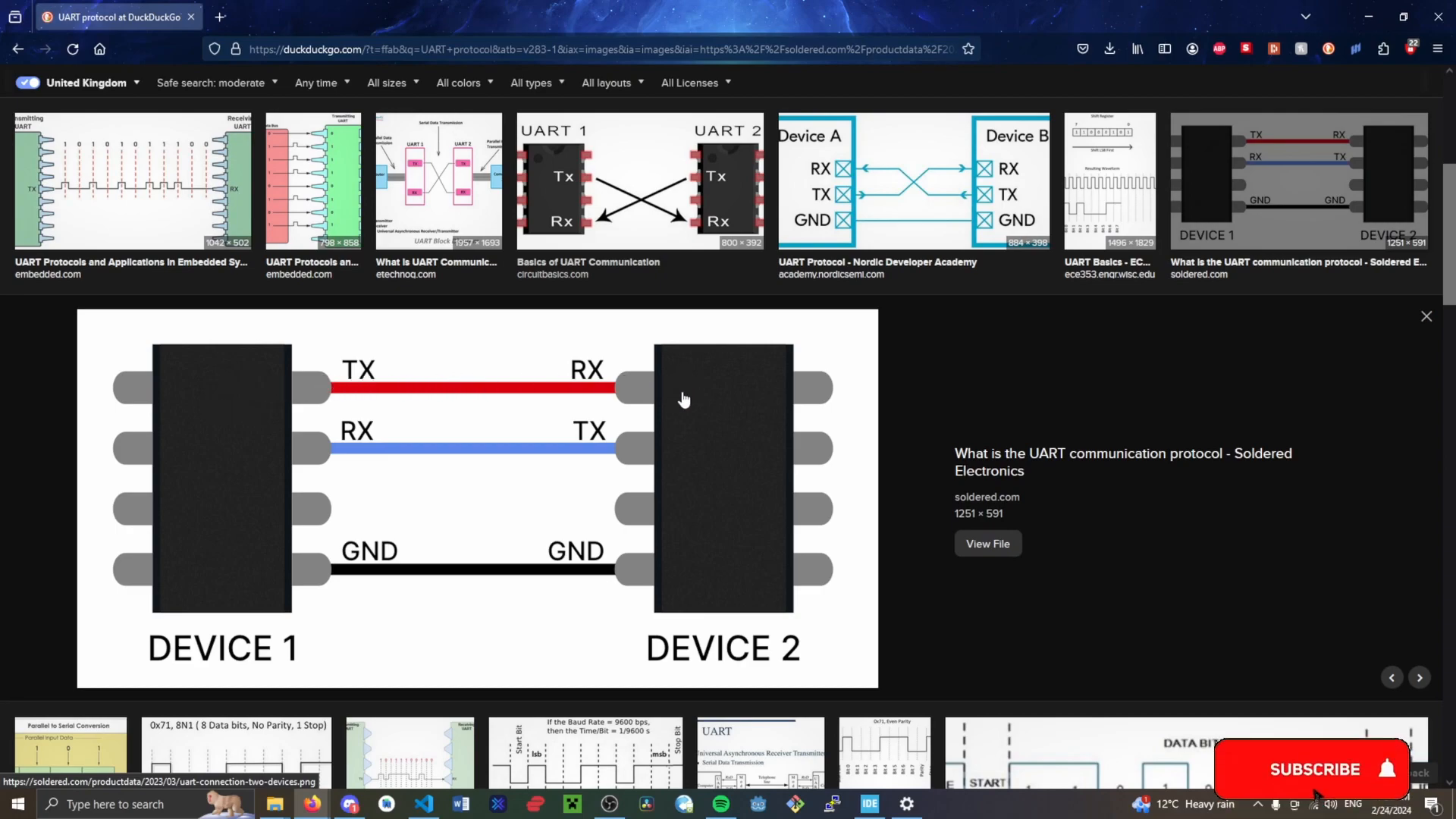
pyautogui.click(1311, 769)
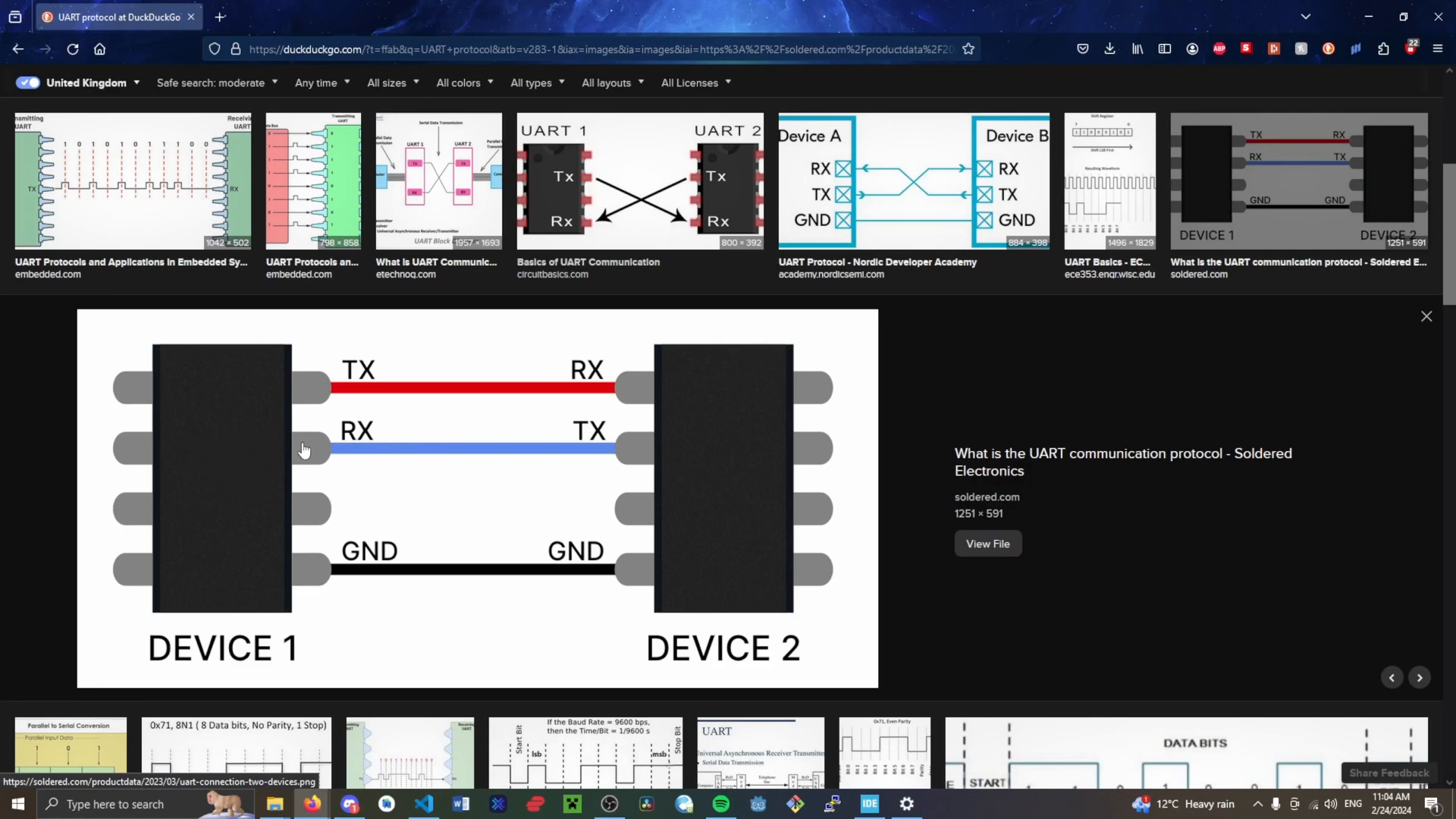
pyautogui.moveTo(385, 441)
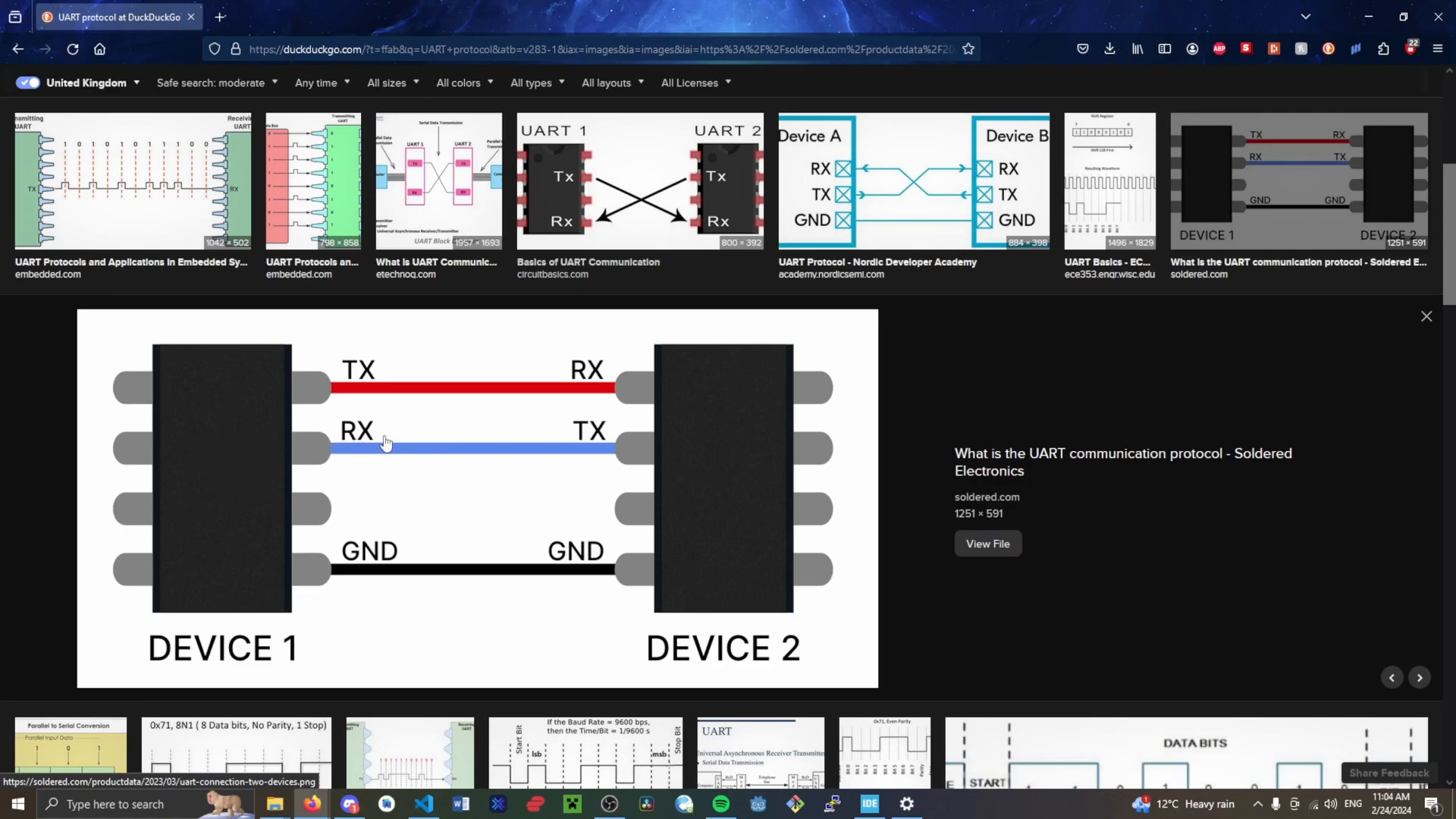
pyautogui.moveTo(652, 456)
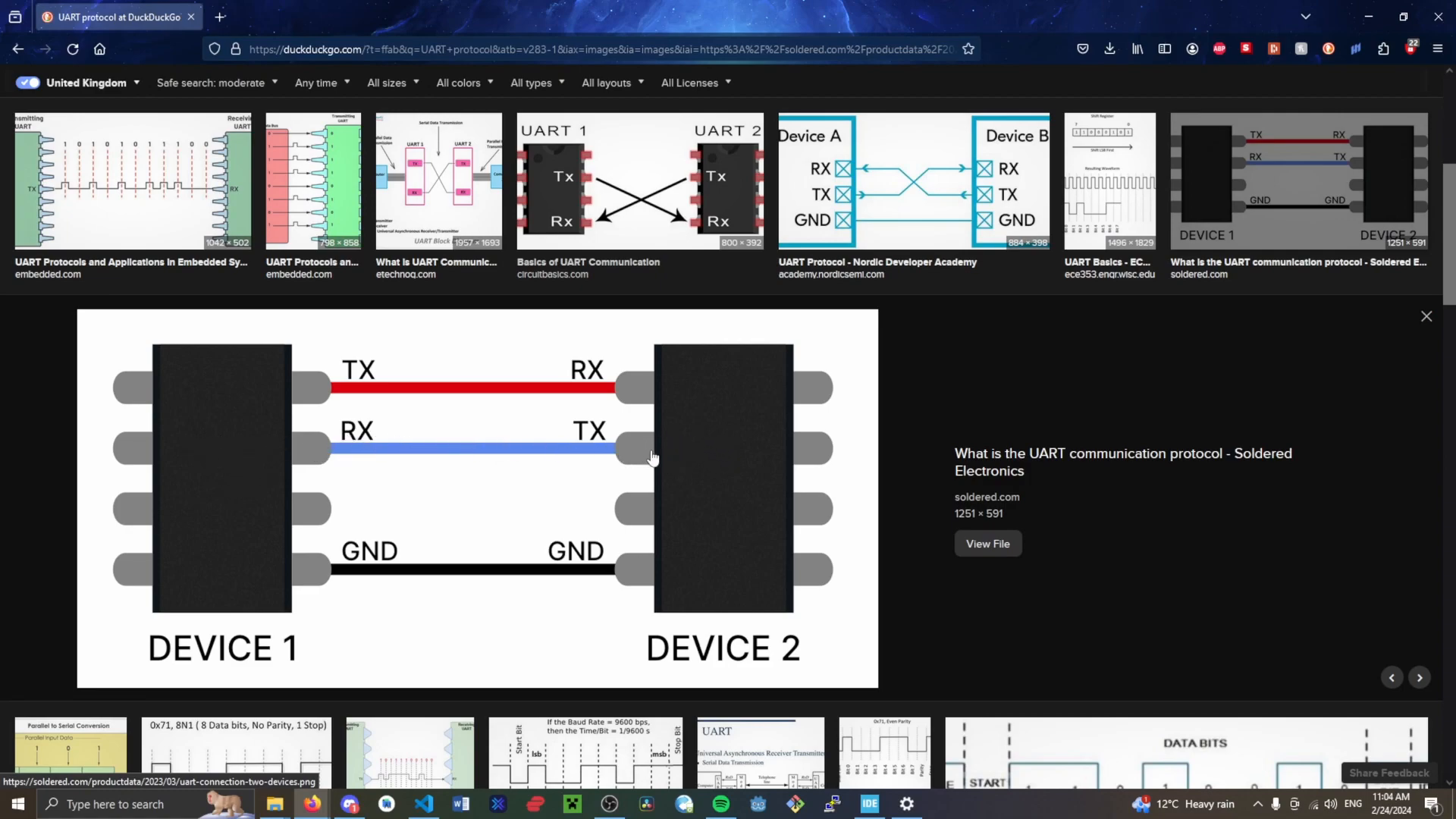
pyautogui.moveTo(473, 578)
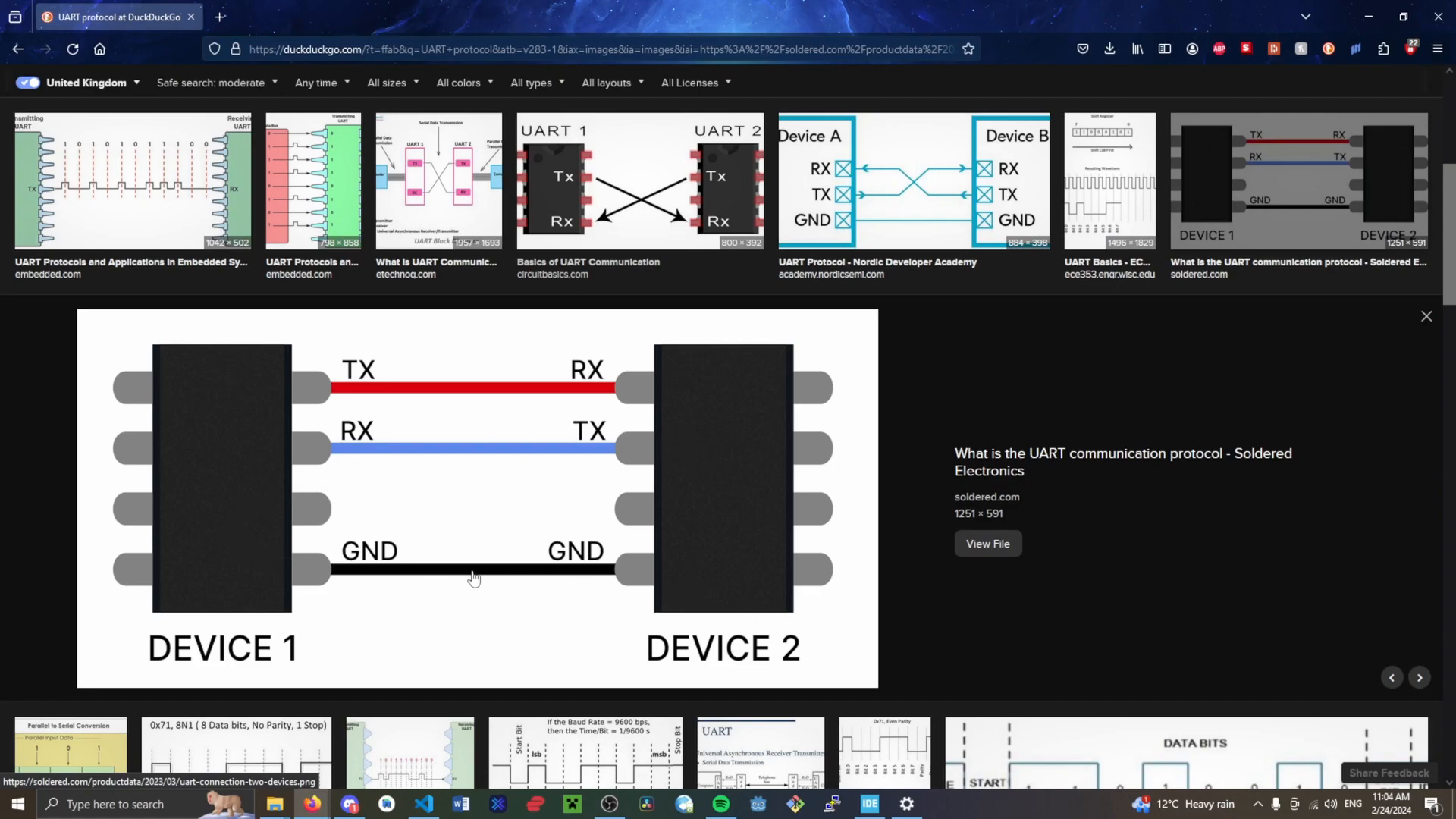
pyautogui.moveTo(437, 358)
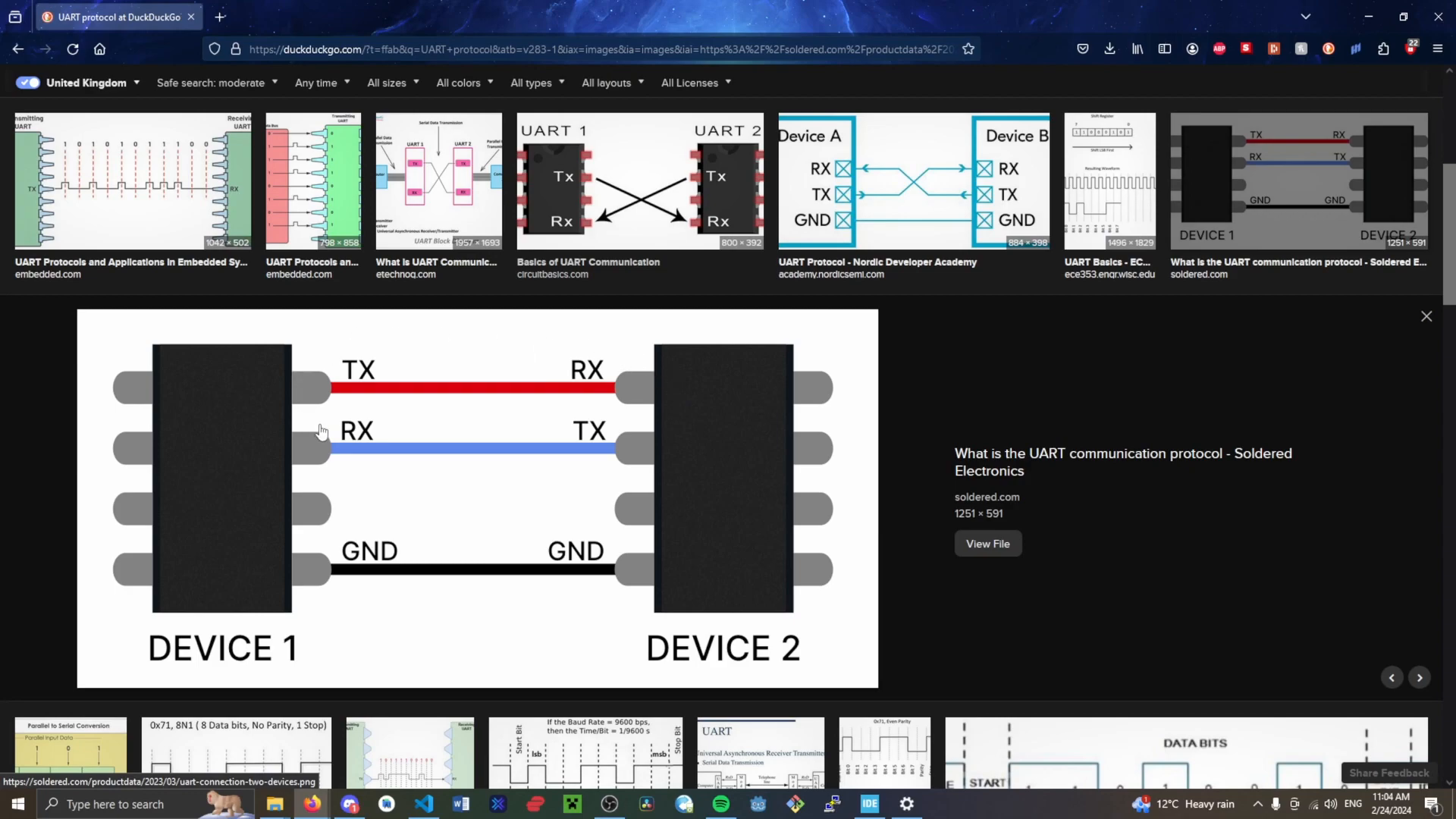
pyautogui.moveTo(648, 461)
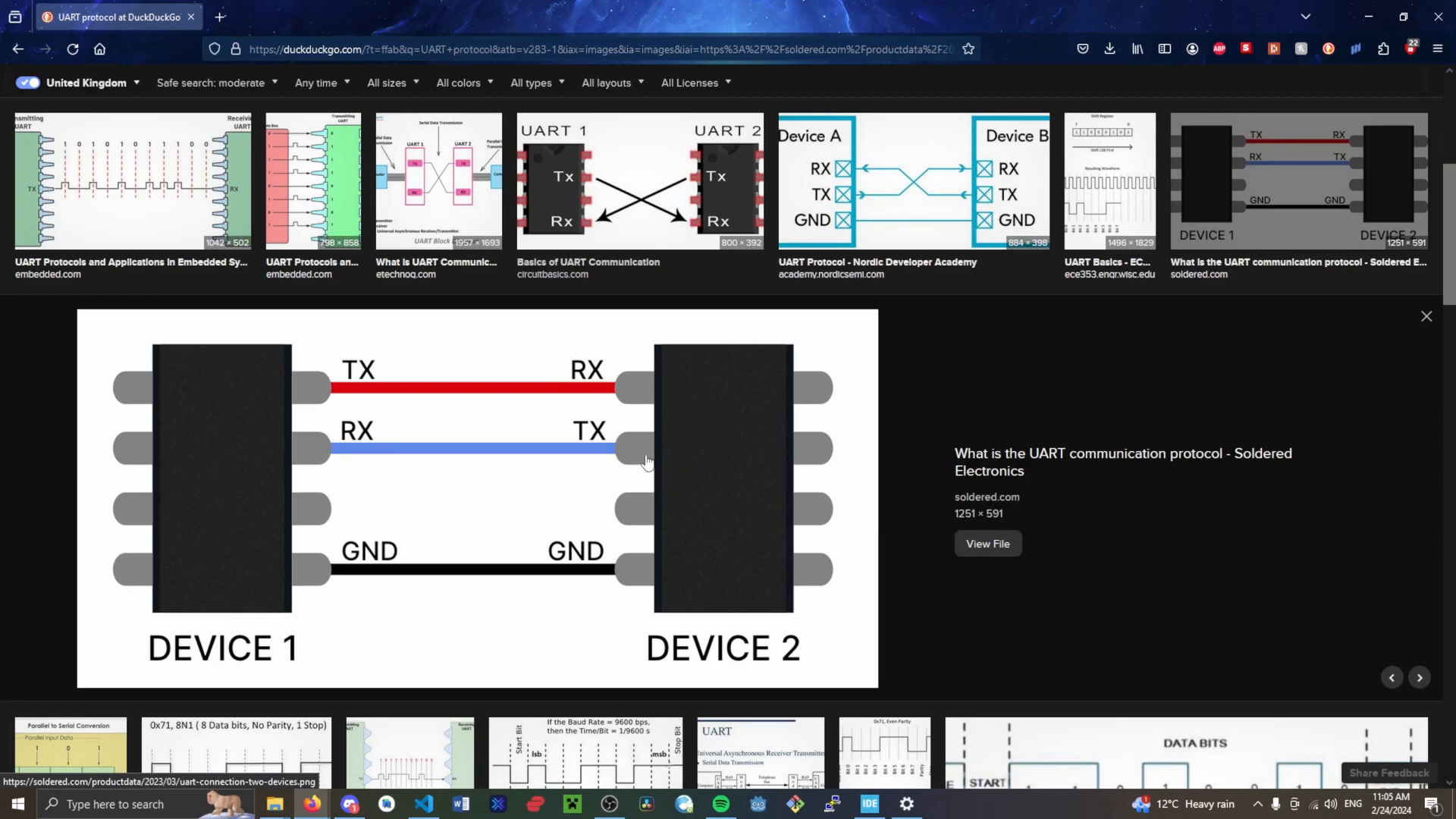
pyautogui.moveTo(522, 419)
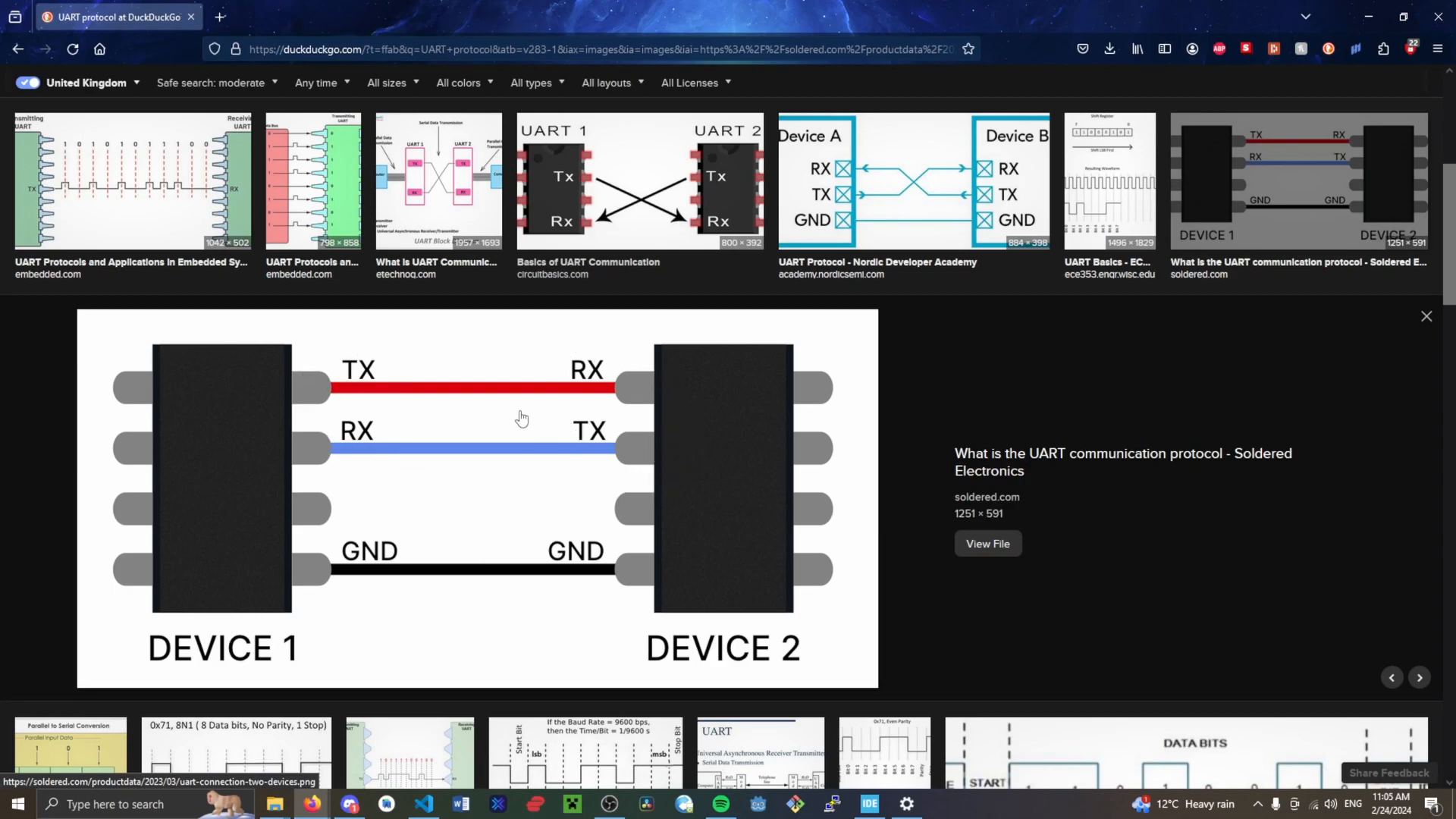
pyautogui.moveTo(359, 387)
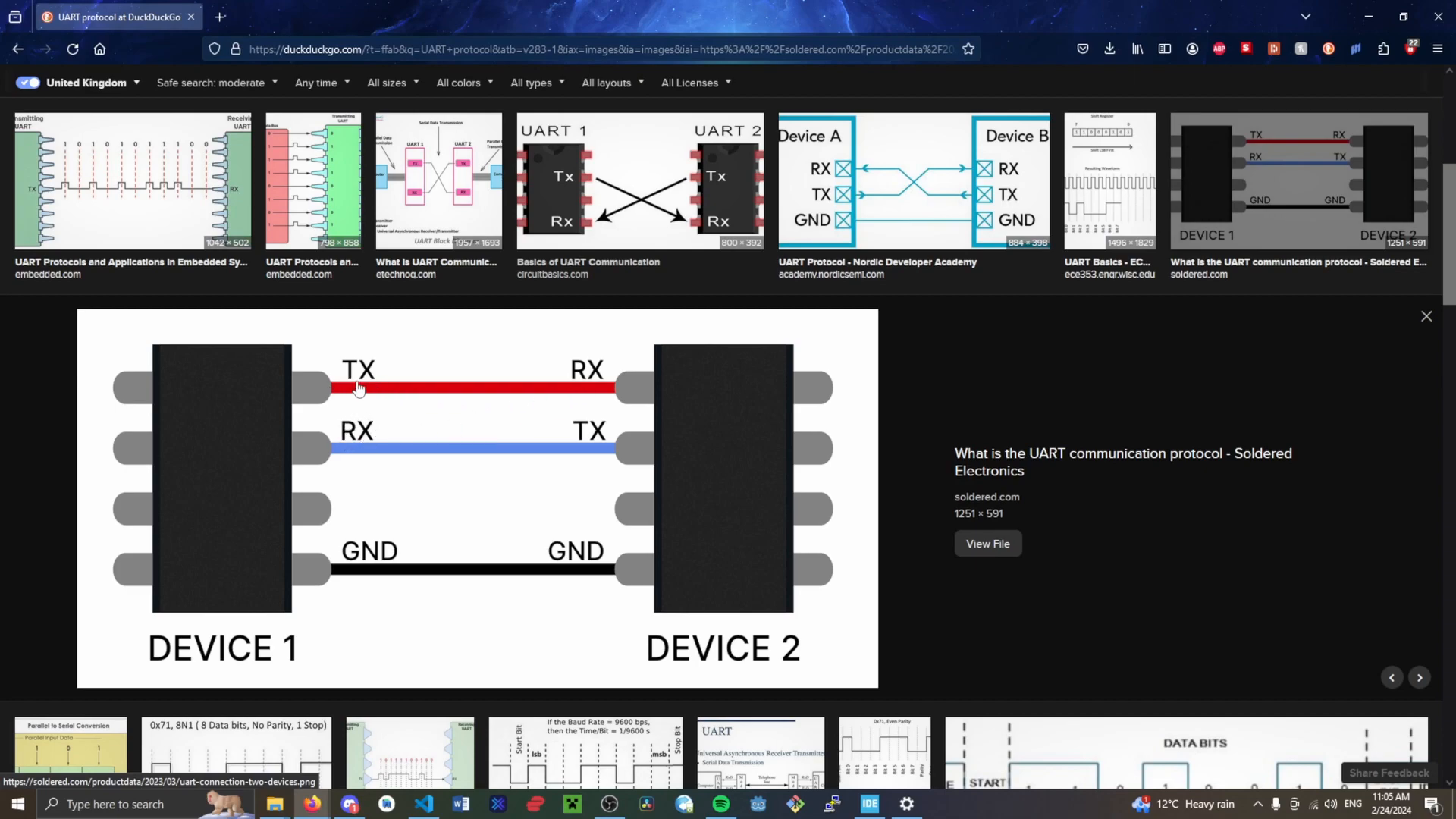
pyautogui.moveTo(459, 436)
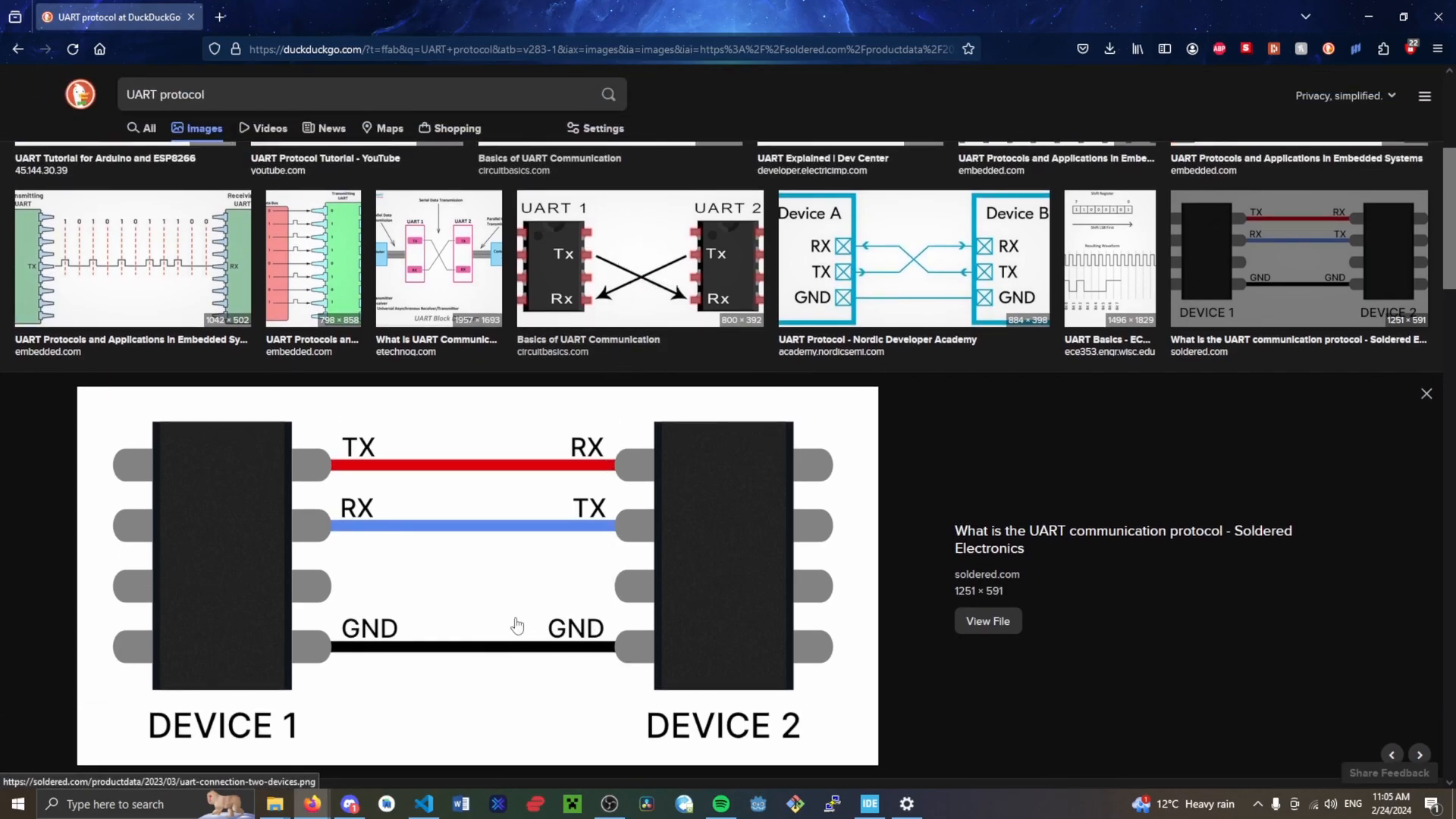
# Scroll down the results until the UART Frame and Packet diagram thumbnails appear.
pyautogui.scroll(-3)
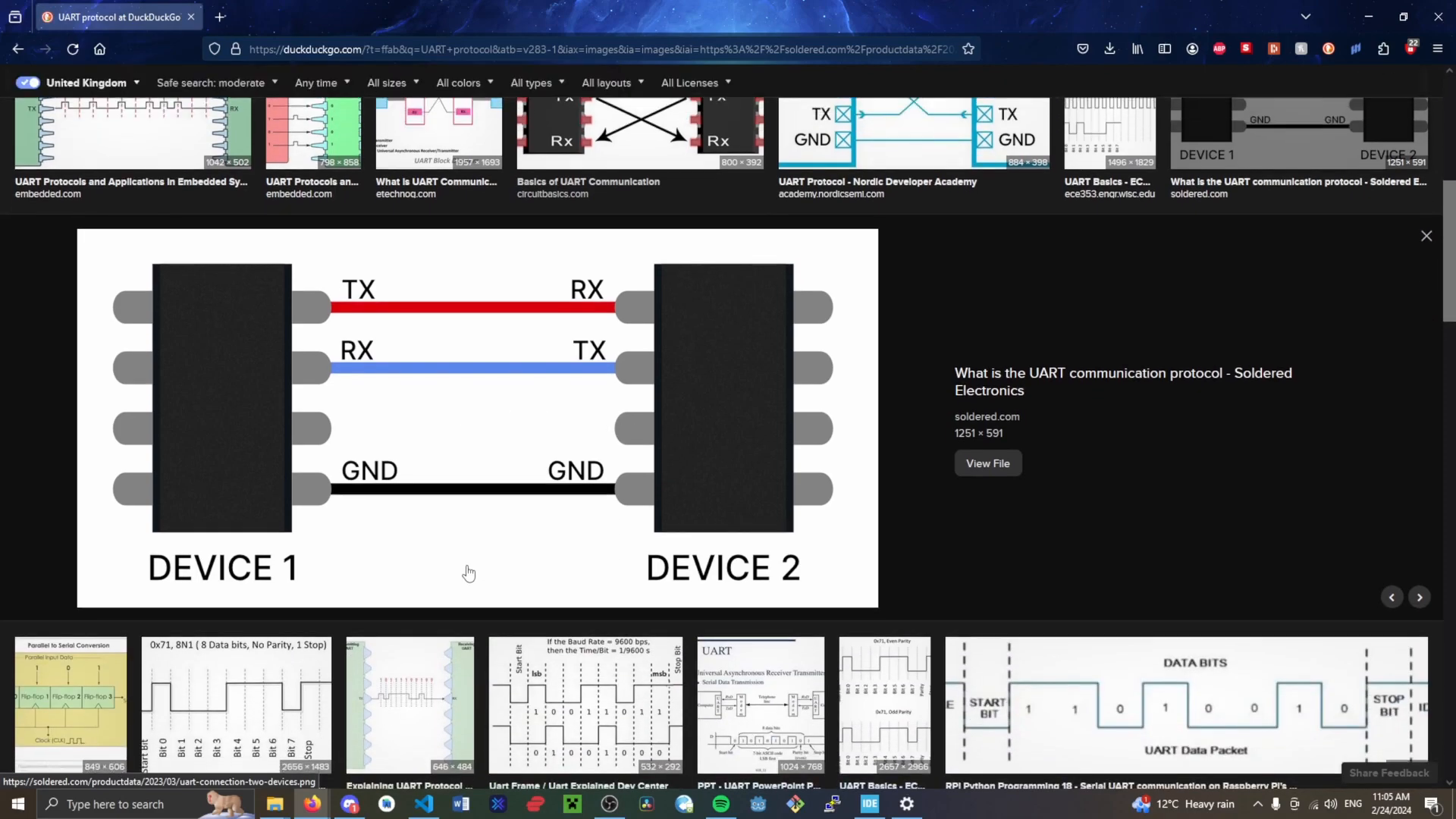
pyautogui.scroll(-3)
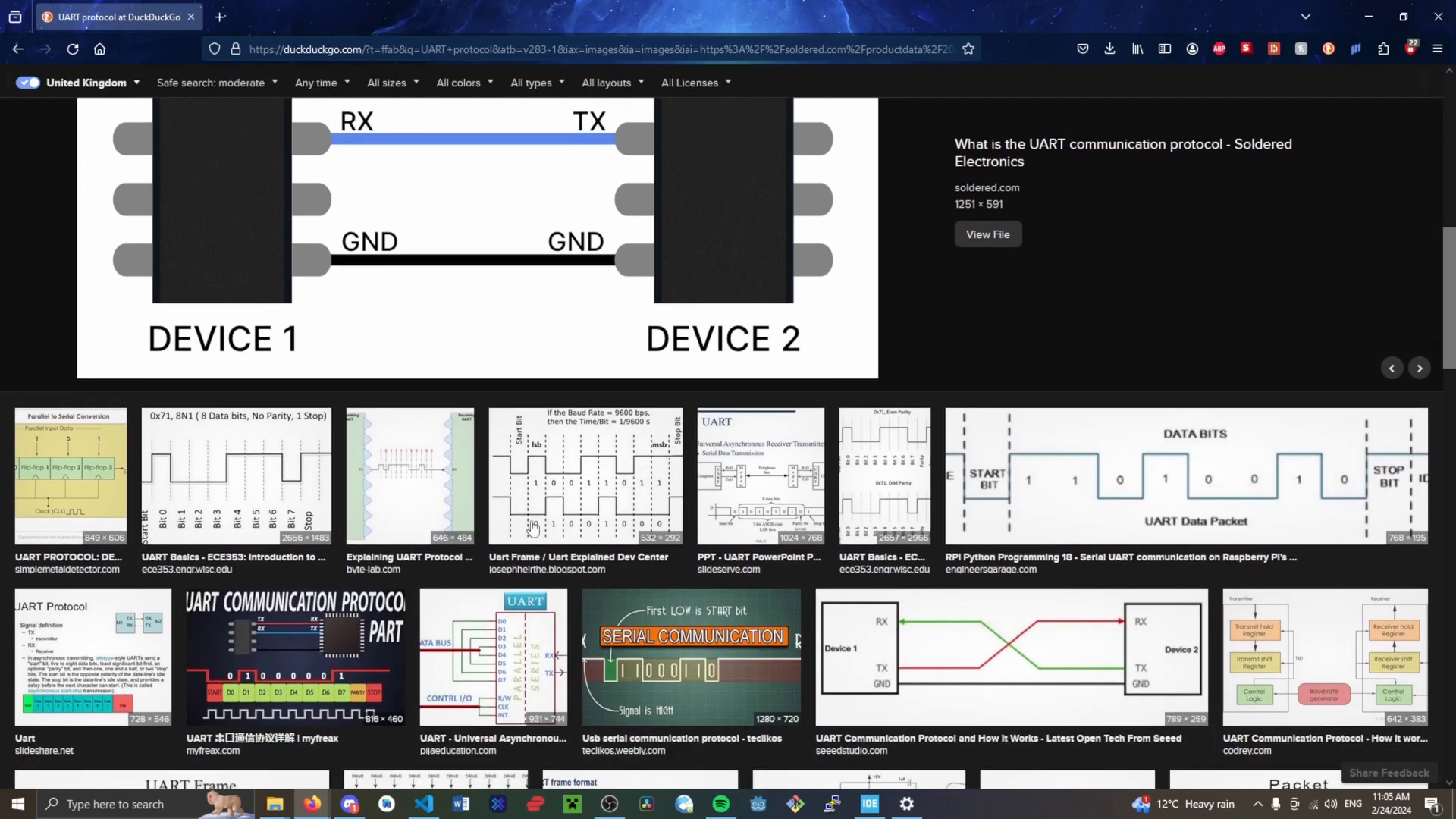
pyautogui.scroll(-3)
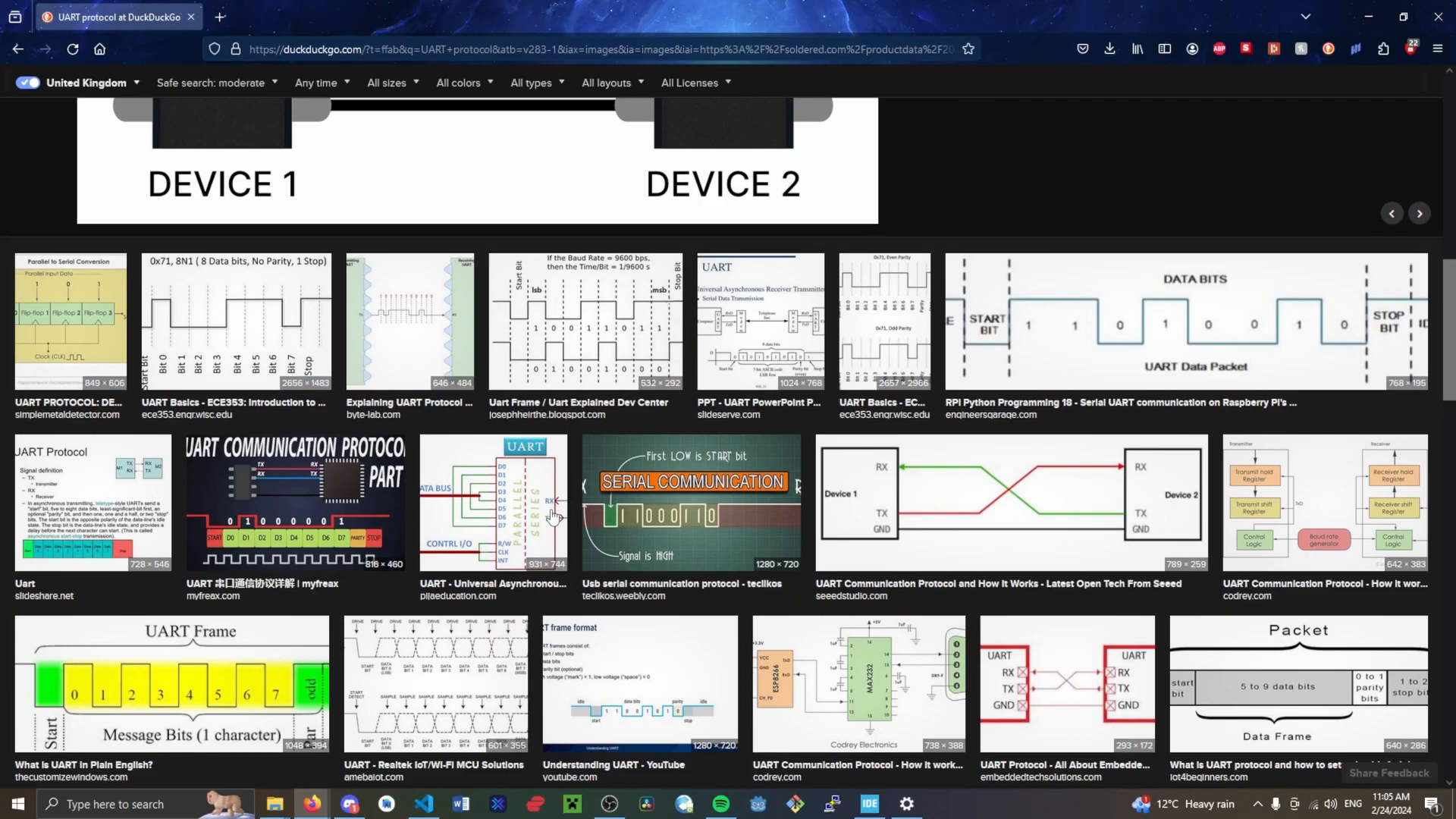
pyautogui.scroll(-3)
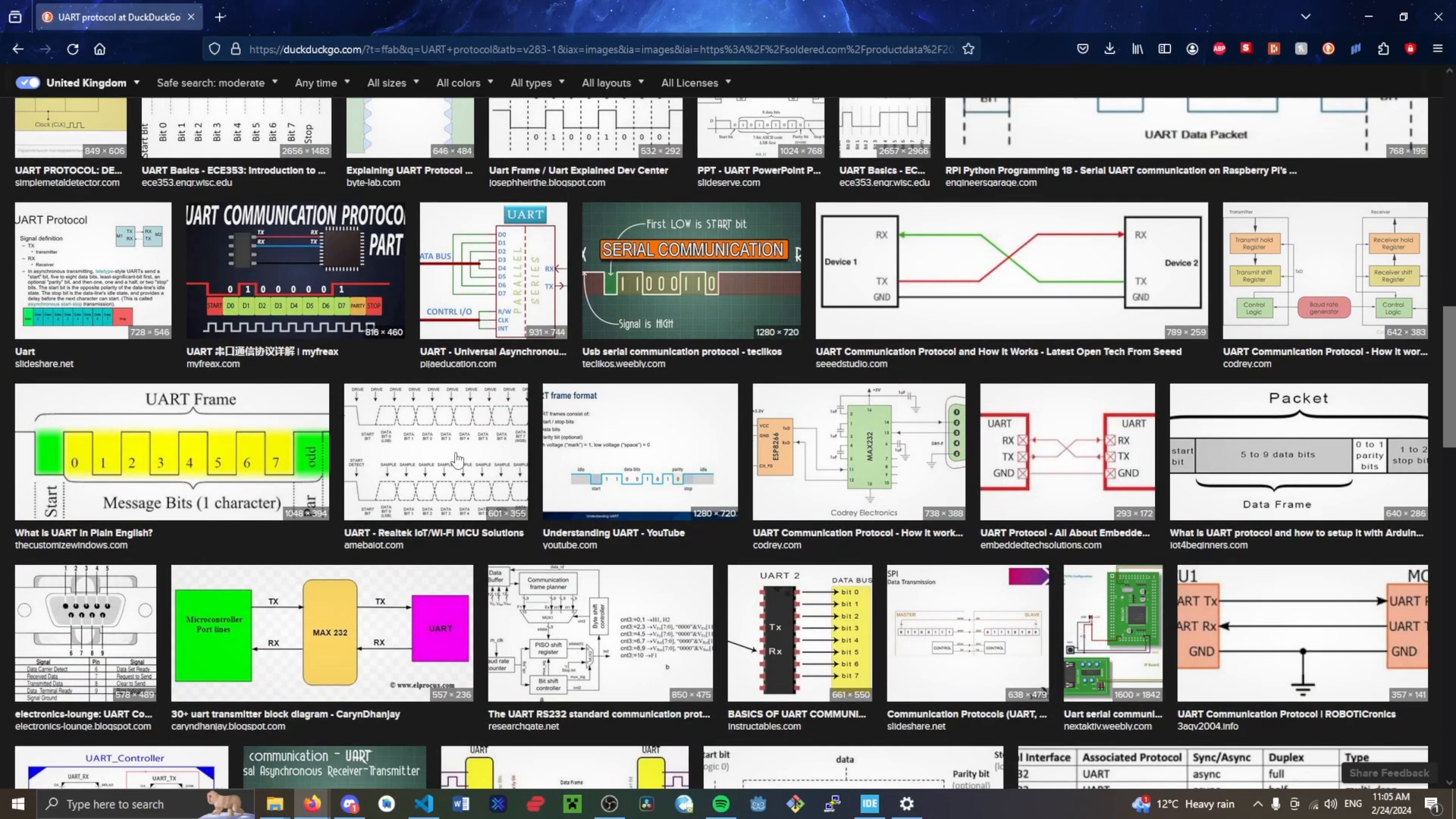
pyautogui.moveTo(631, 444)
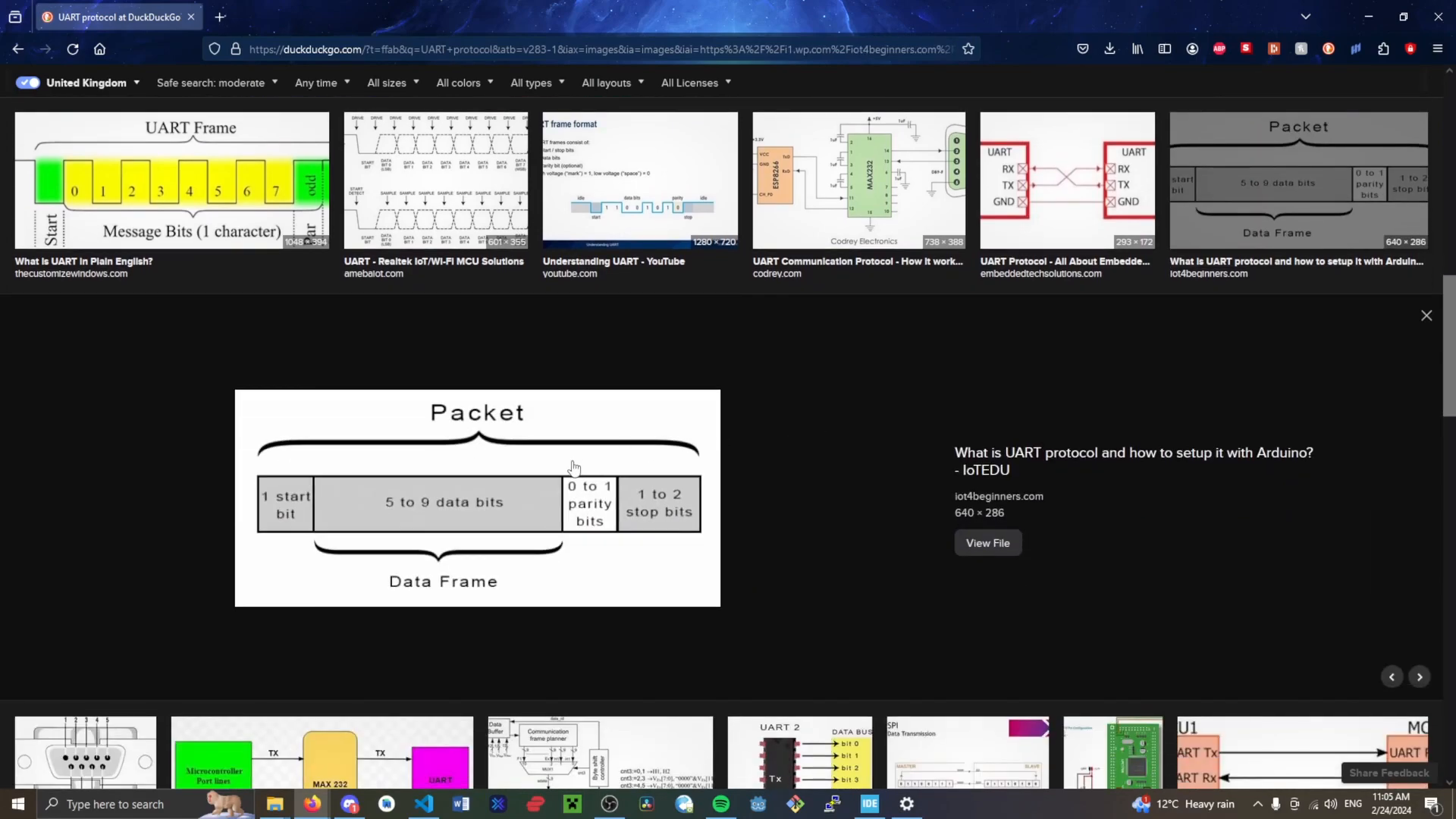
# Reach the iot4beginners Packet diagram with start bit, 5–9 data bits, parity and stop bits.
pyautogui.scroll(-3)
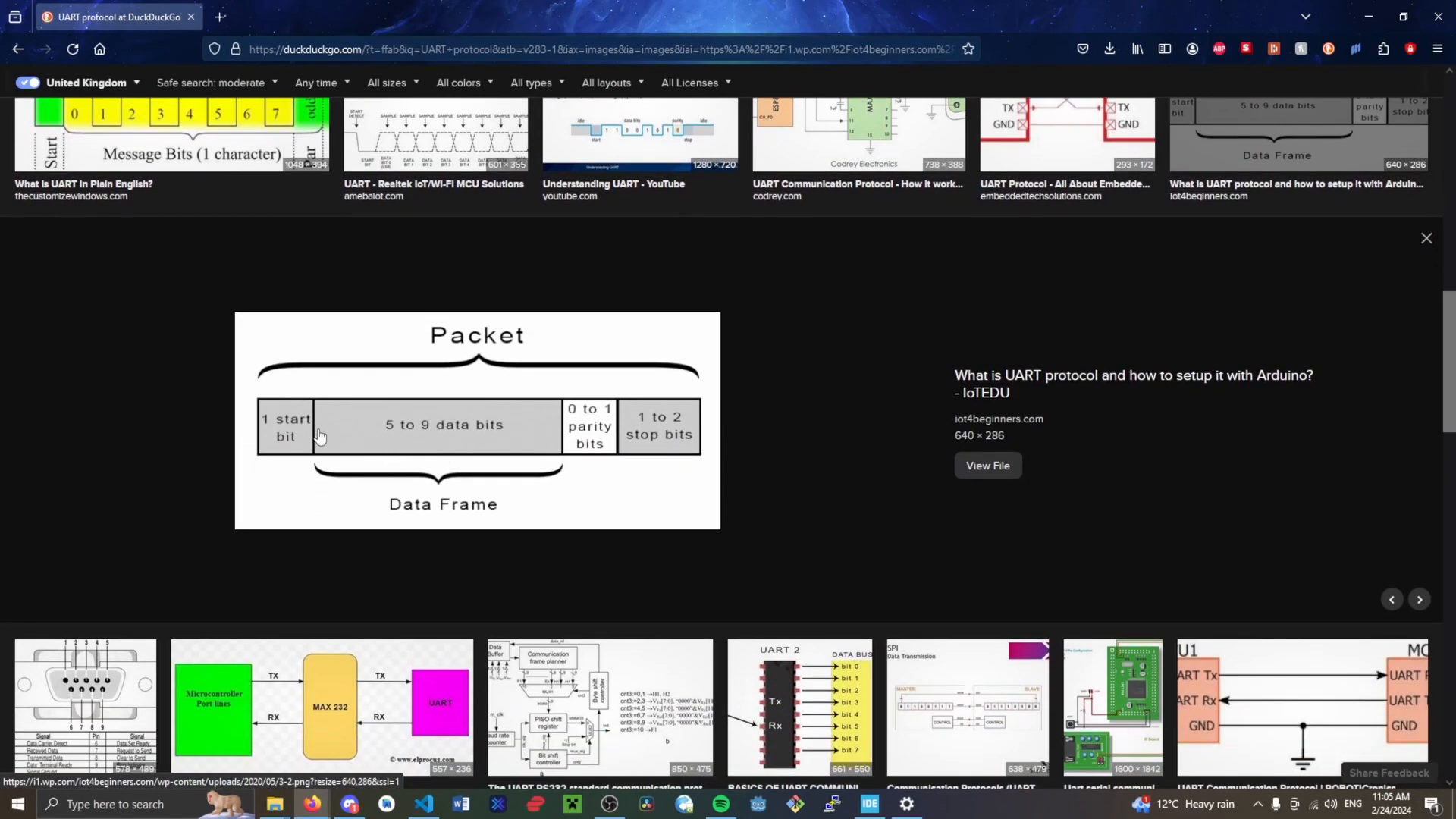
pyautogui.moveTo(375, 378)
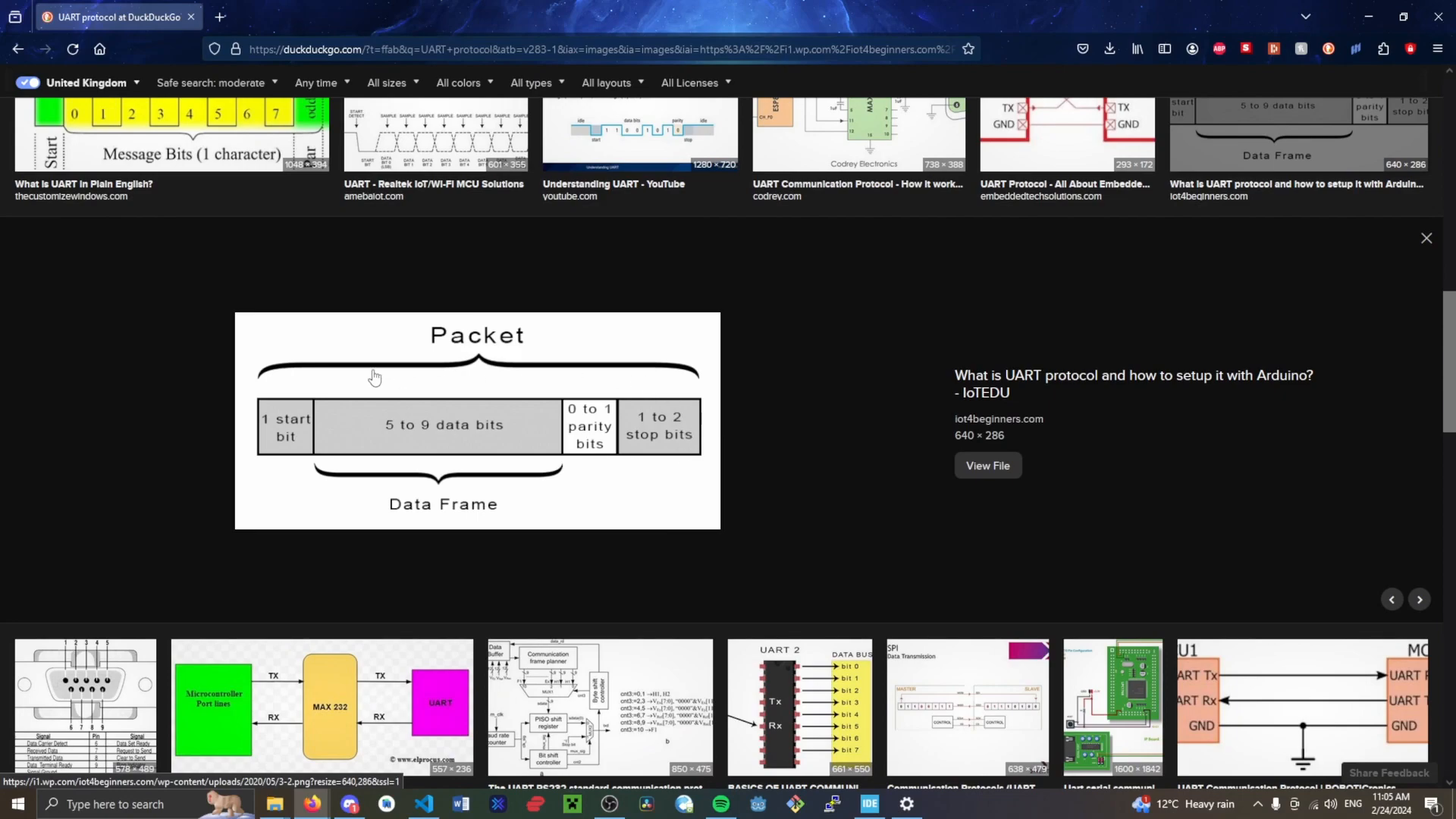
pyautogui.moveTo(307, 431)
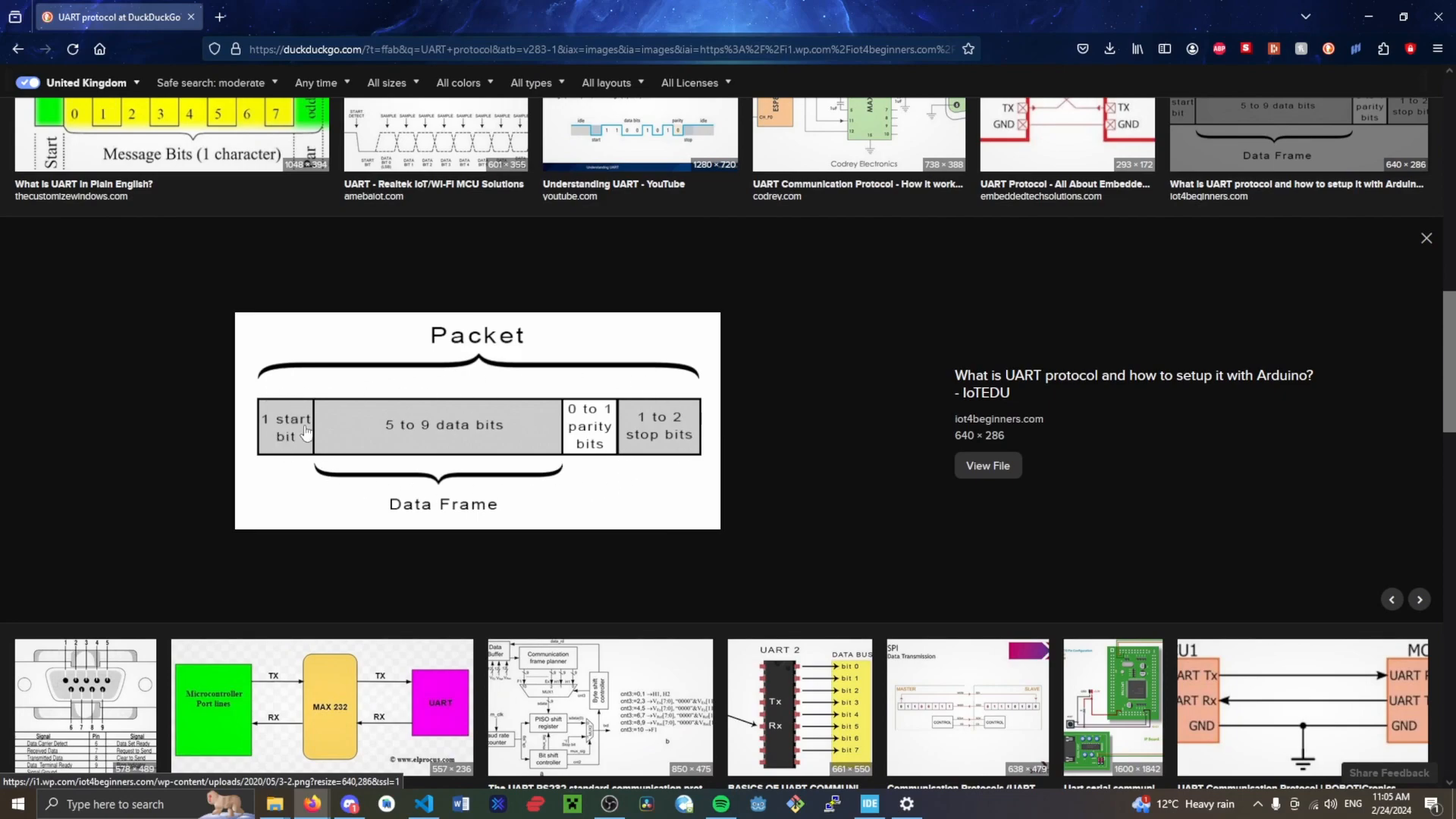
pyautogui.moveTo(390, 437)
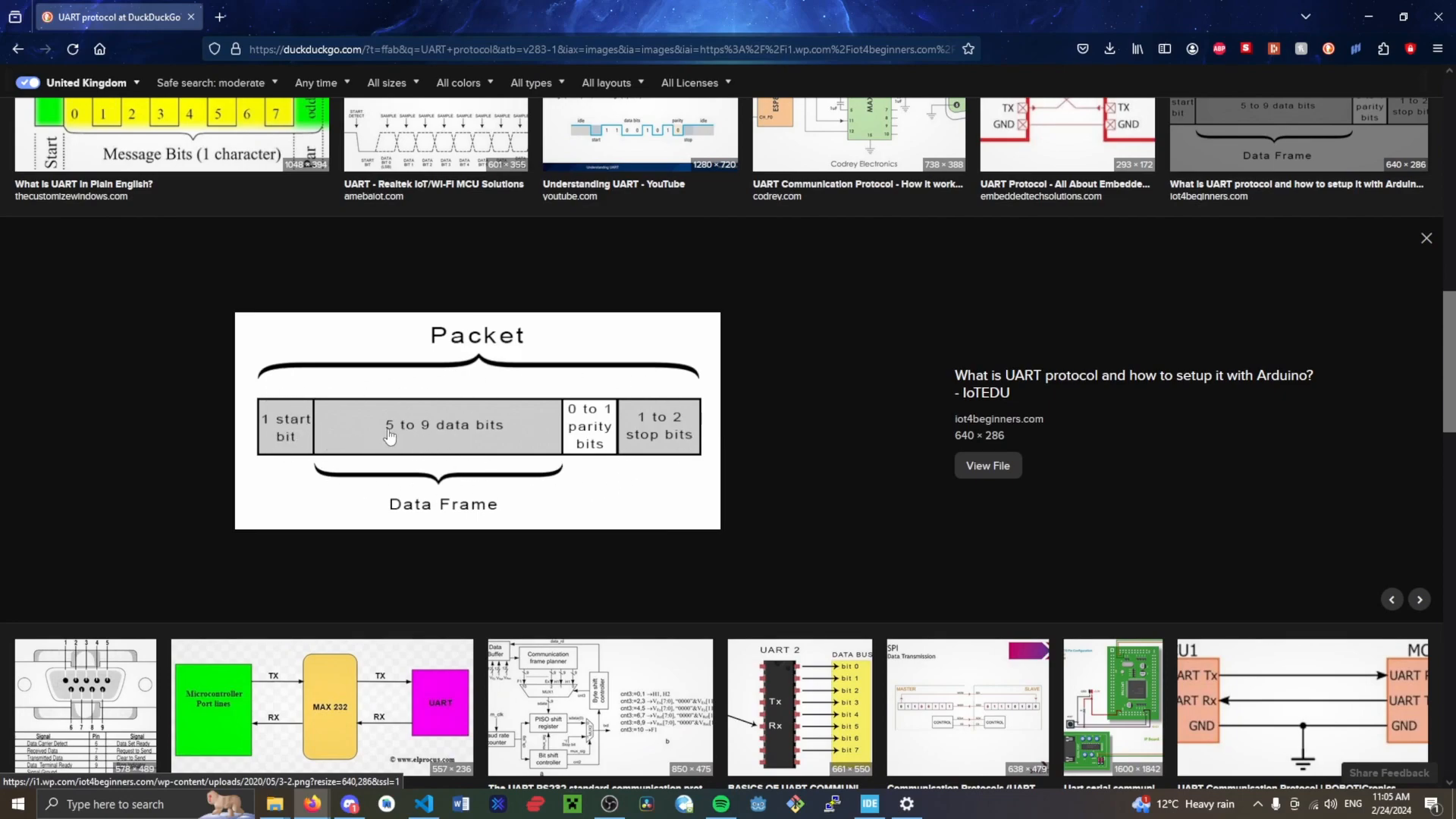
pyautogui.moveTo(552, 437)
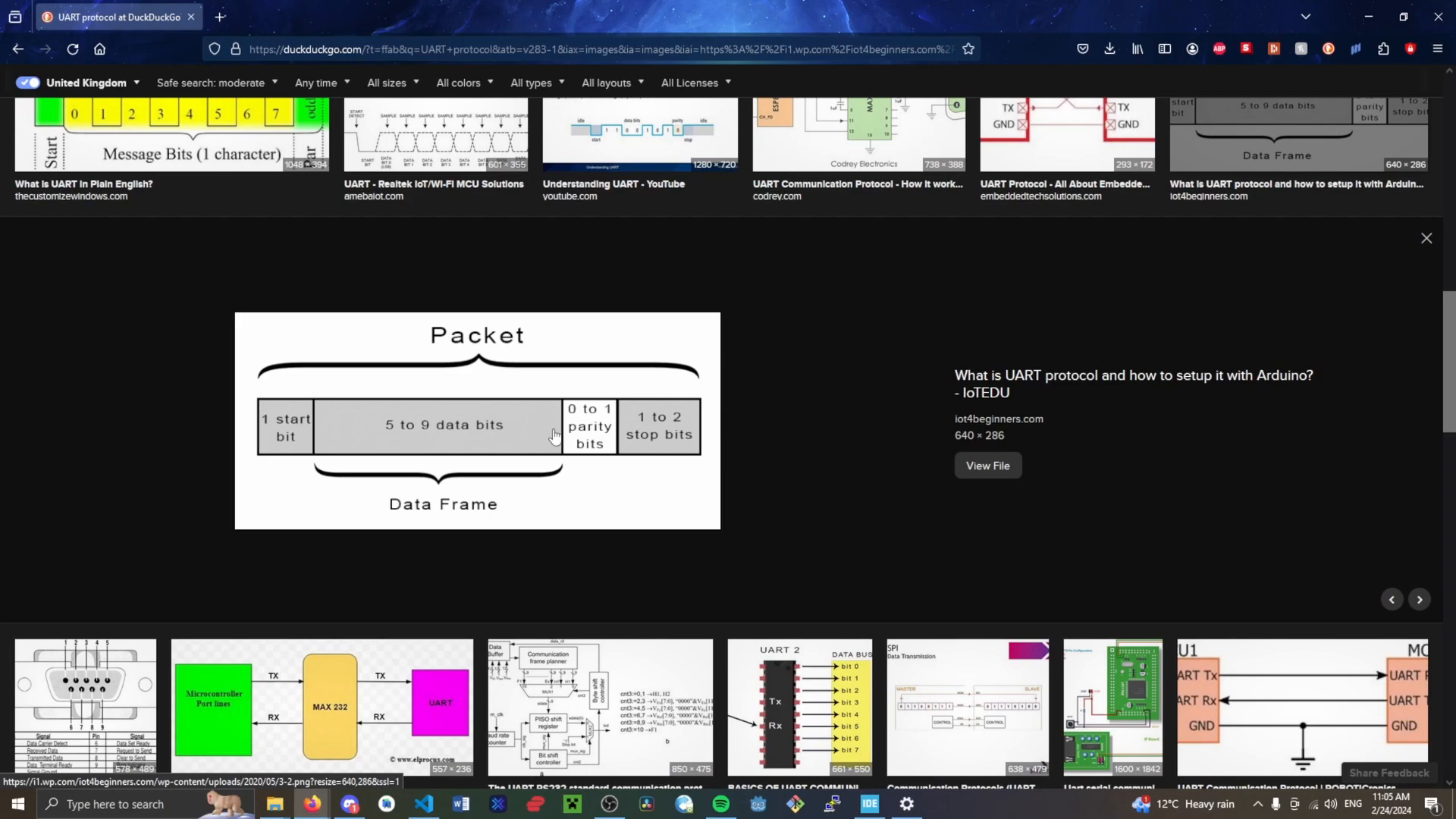
pyautogui.moveTo(587, 437)
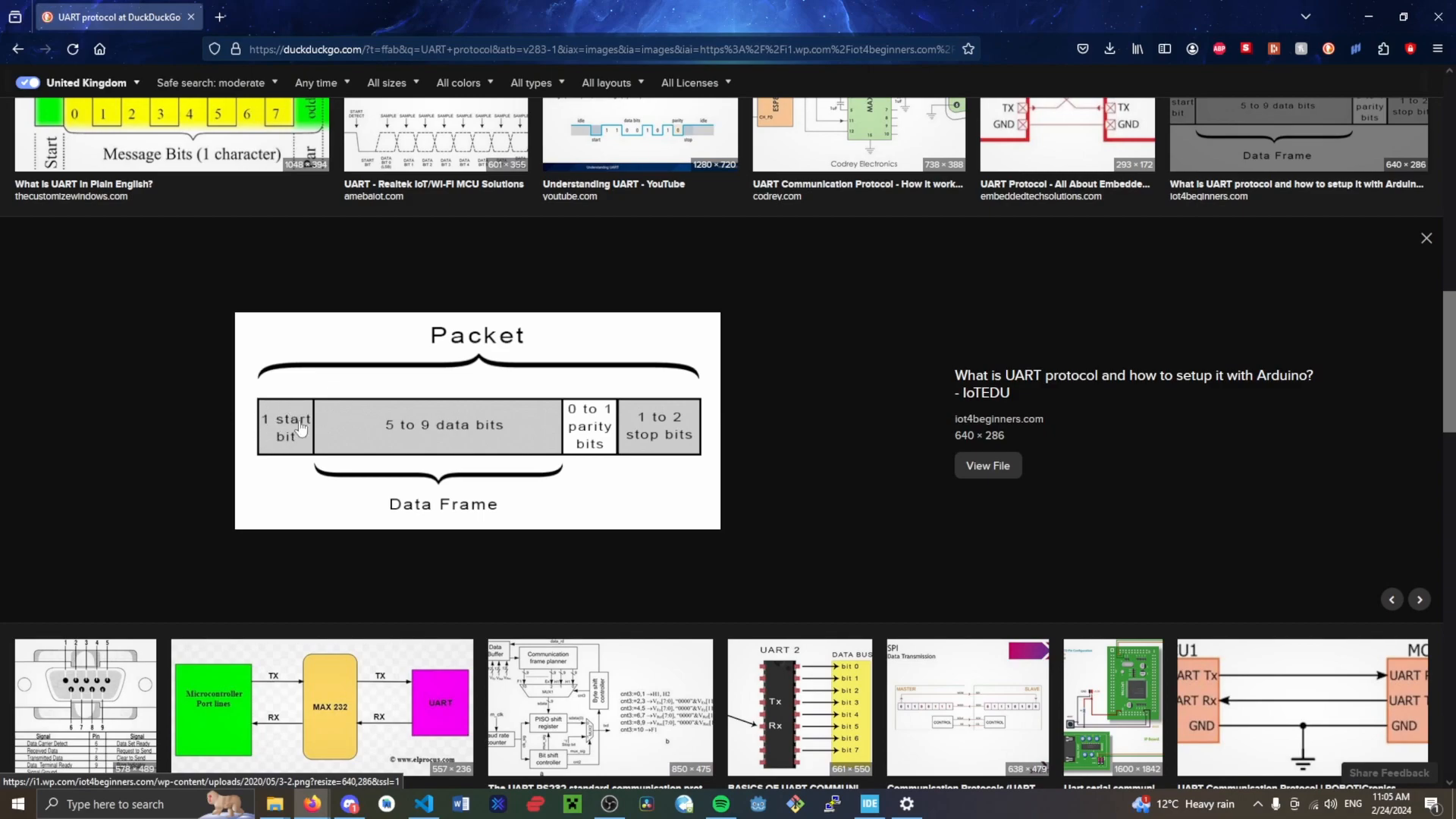
pyautogui.moveTo(296, 465)
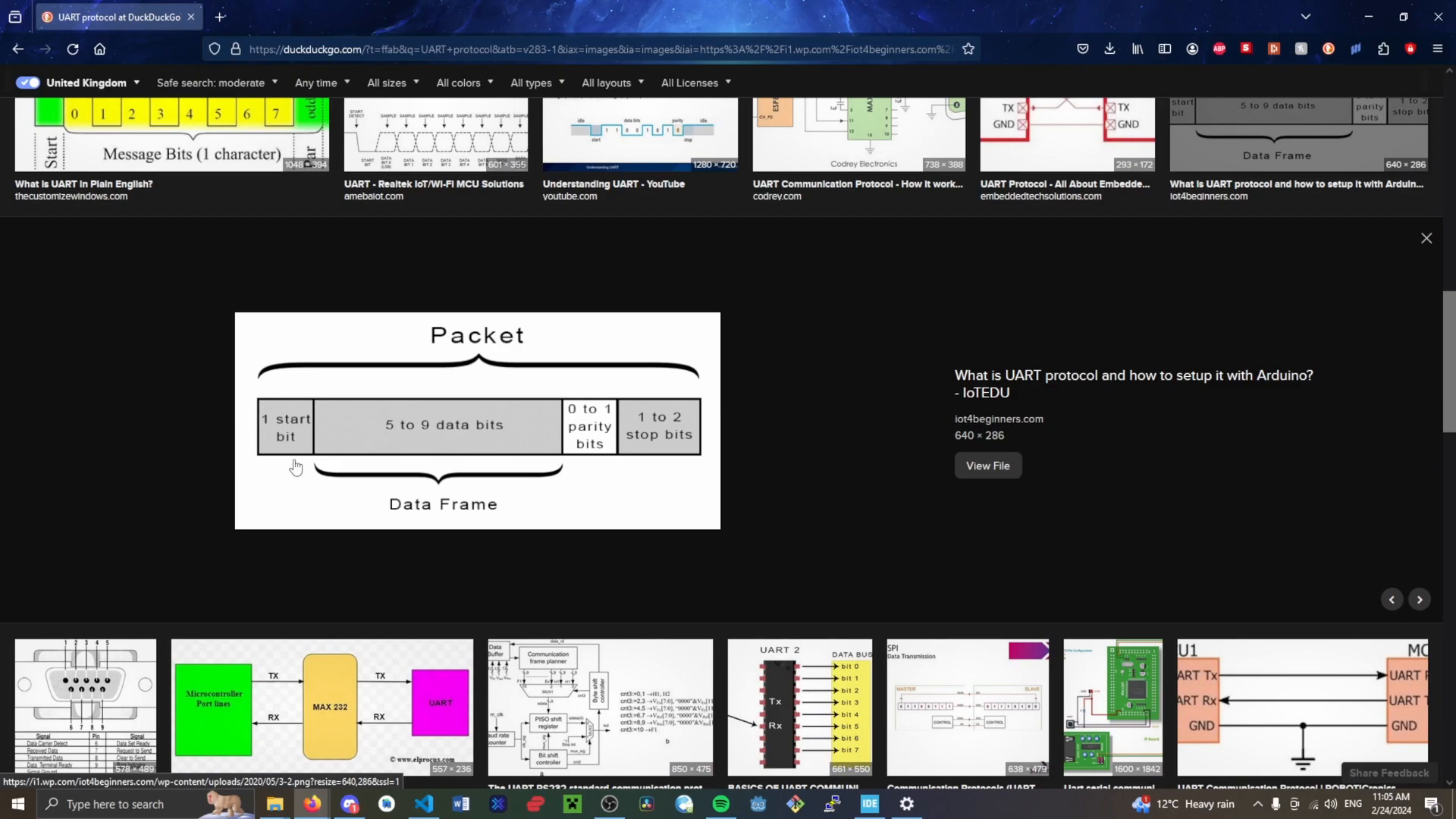
# Close the Packet preview and scroll back to the Soldered Device 1 / Device 2 wiring diagram.
pyautogui.click(1426, 238)
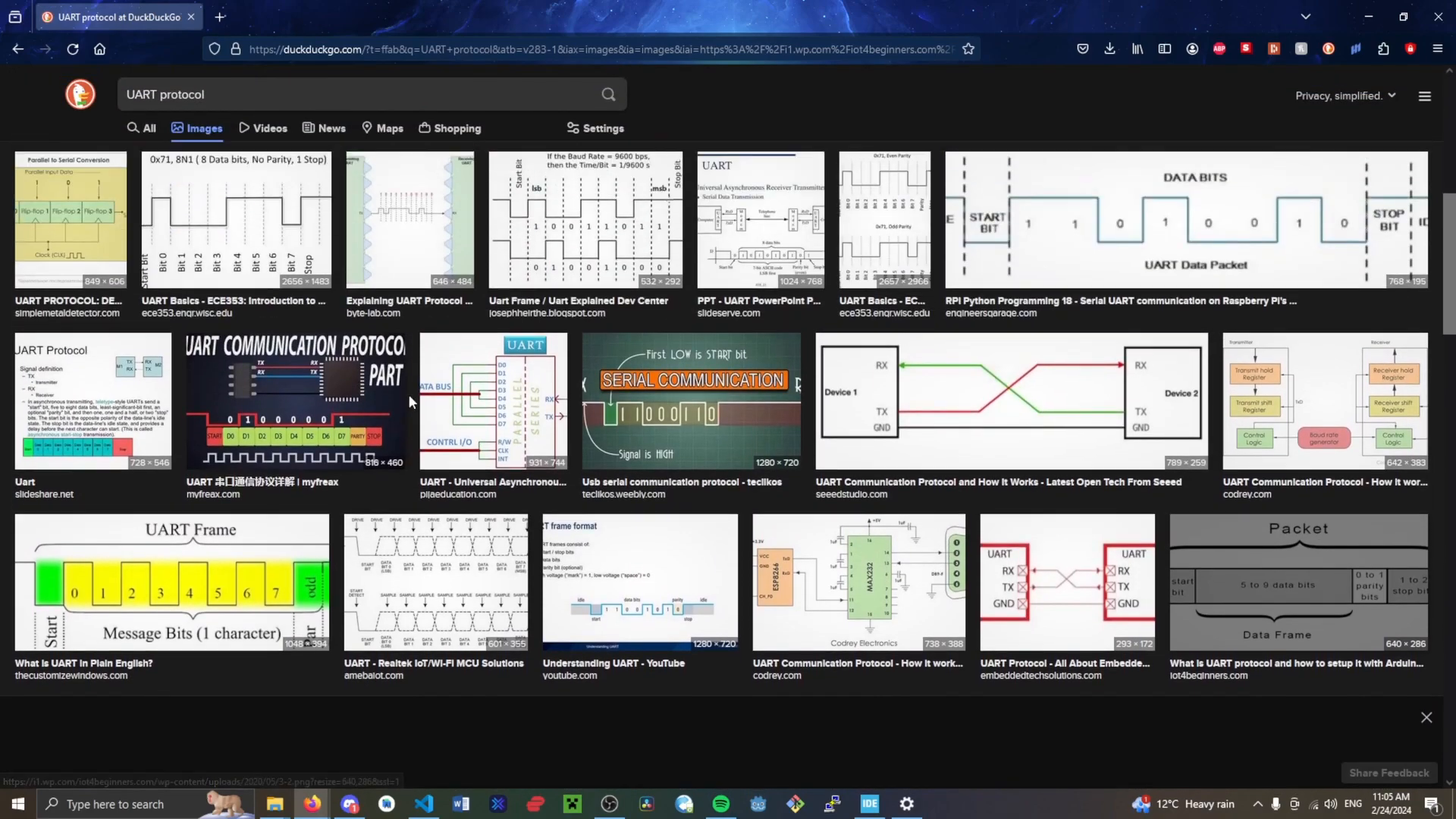
pyautogui.scroll(-3)
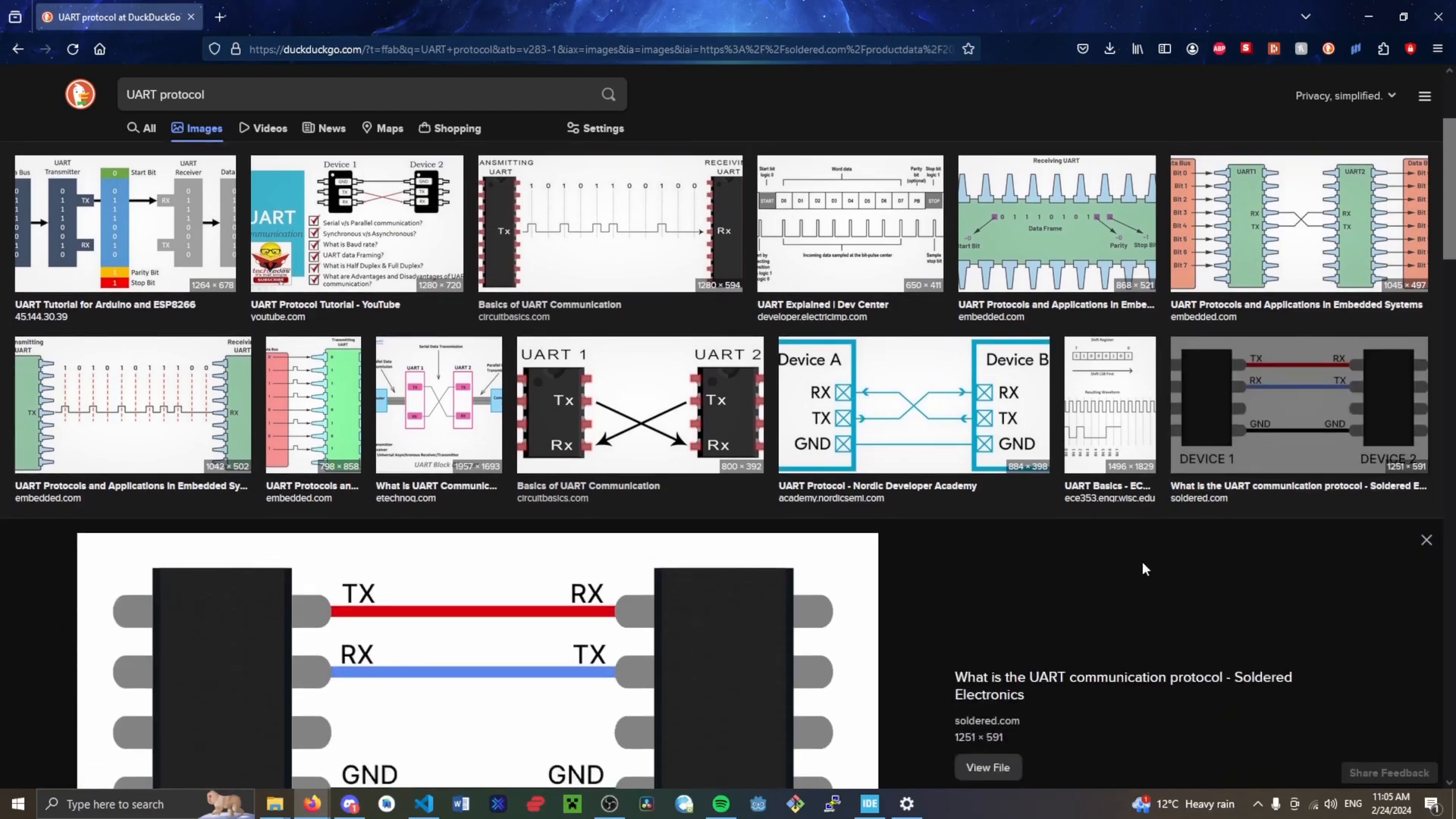
pyautogui.scroll(-3)
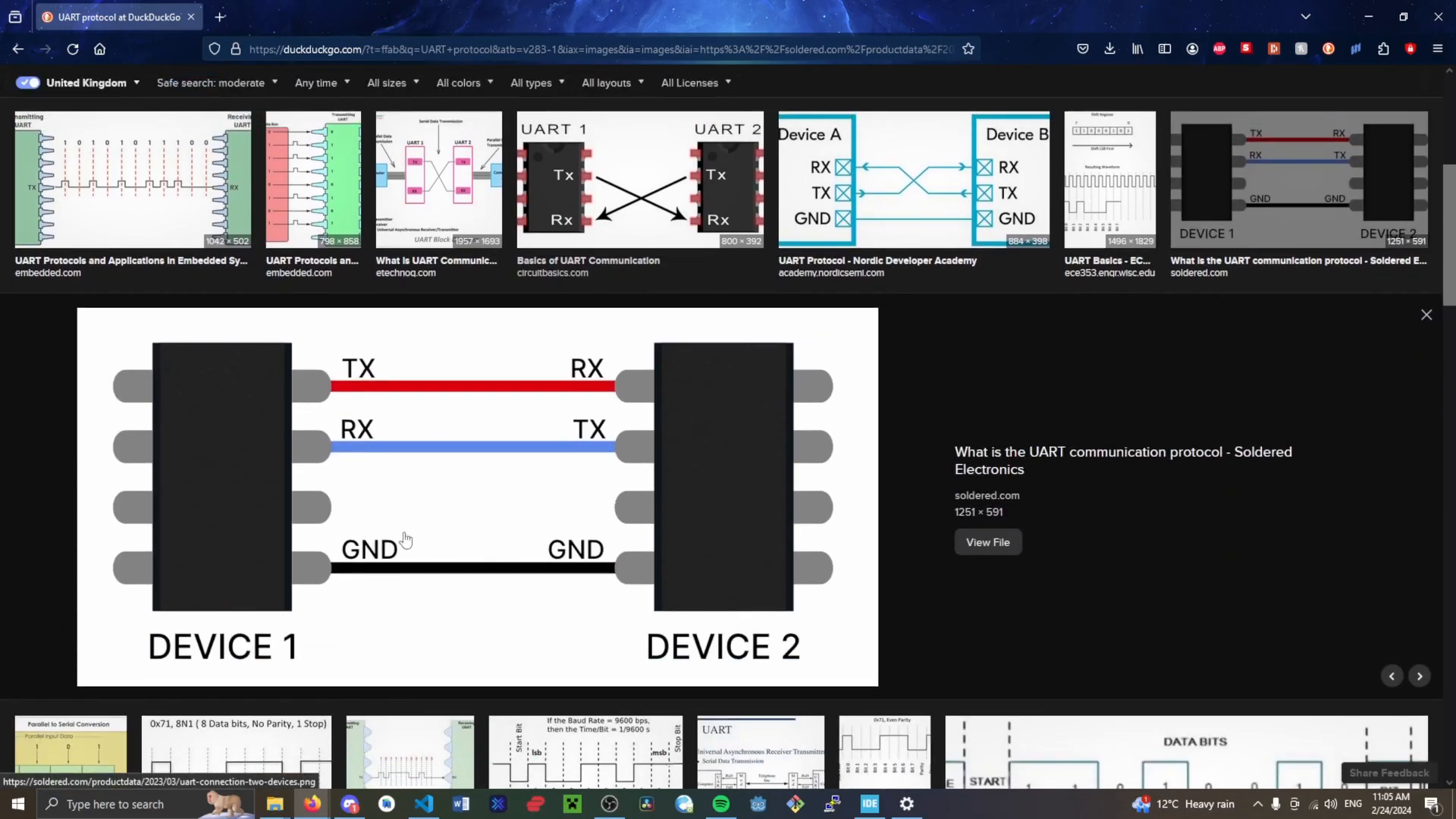
pyautogui.moveTo(742, 450)
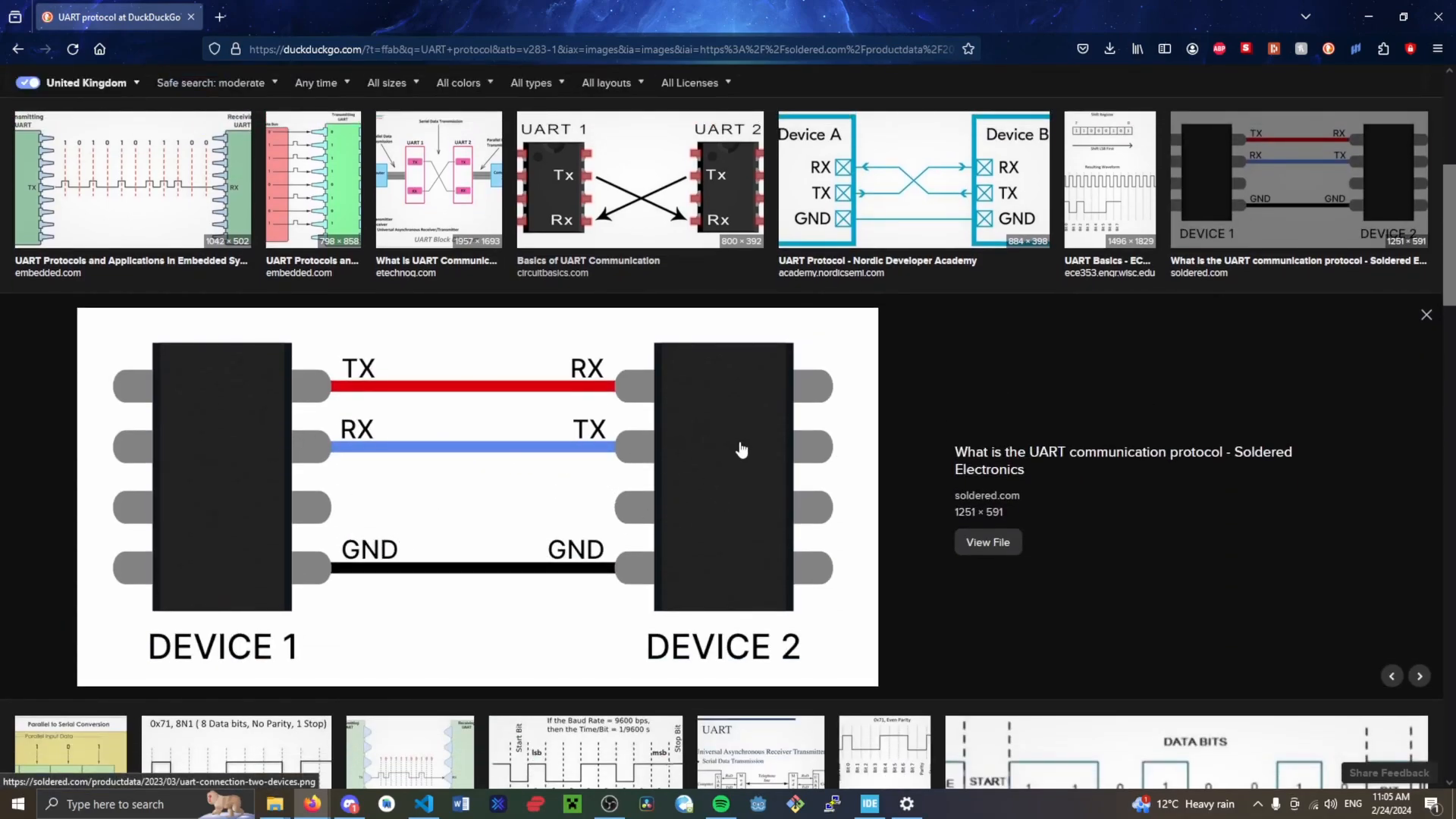
pyautogui.moveTo(306, 387)
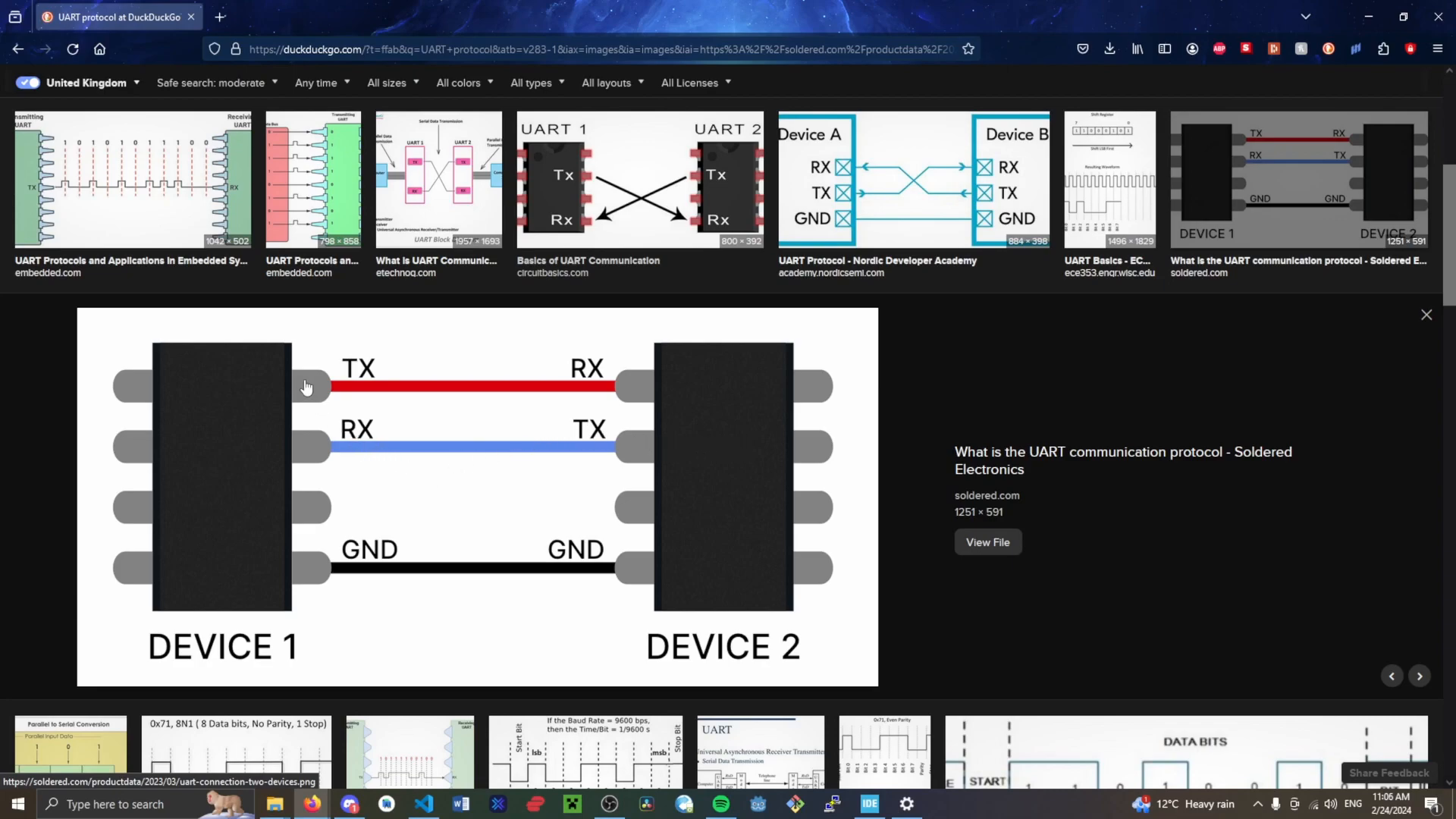
pyautogui.moveTo(482, 425)
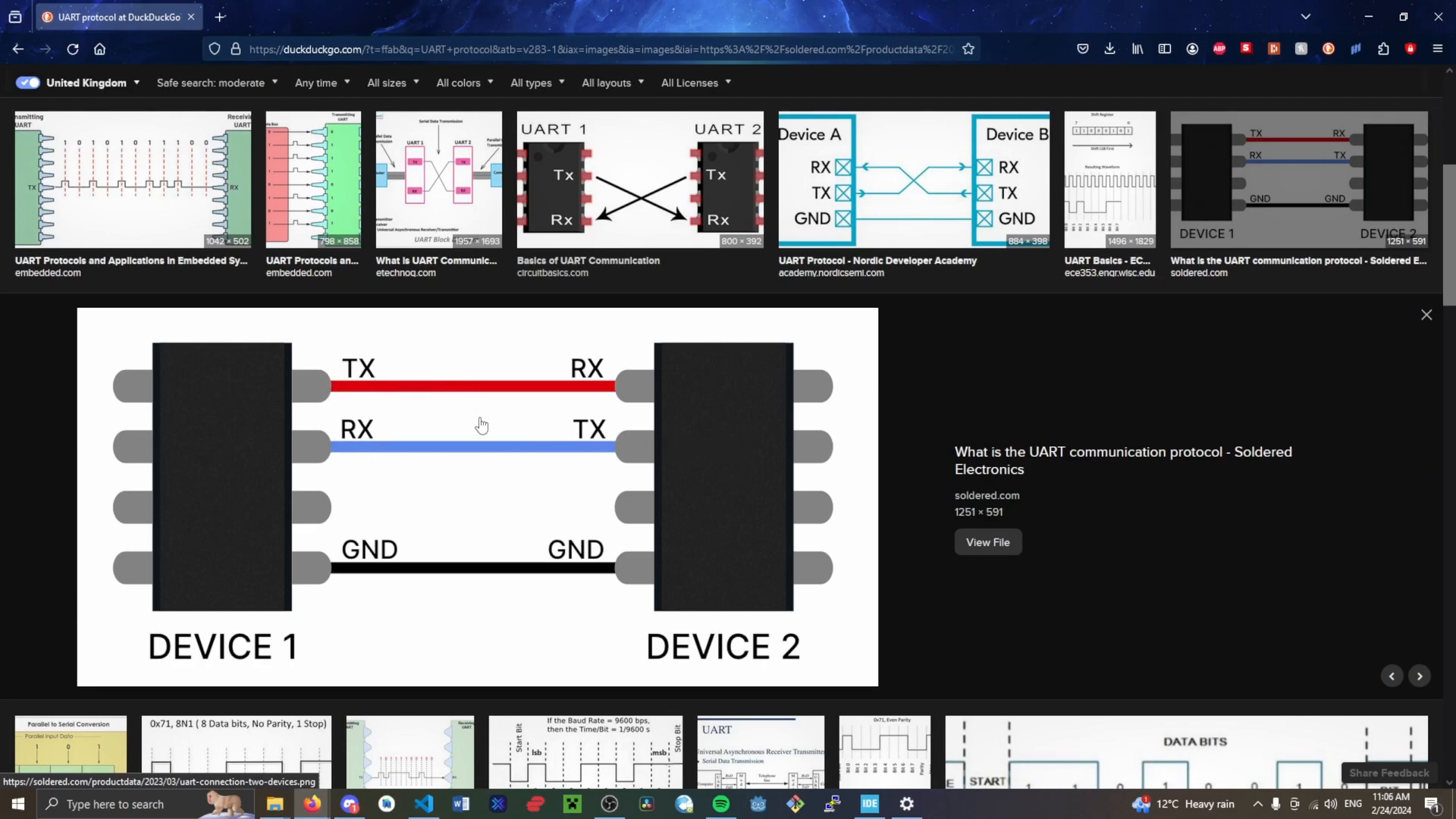
pyautogui.moveTo(385, 372)
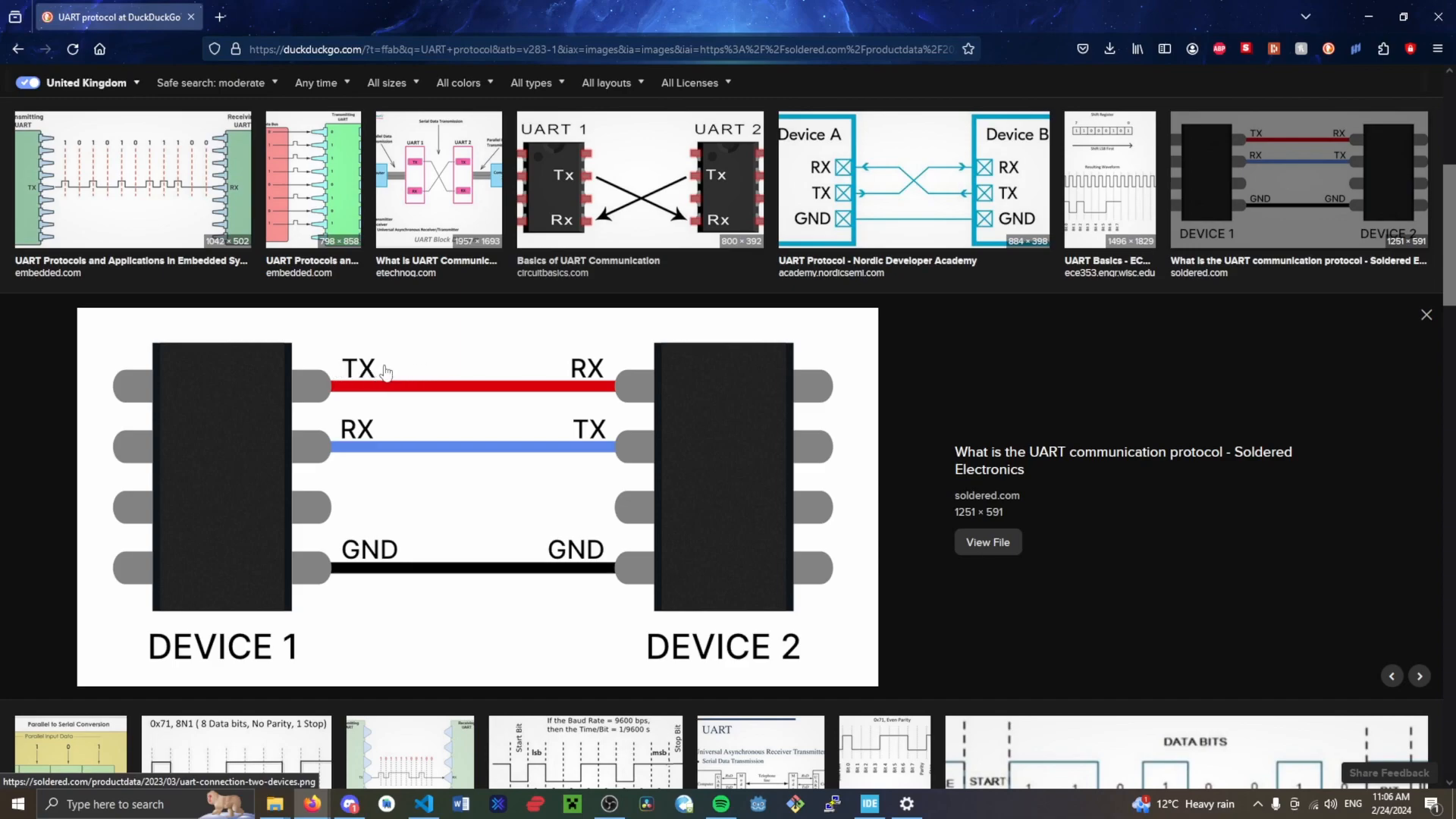
pyautogui.scroll(-3)
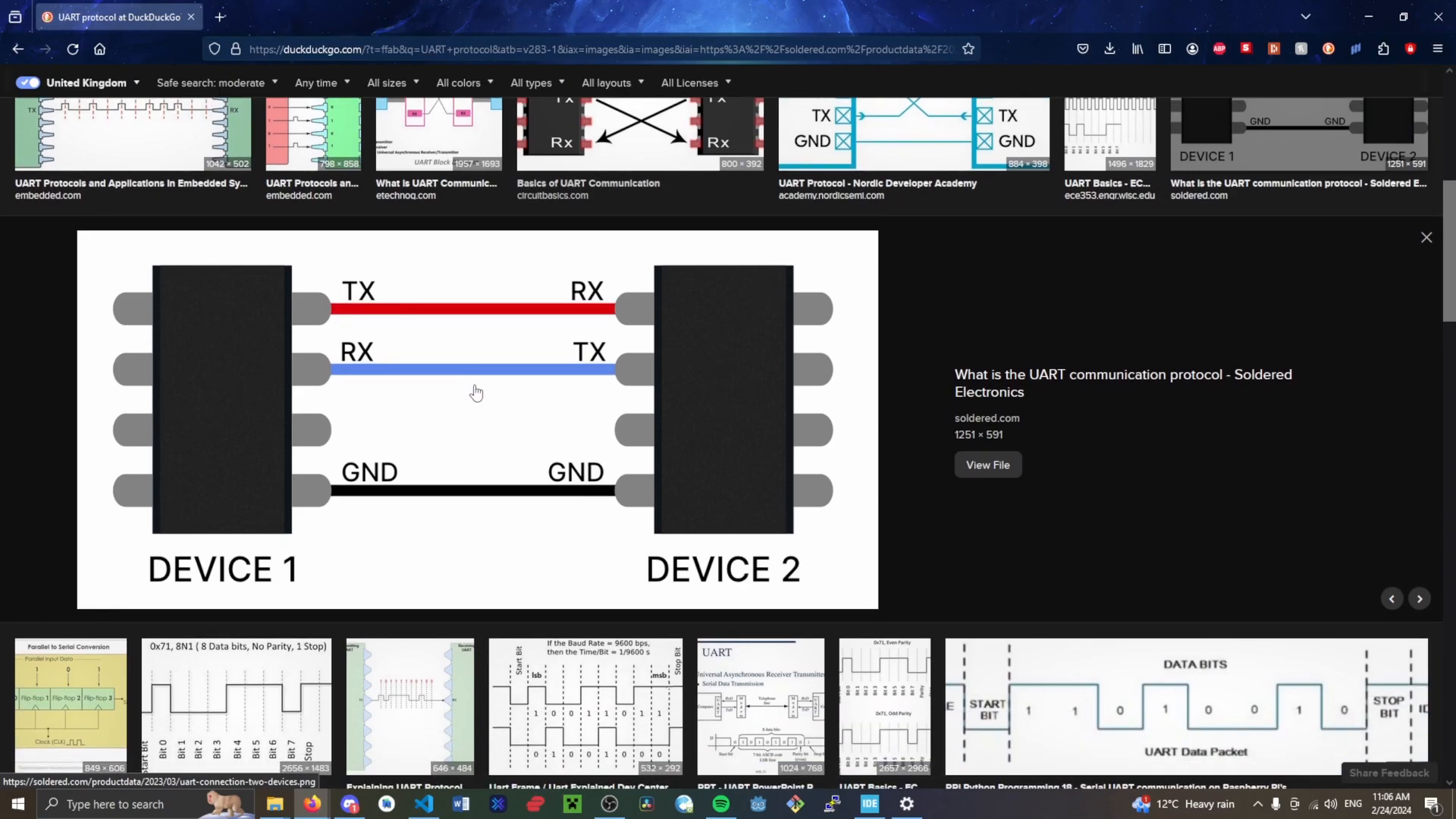
pyautogui.moveTo(692, 377)
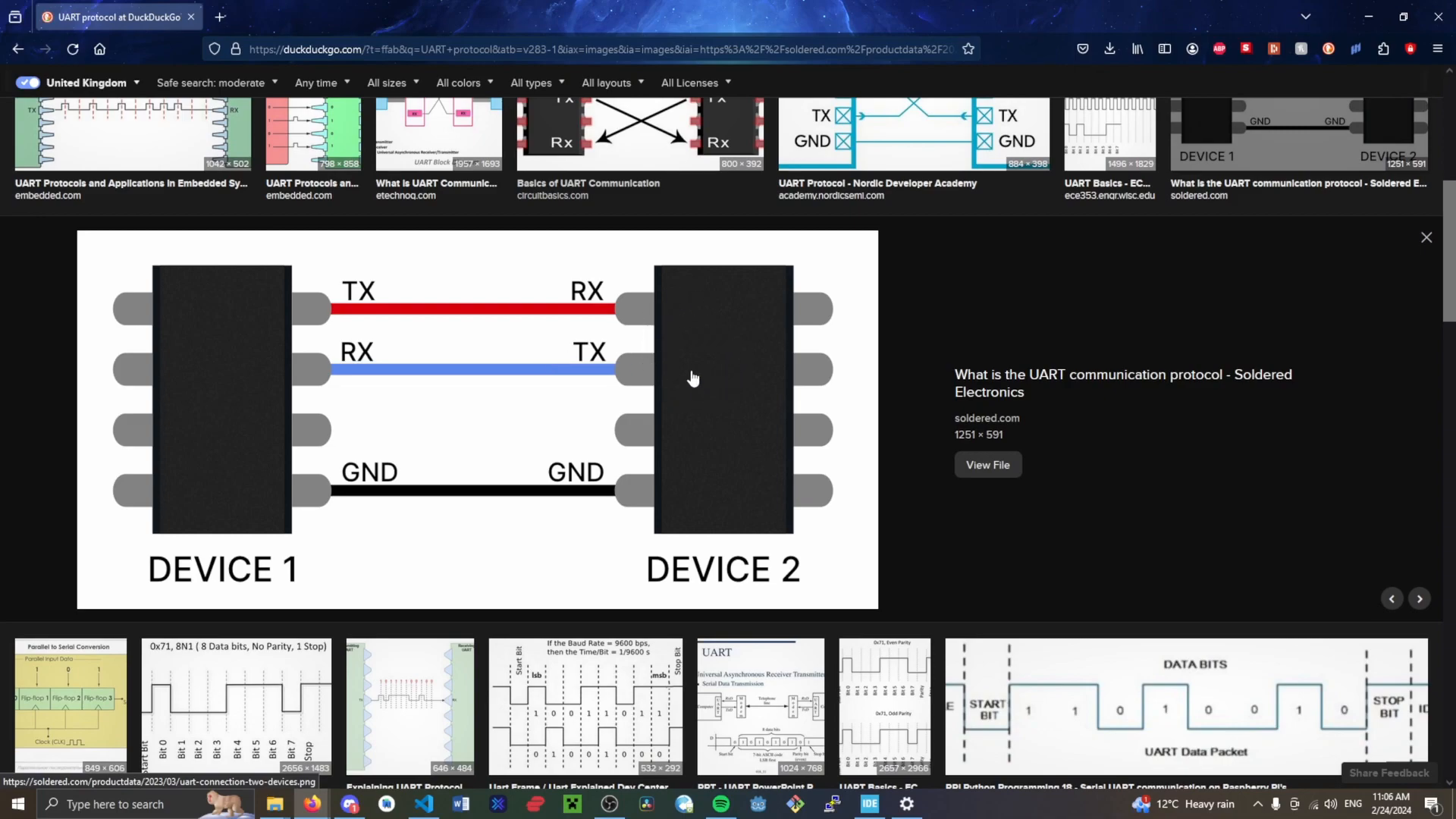
pyautogui.moveTo(676, 352)
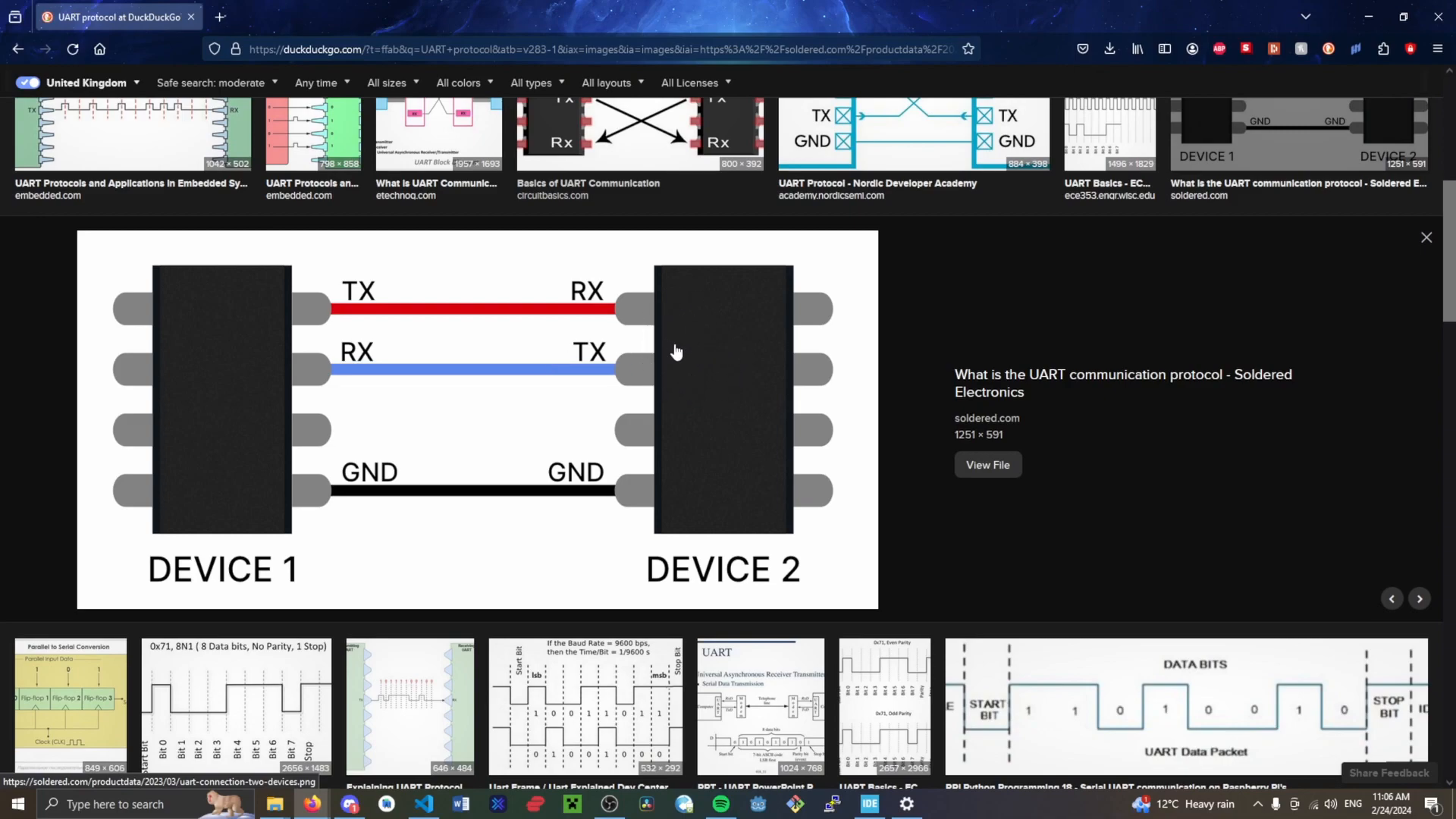
pyautogui.scroll(-3)
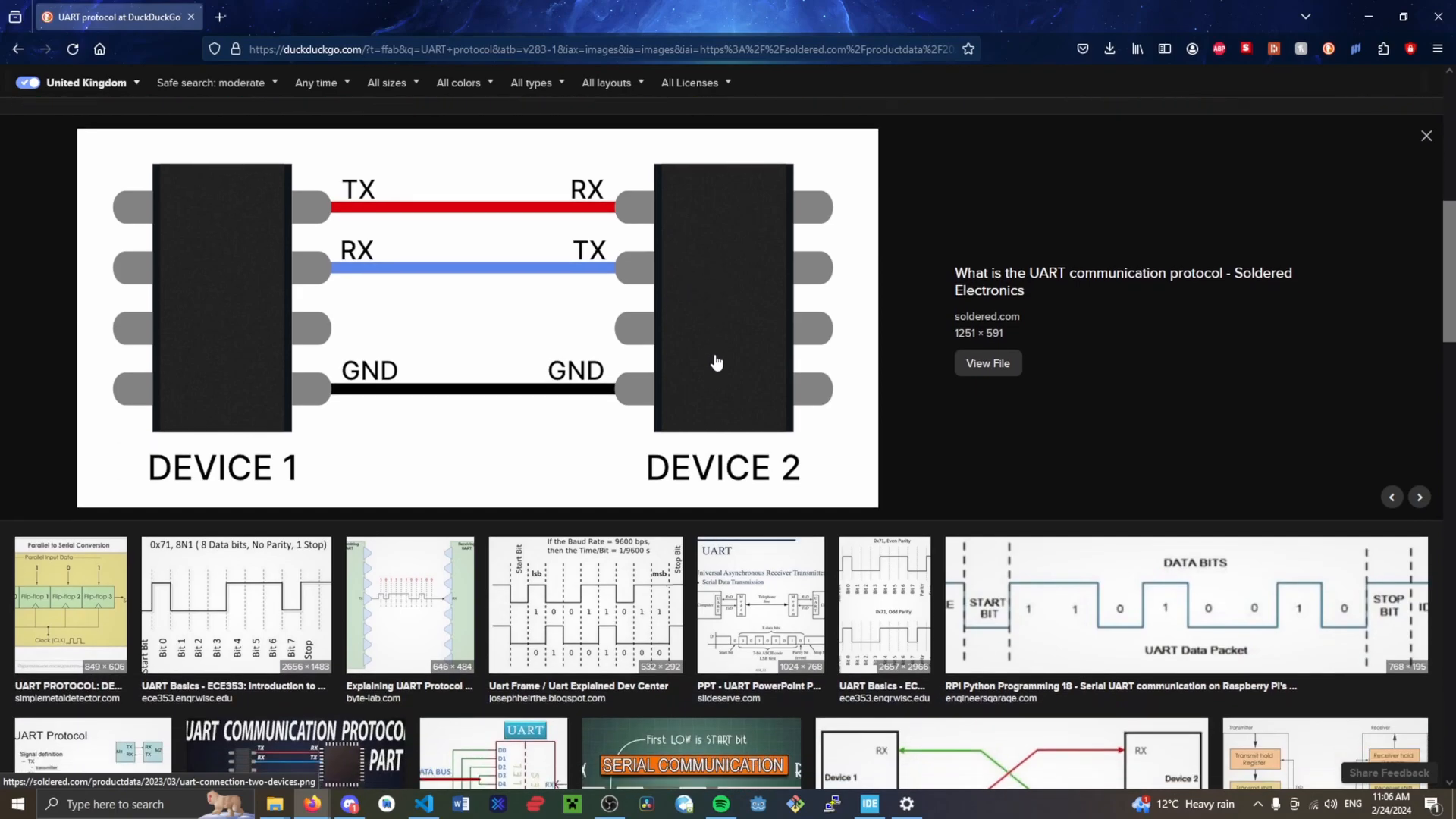
# Enlarge the Wikipedia ASCII table, then move on to the linuxhint A–Z hex and binary table.
pyautogui.scroll(-3)
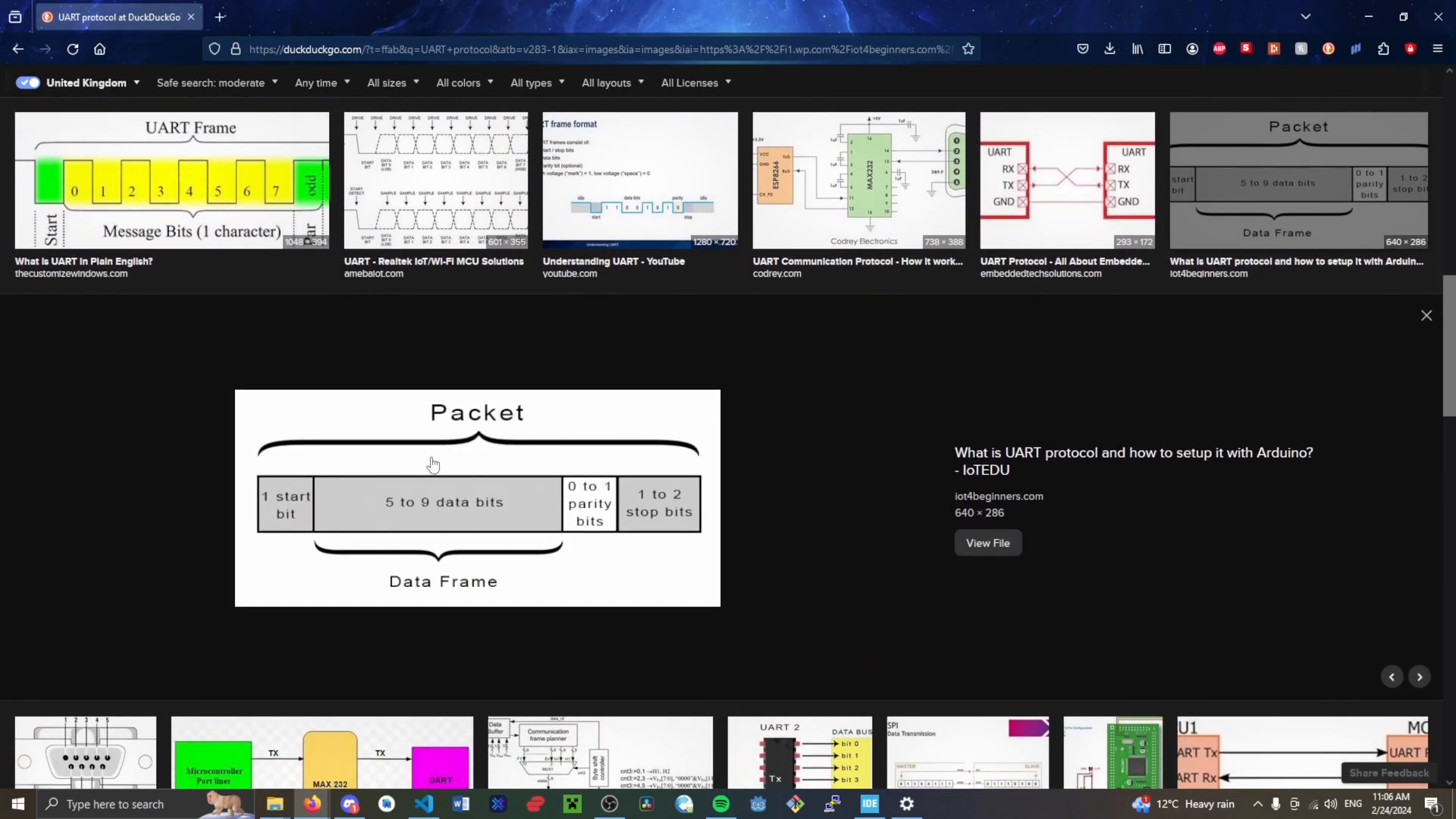
pyautogui.moveTo(482, 521)
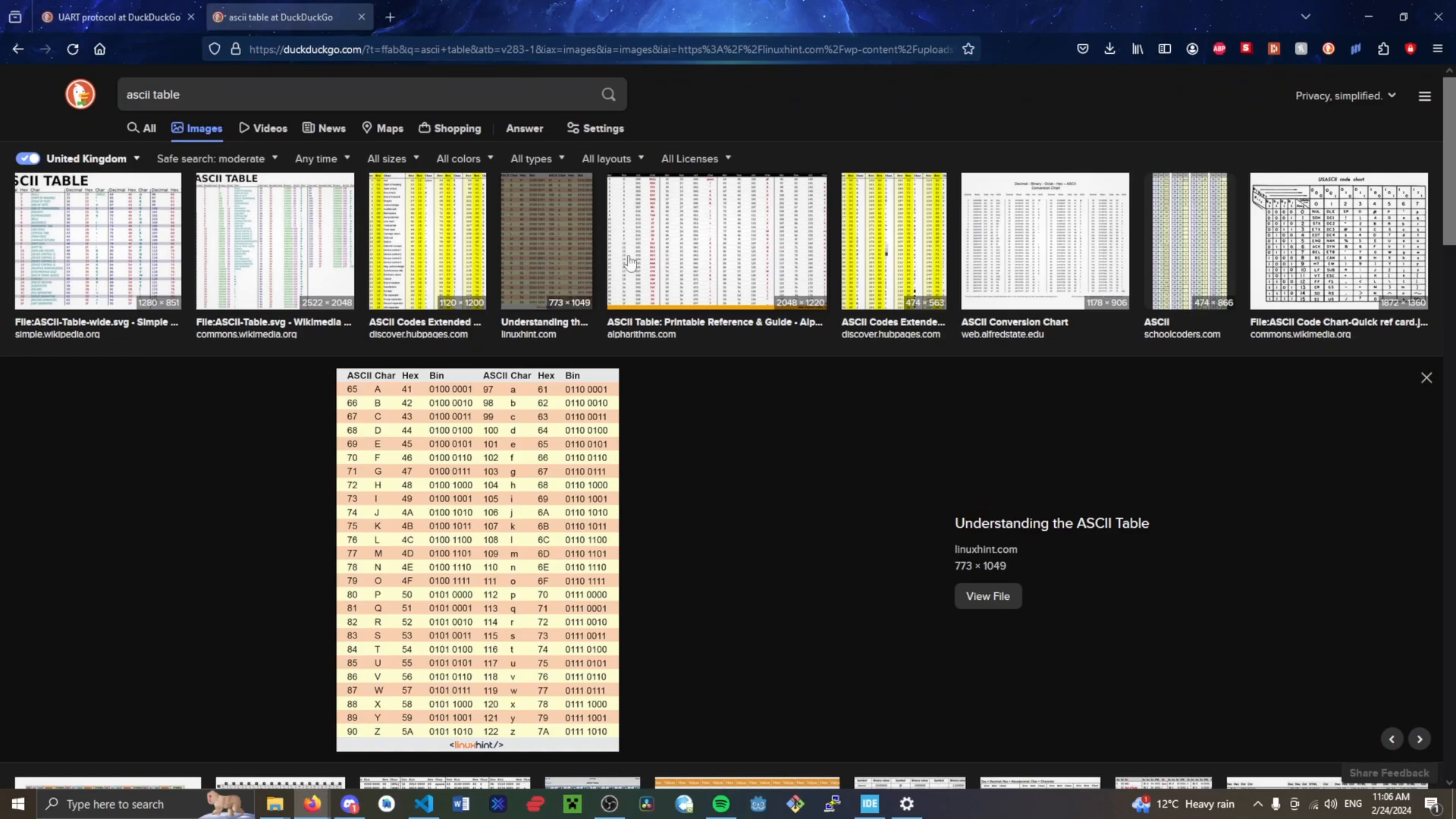
pyautogui.moveTo(140, 229)
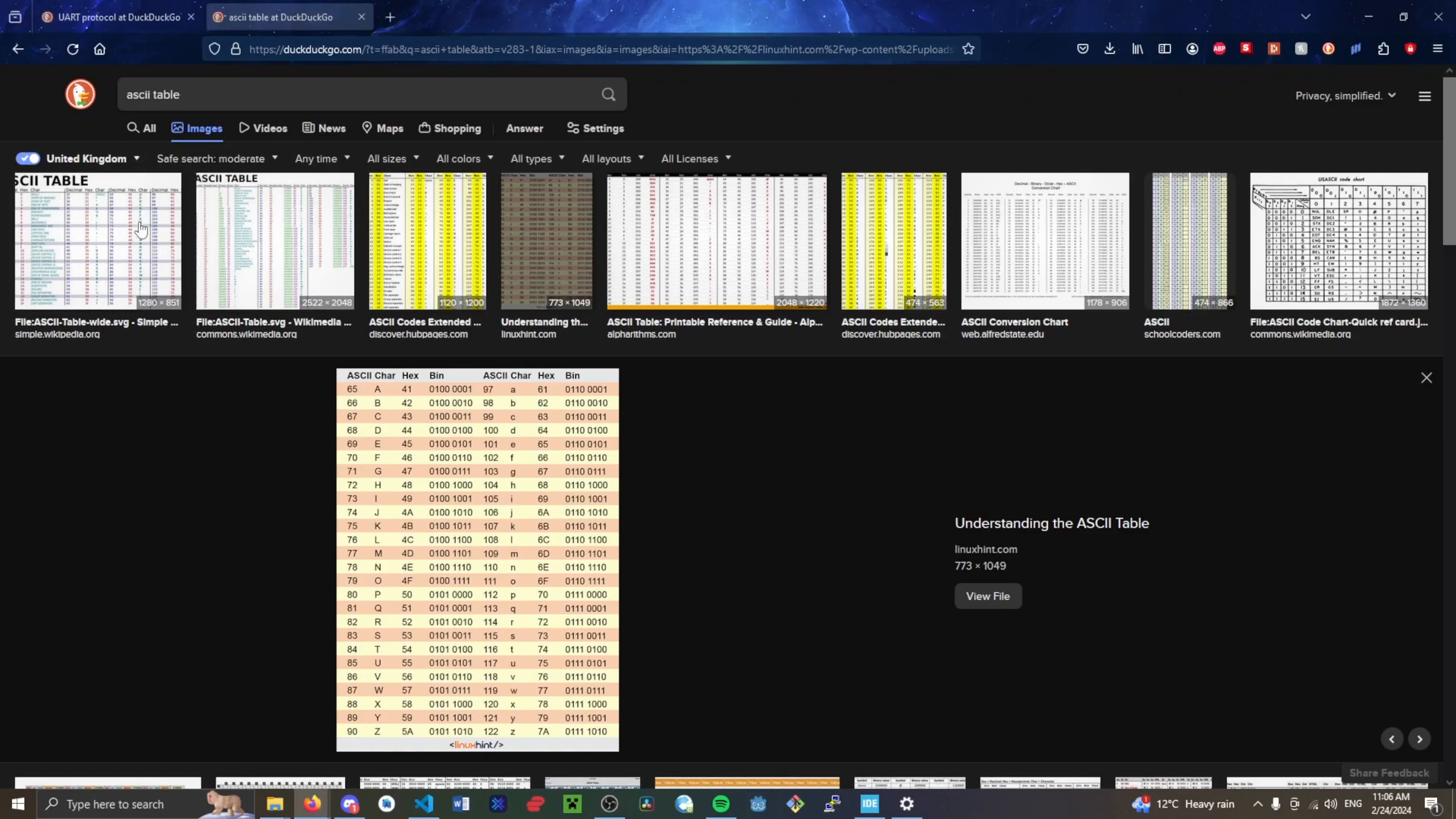
pyautogui.click(97, 240)
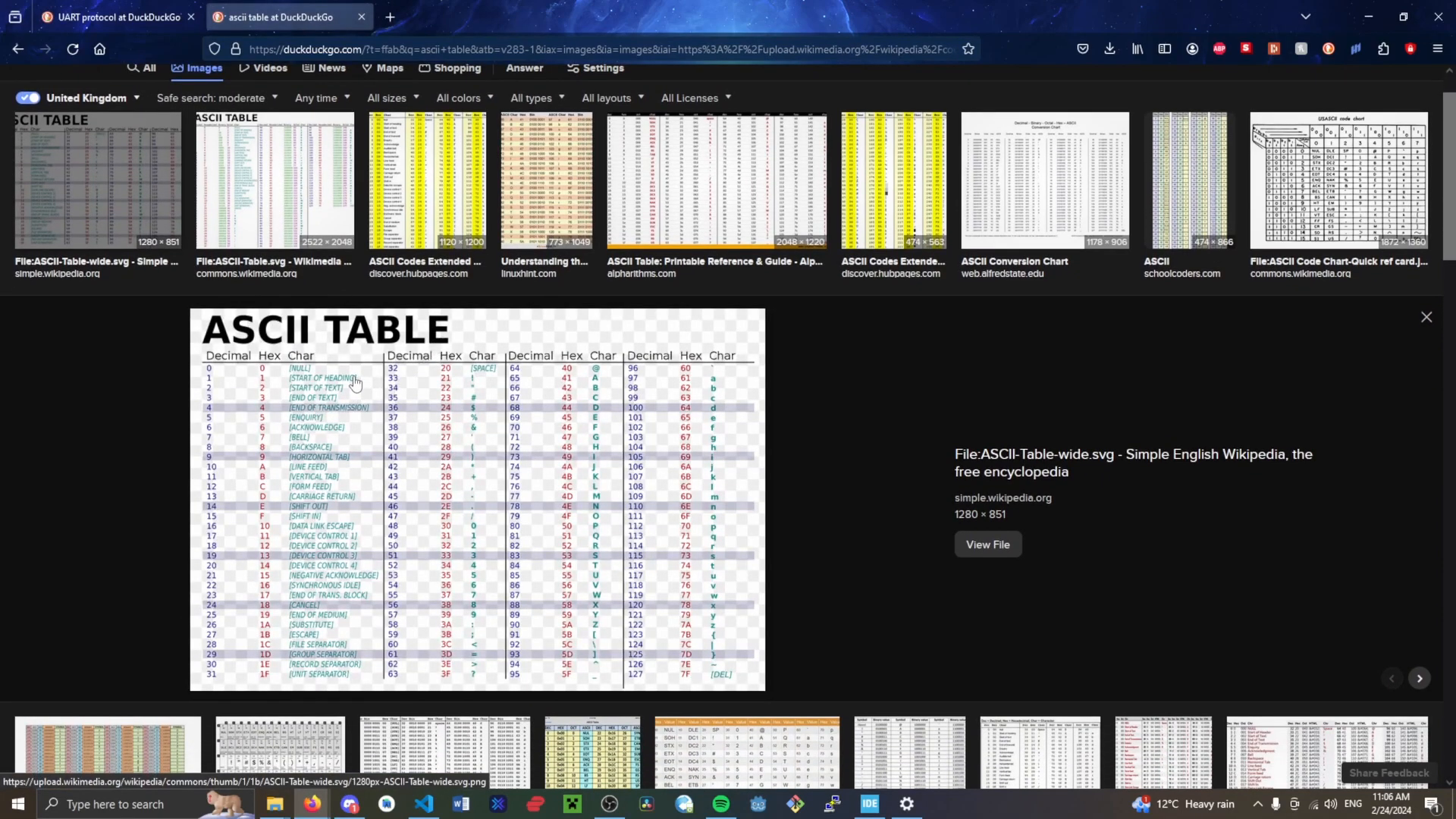
pyautogui.moveTo(597, 373)
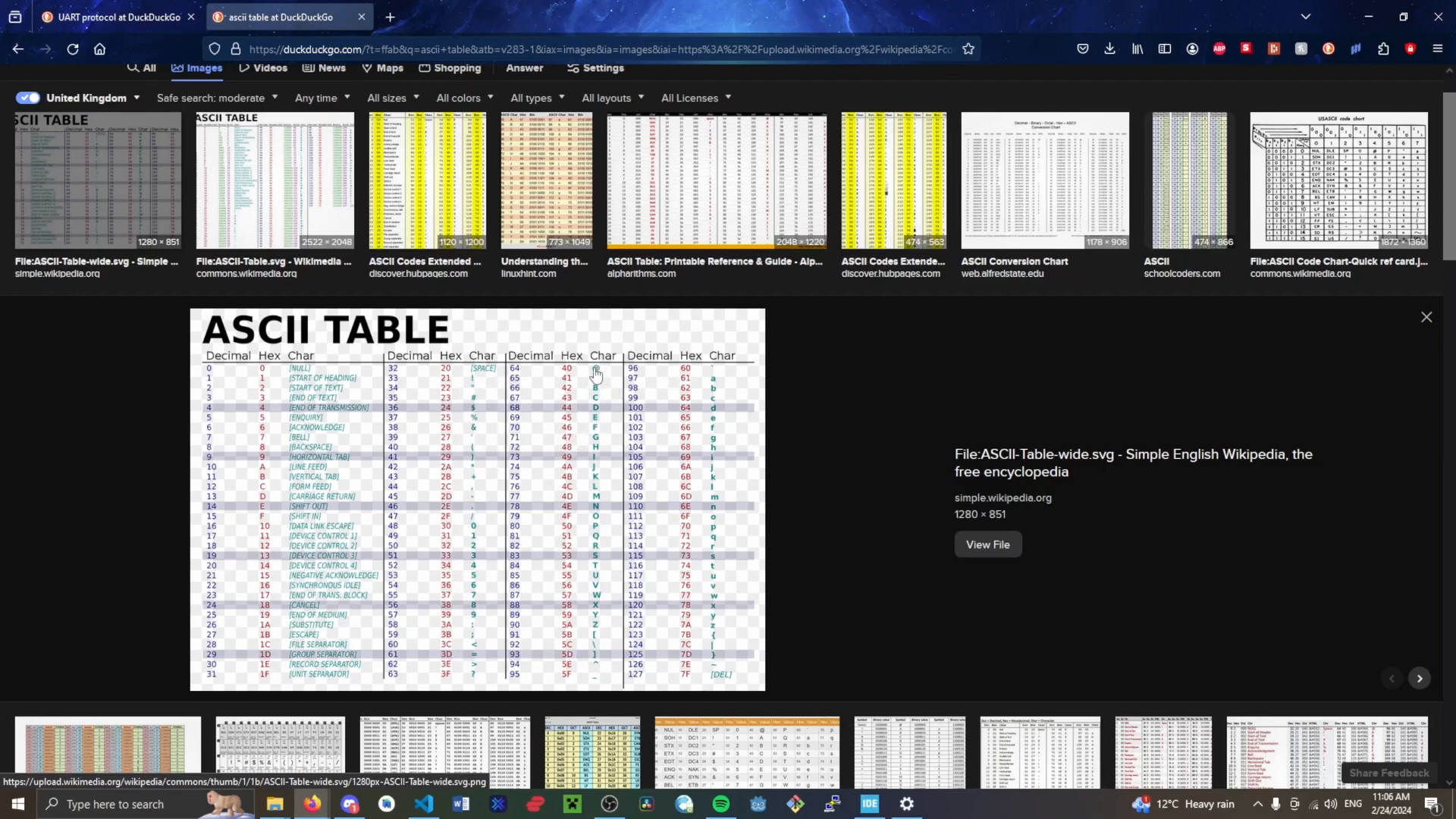
pyautogui.moveTo(724, 543)
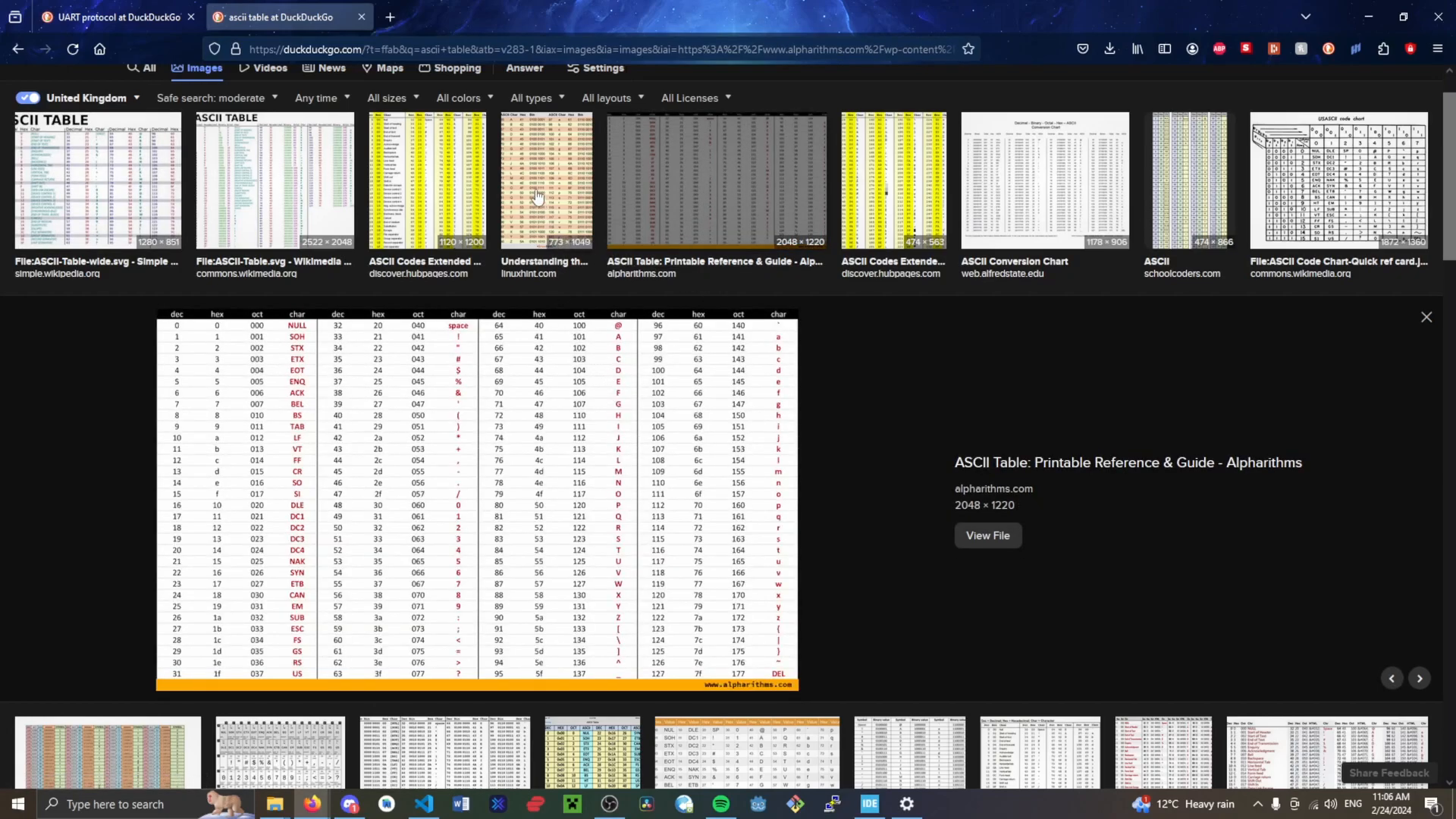
pyautogui.moveTo(1065, 185)
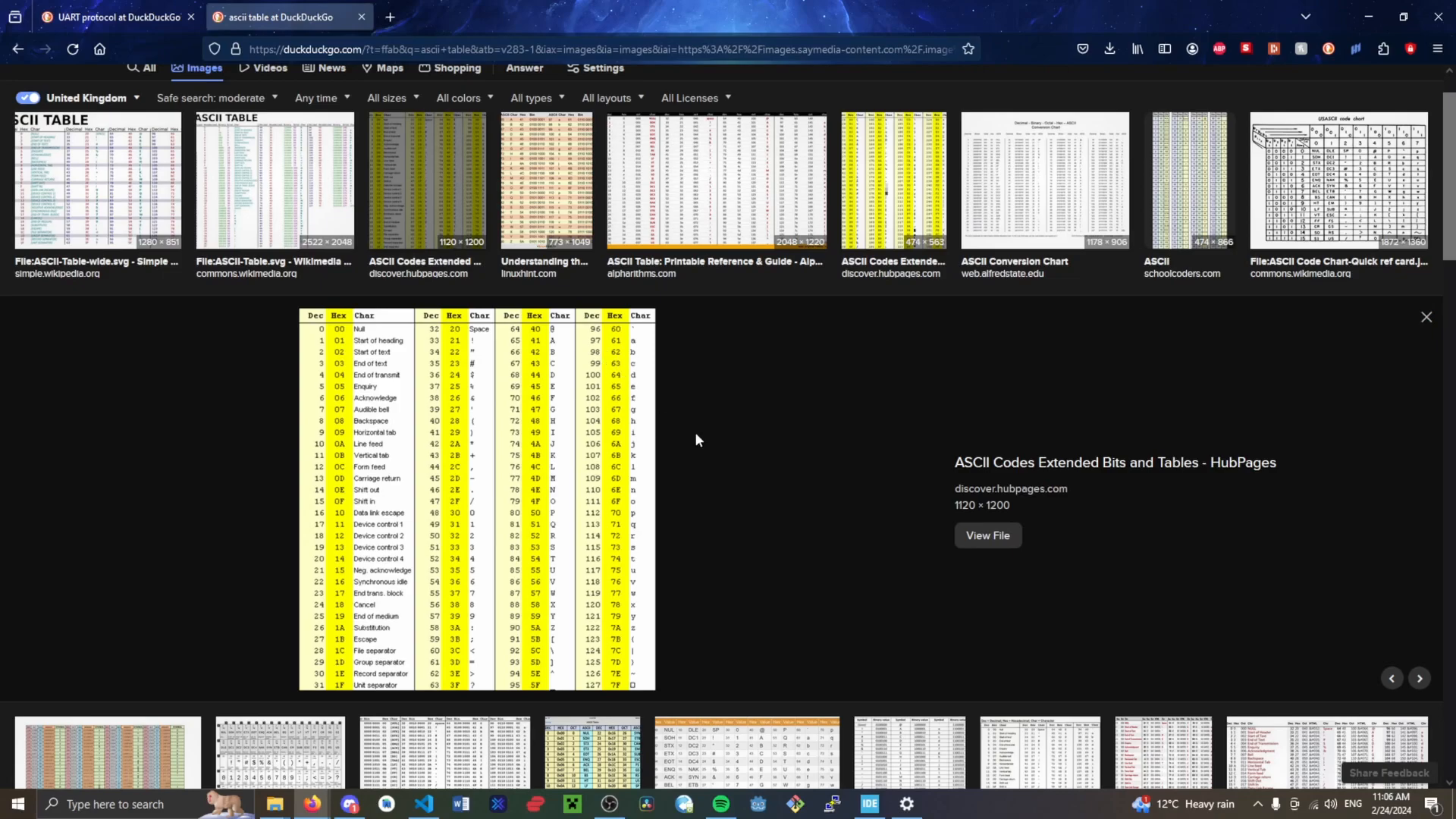
pyautogui.scroll(-3)
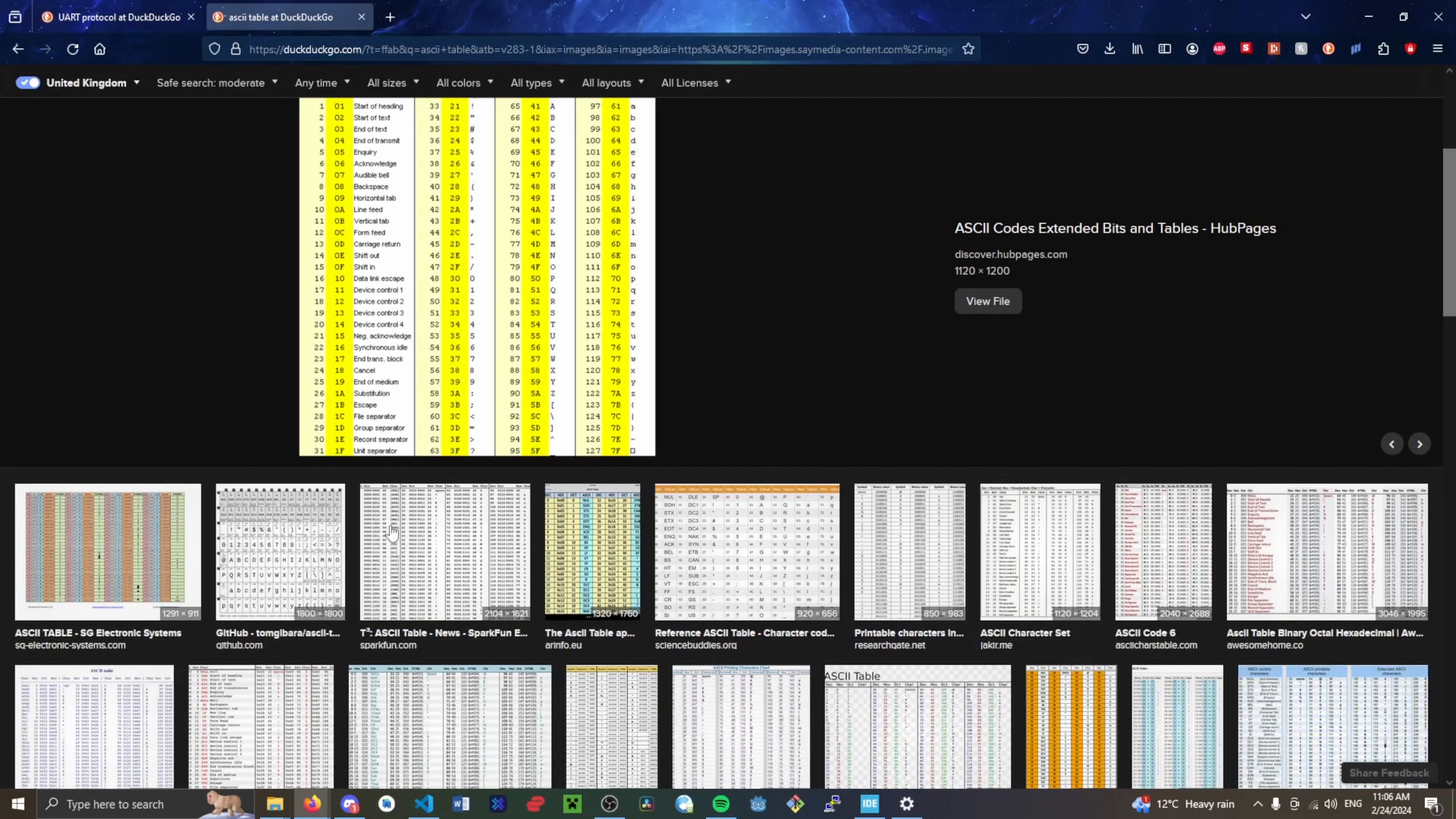
pyautogui.scroll(-3)
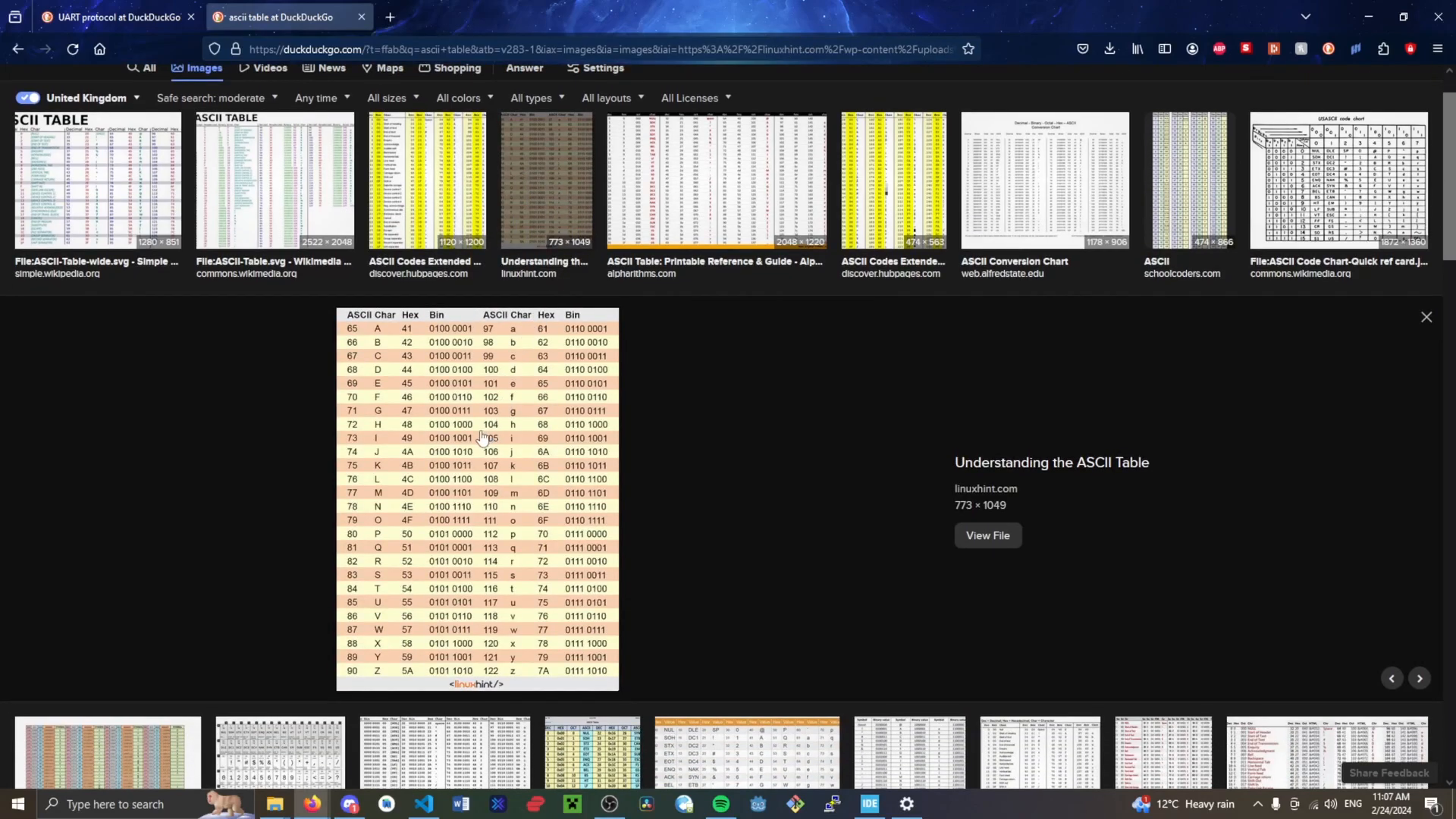
# Zoom the page to 60% so the ASCII rows from 65 down to 122 fit on screen.
pyautogui.press('ctrl+plus')
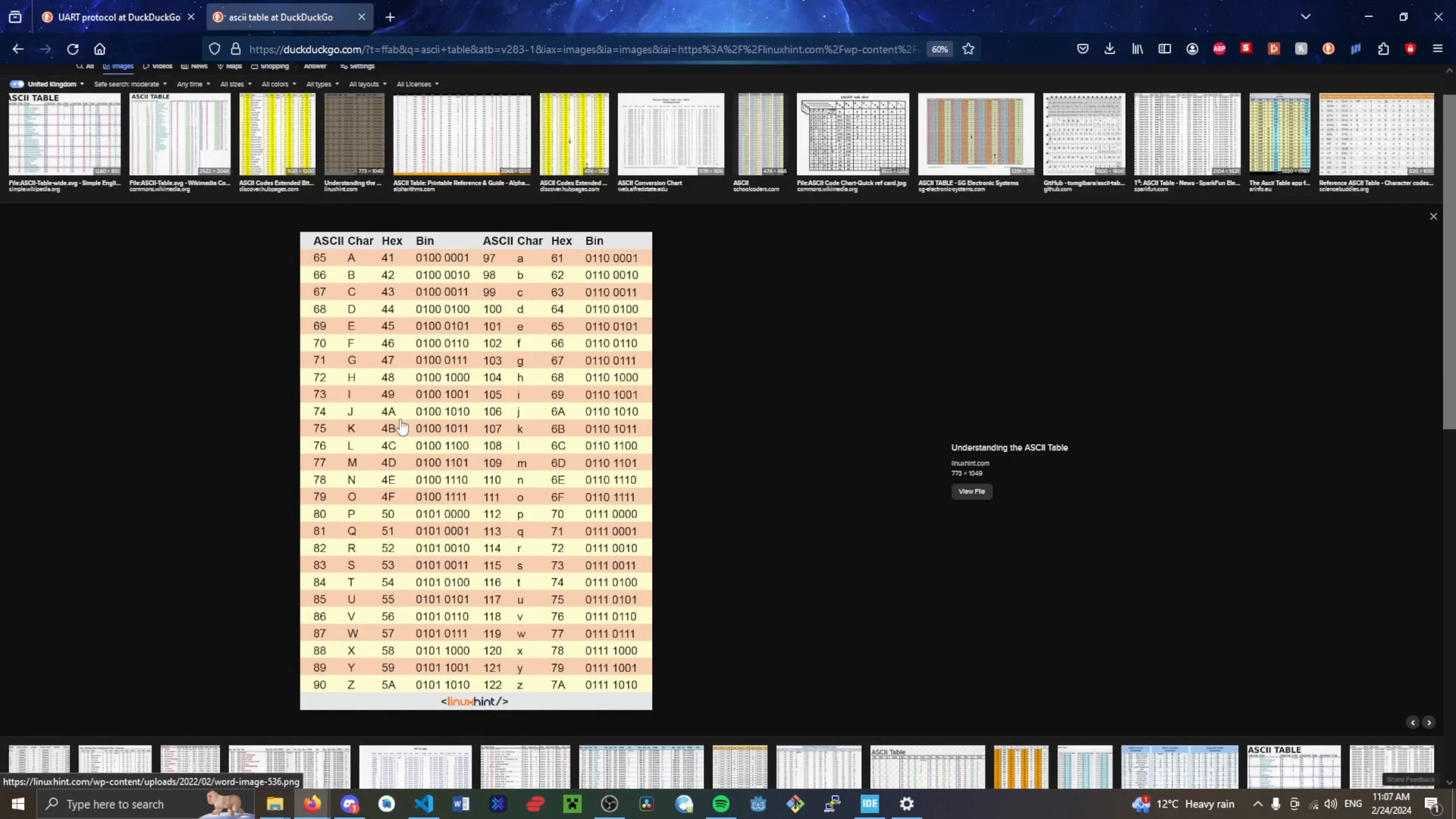
pyautogui.moveTo(370, 258)
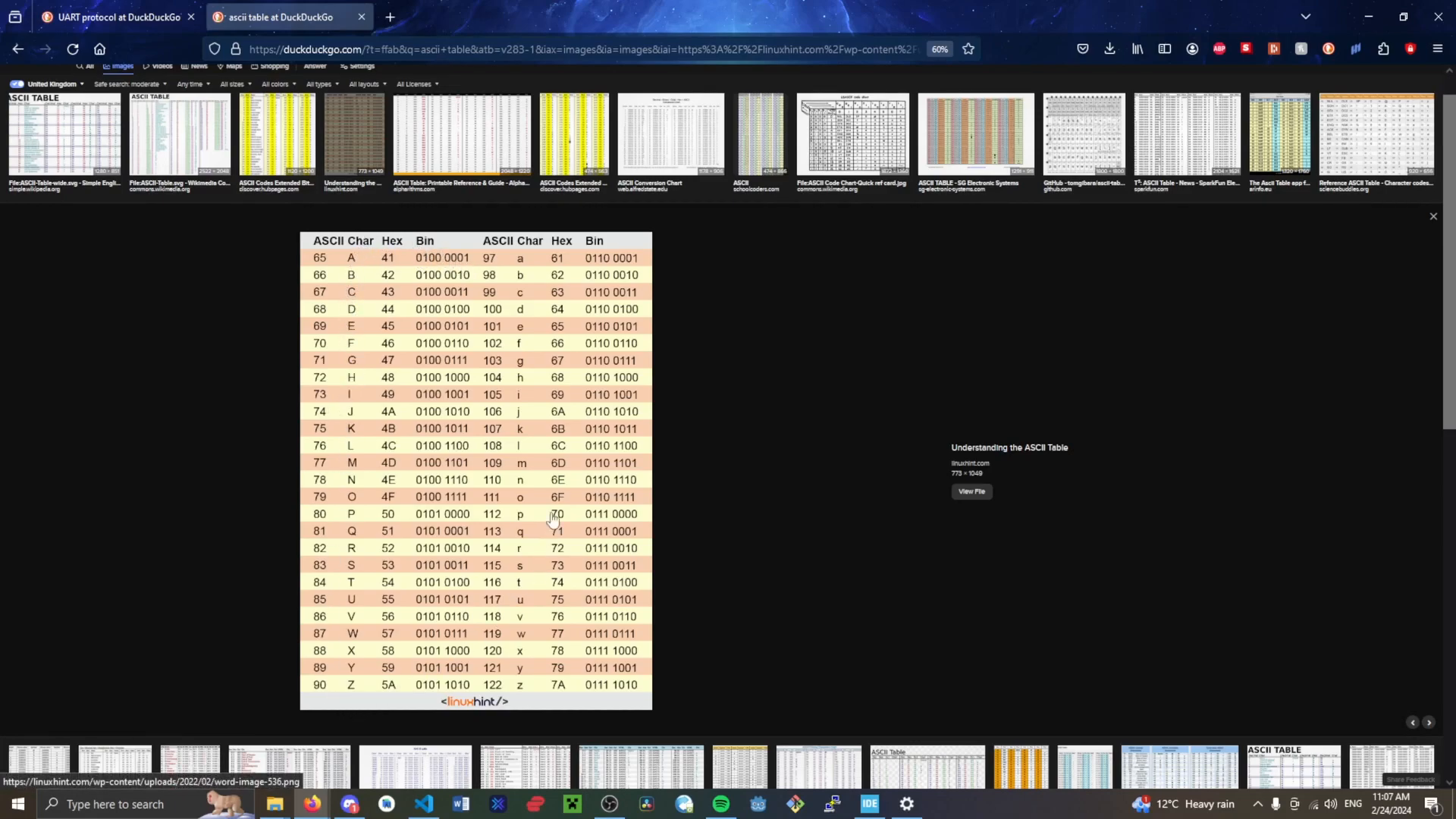
pyautogui.moveTo(529, 263)
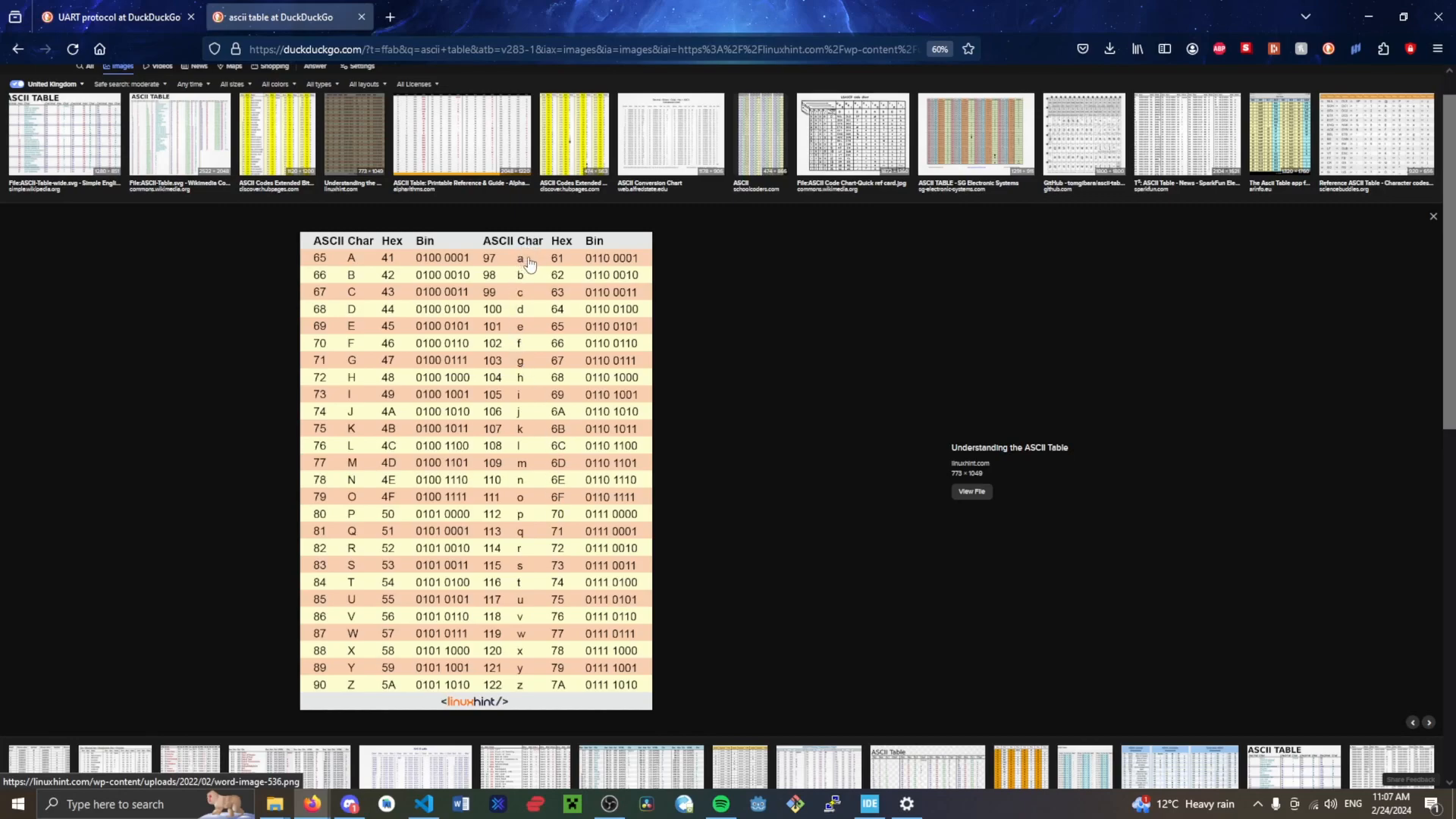
pyautogui.moveTo(655, 614)
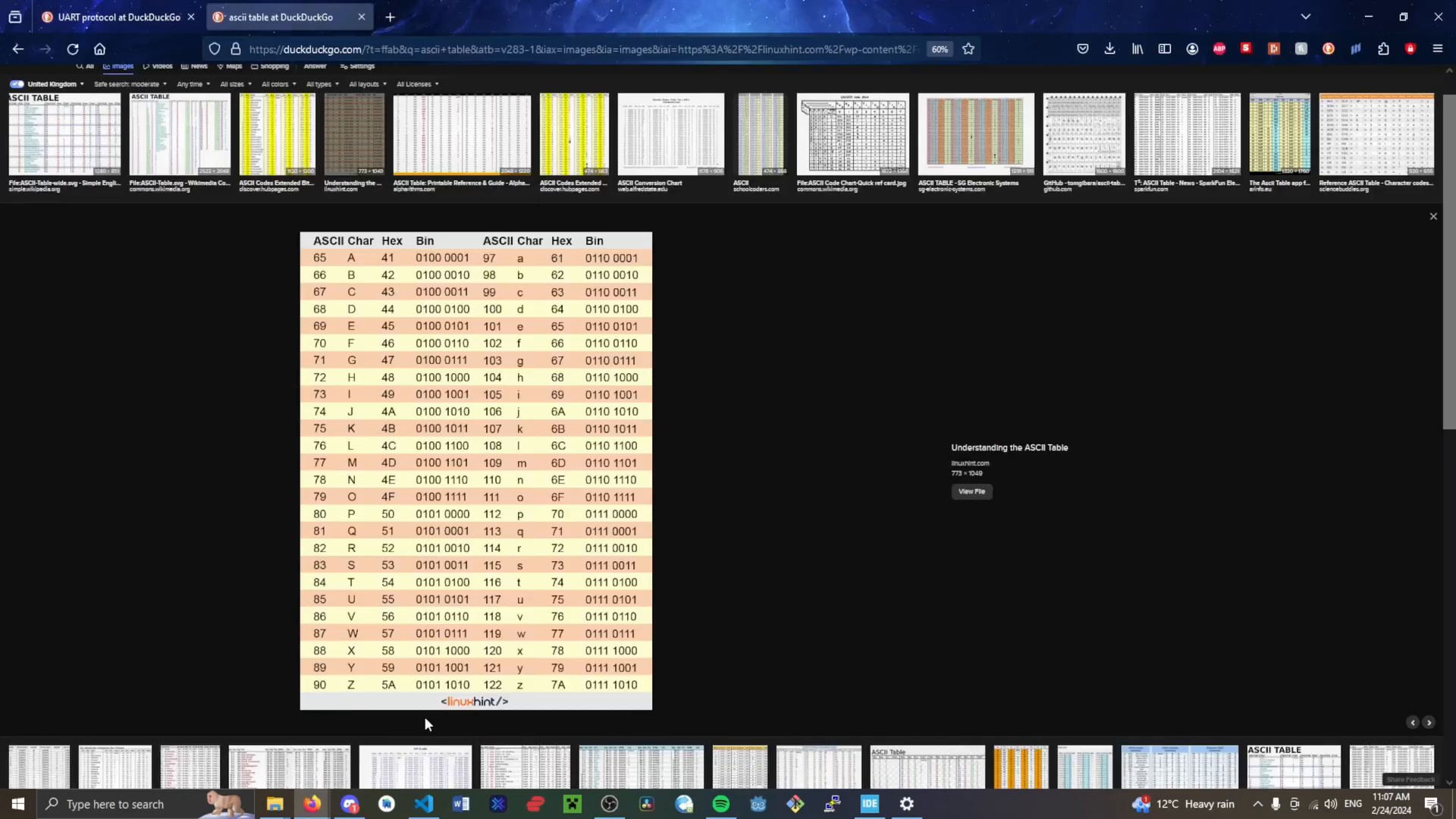
pyautogui.moveTo(357, 323)
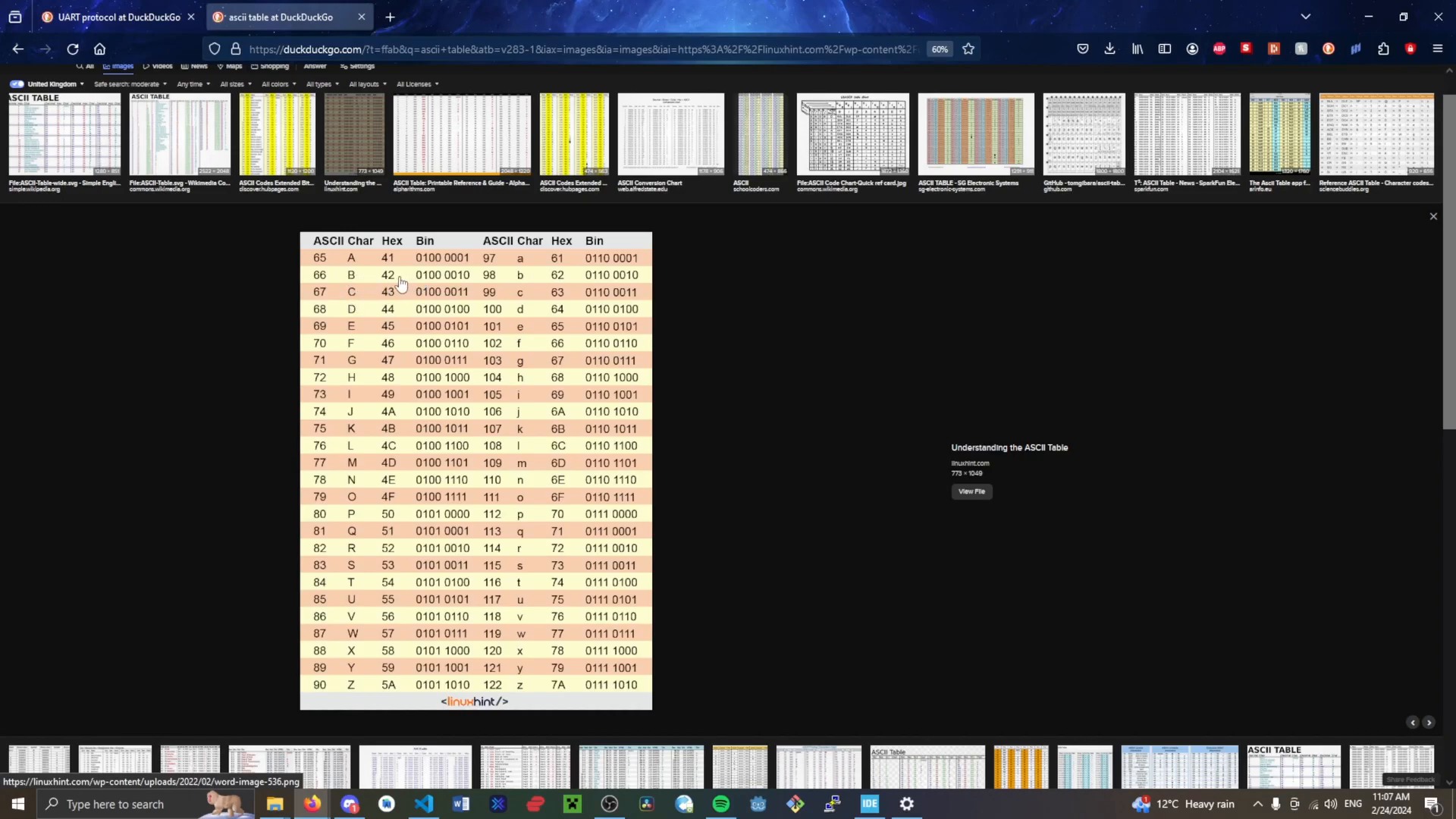
pyautogui.moveTo(321, 288)
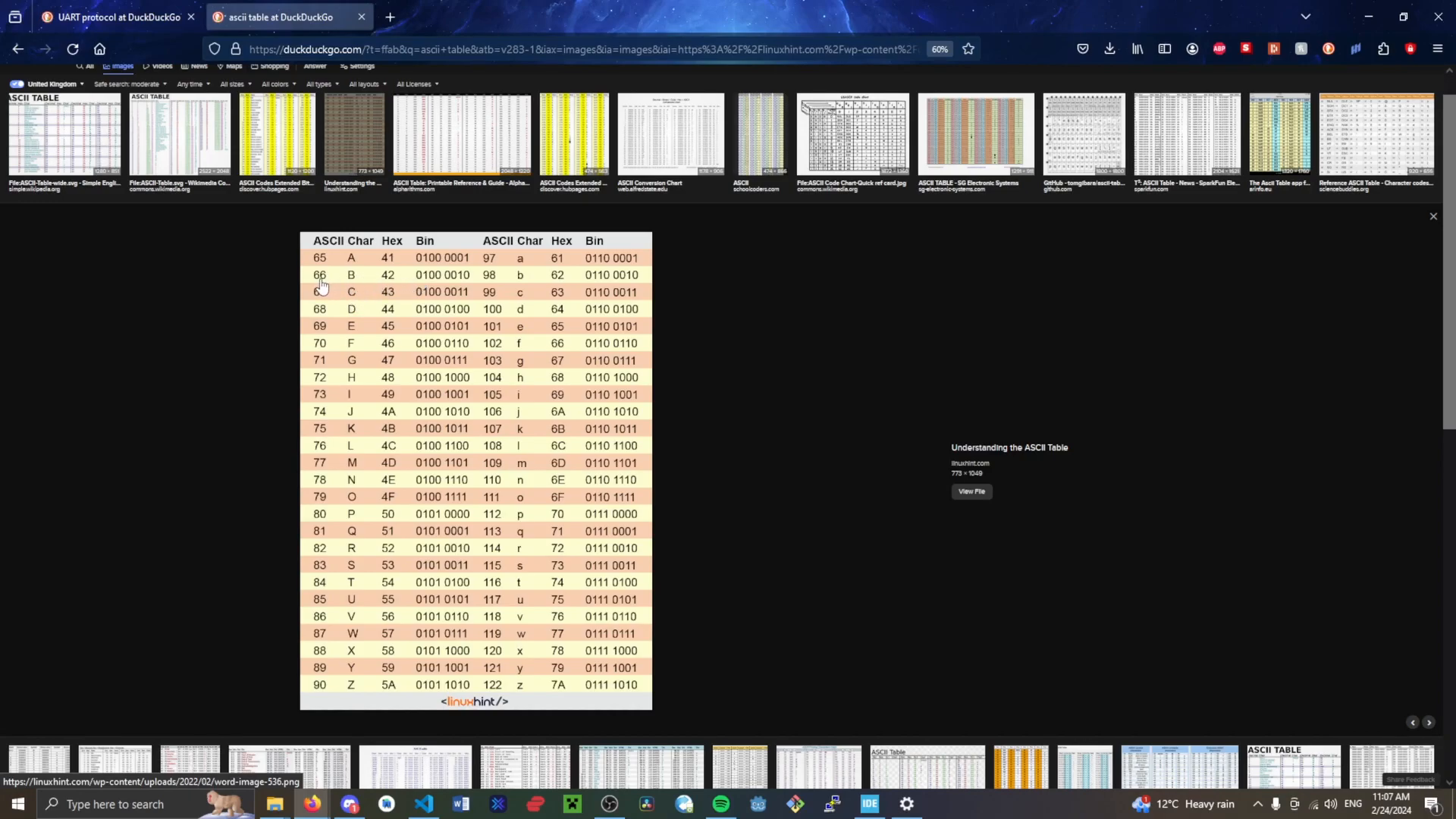
pyautogui.moveTo(386, 286)
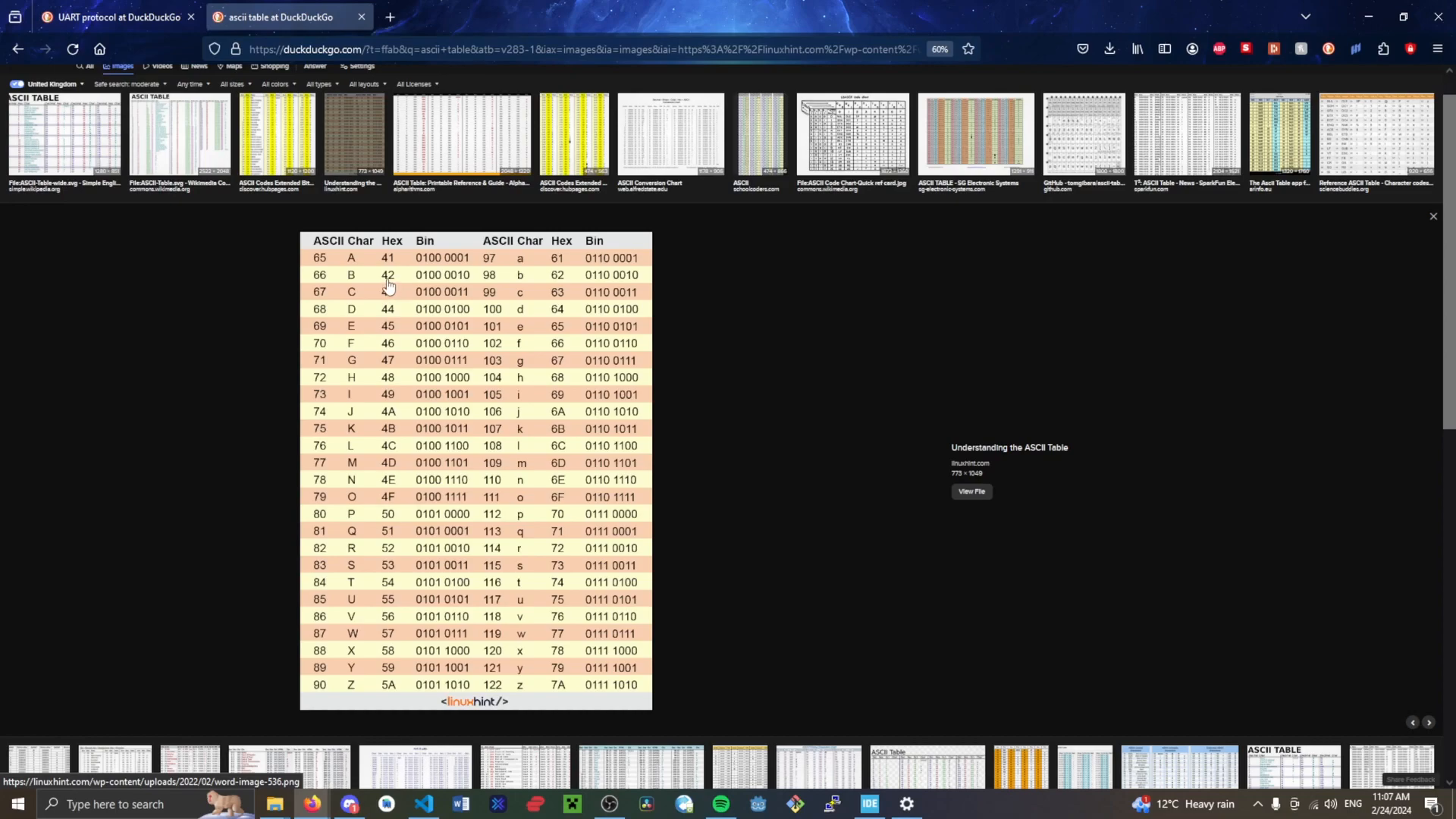
pyautogui.moveTo(421, 284)
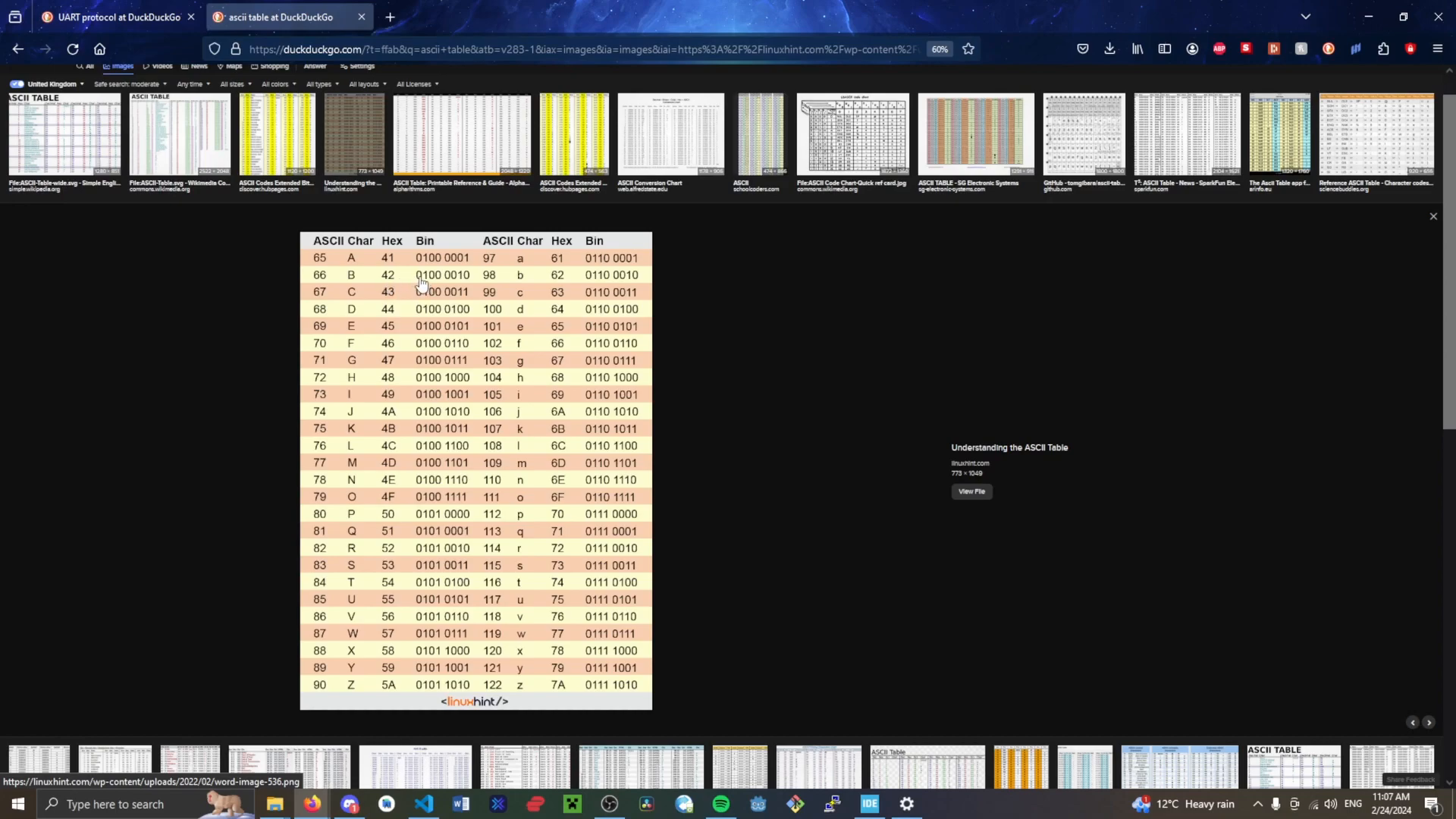
pyautogui.moveTo(439, 287)
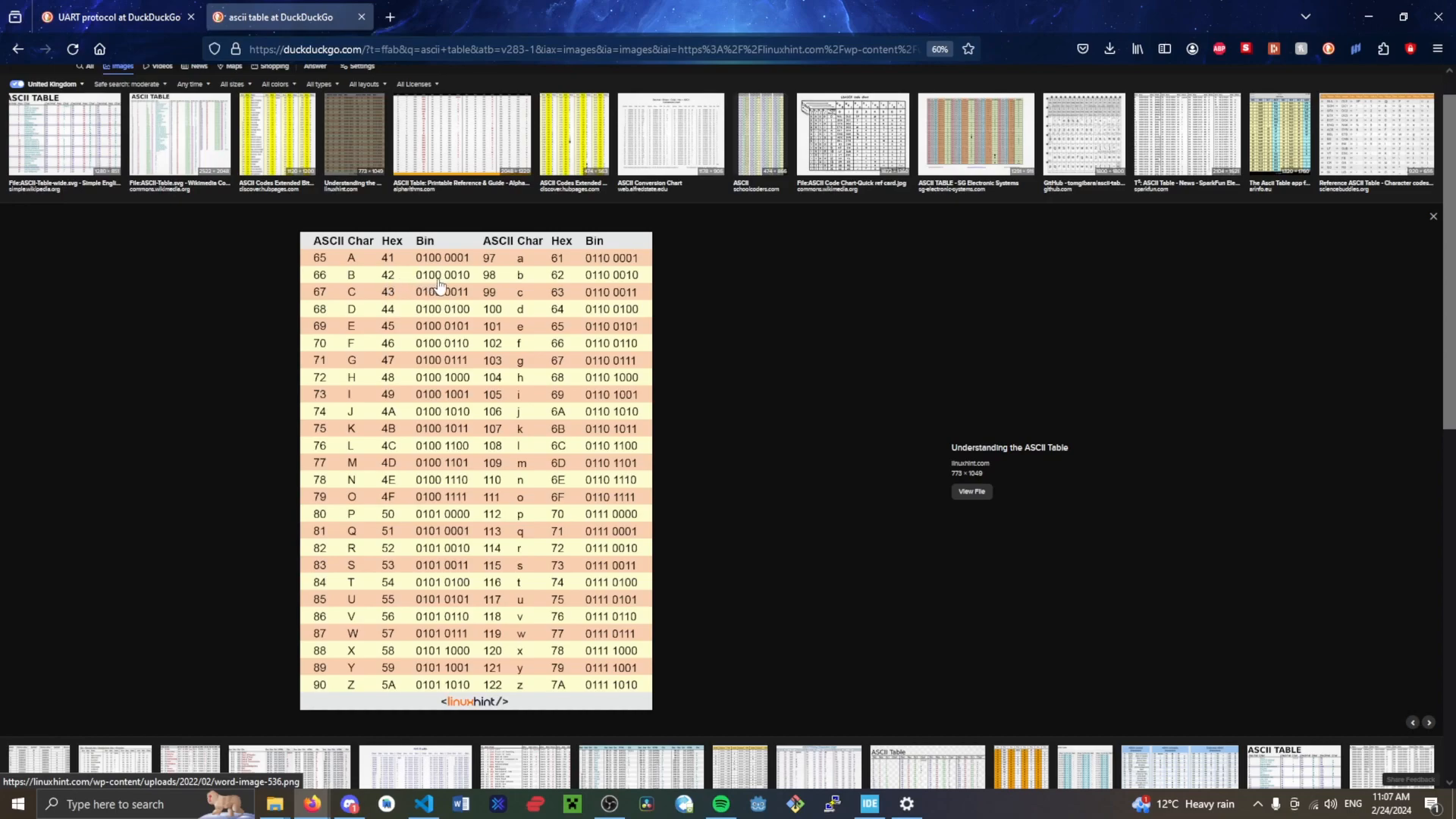
pyautogui.moveTo(472, 287)
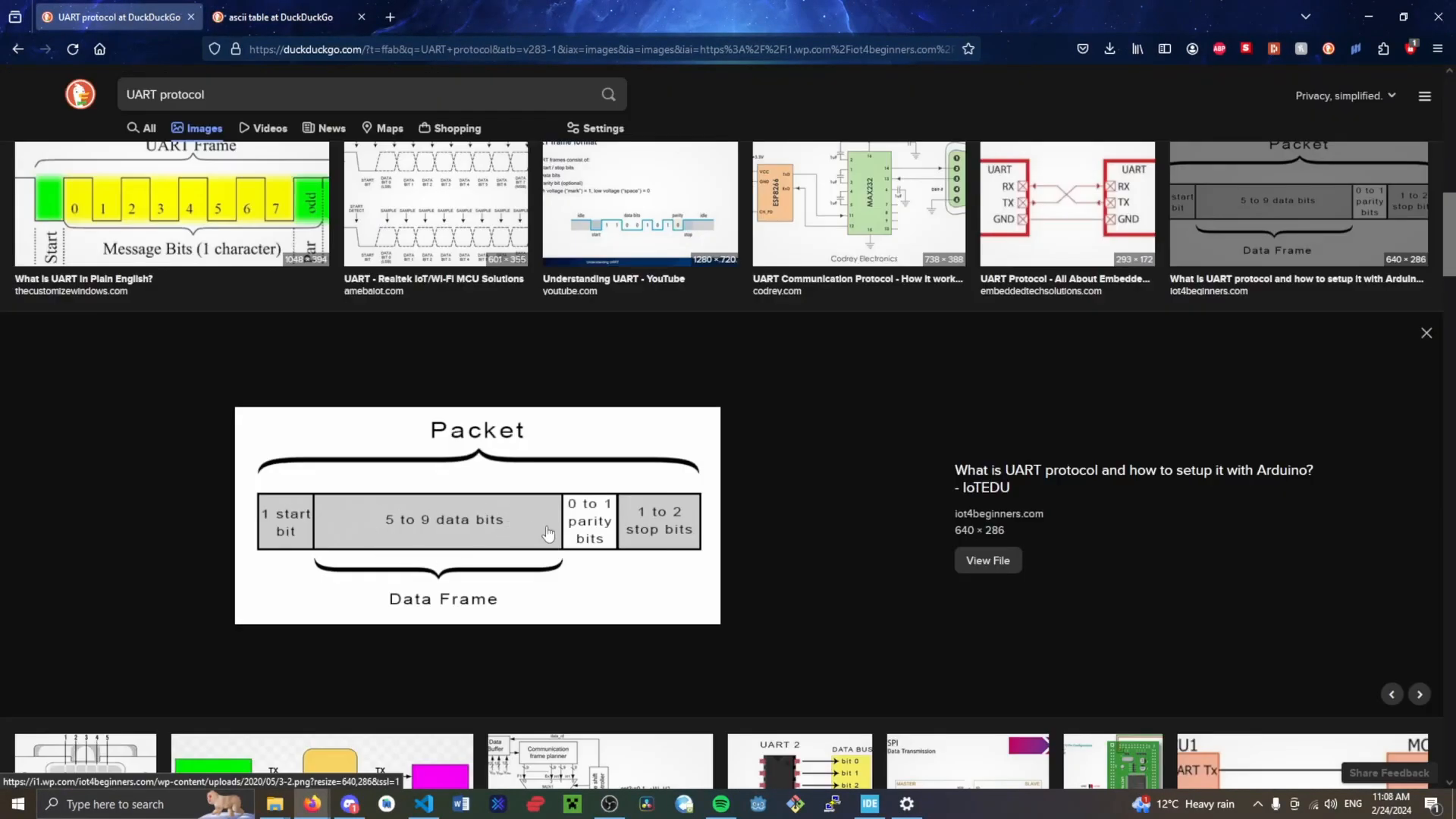
pyautogui.moveTo(565, 526)
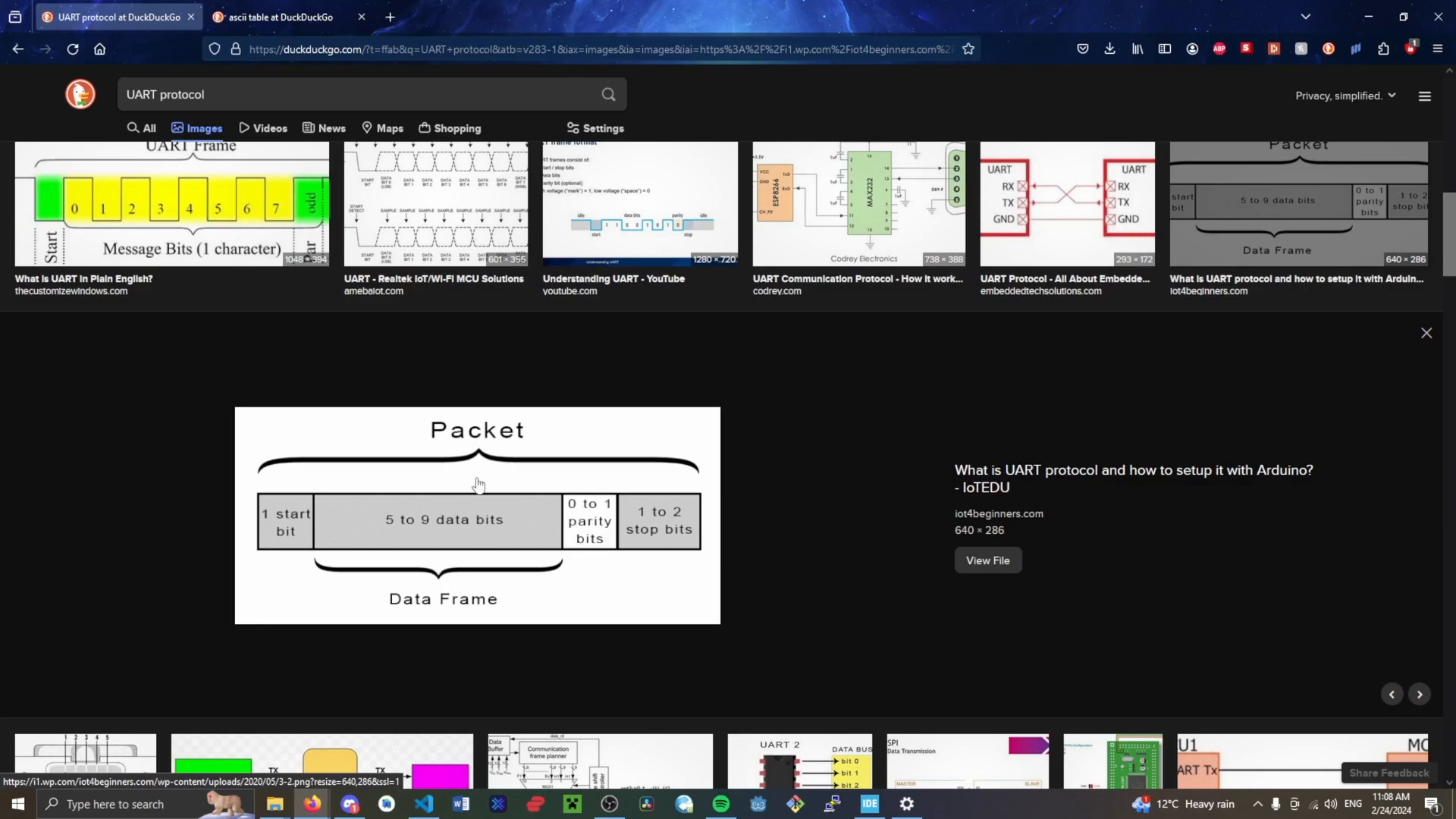
pyautogui.moveTo(576, 510)
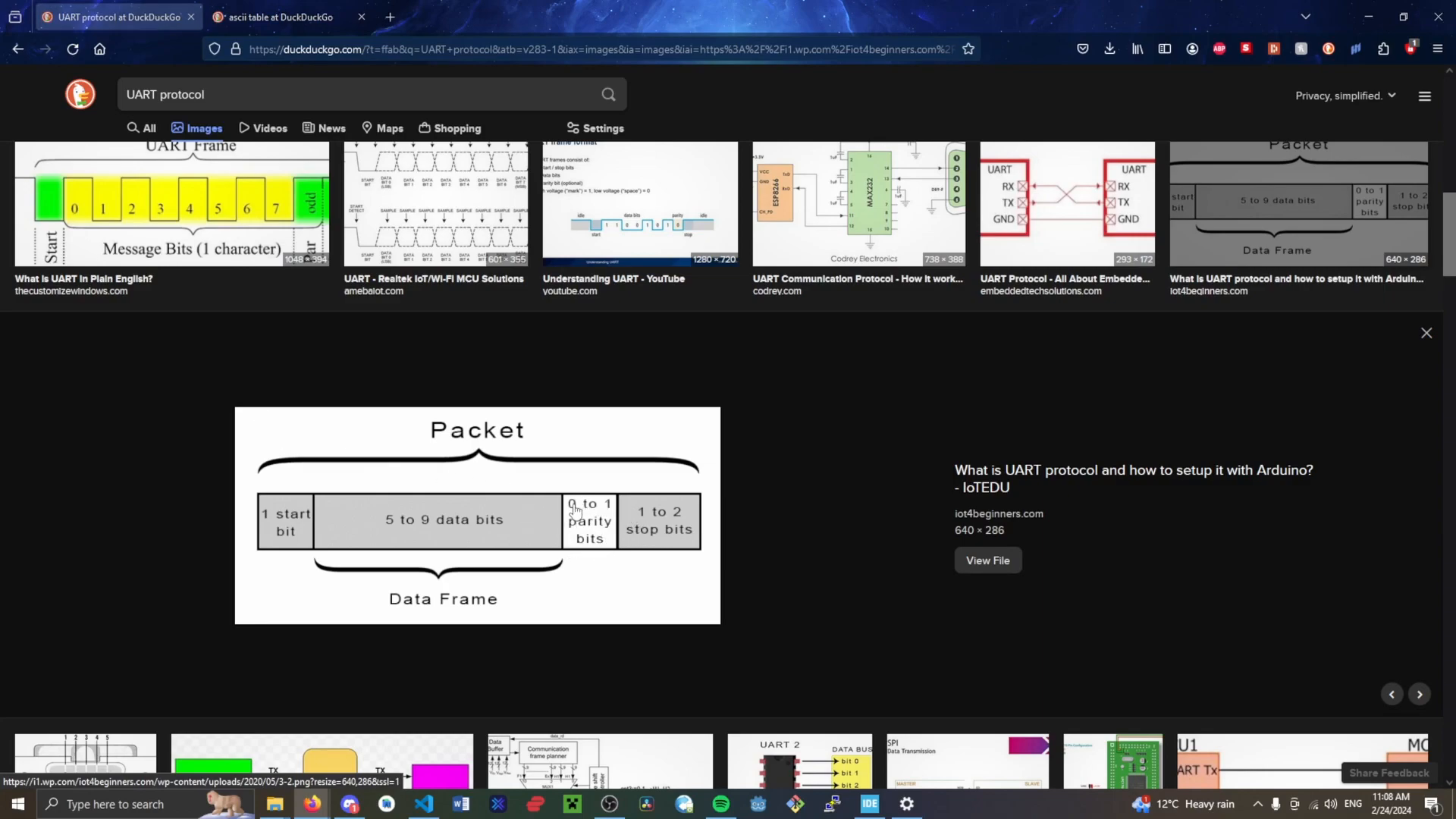
pyautogui.moveTo(499, 492)
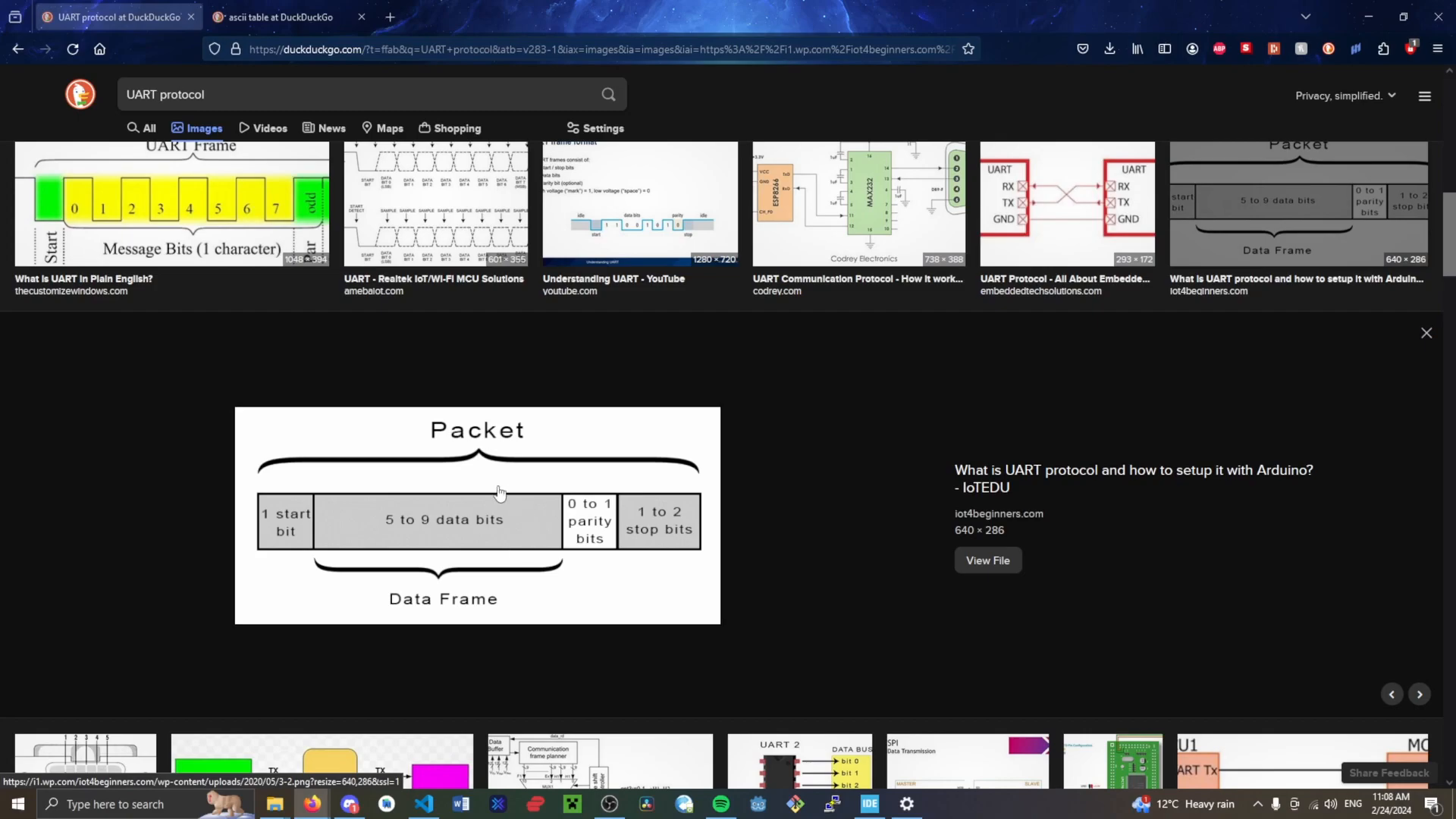
pyautogui.moveTo(531, 518)
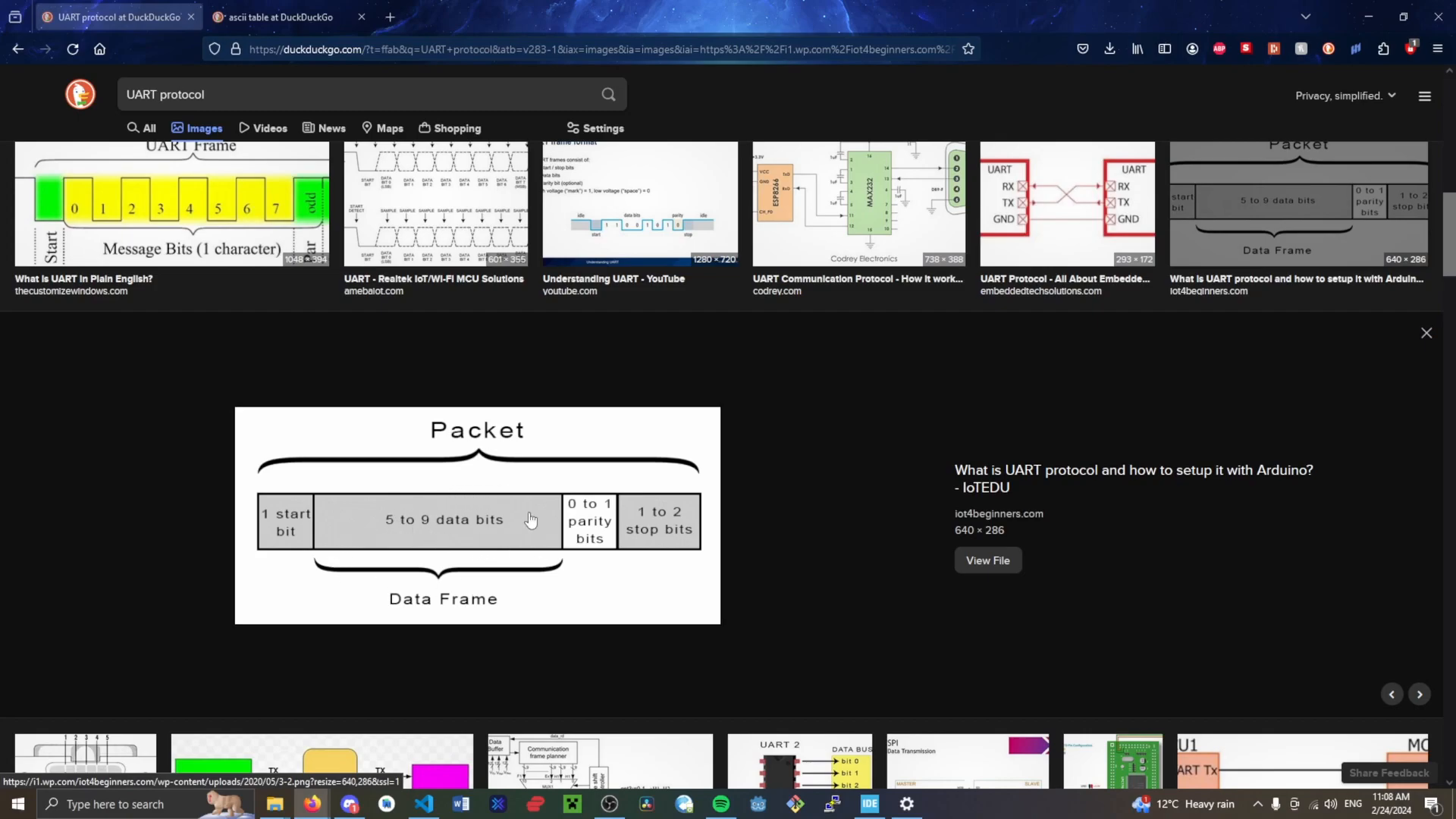
# Scroll the UART protocol tab to show the grid of packet and frame diagrams.
pyautogui.scroll(-3)
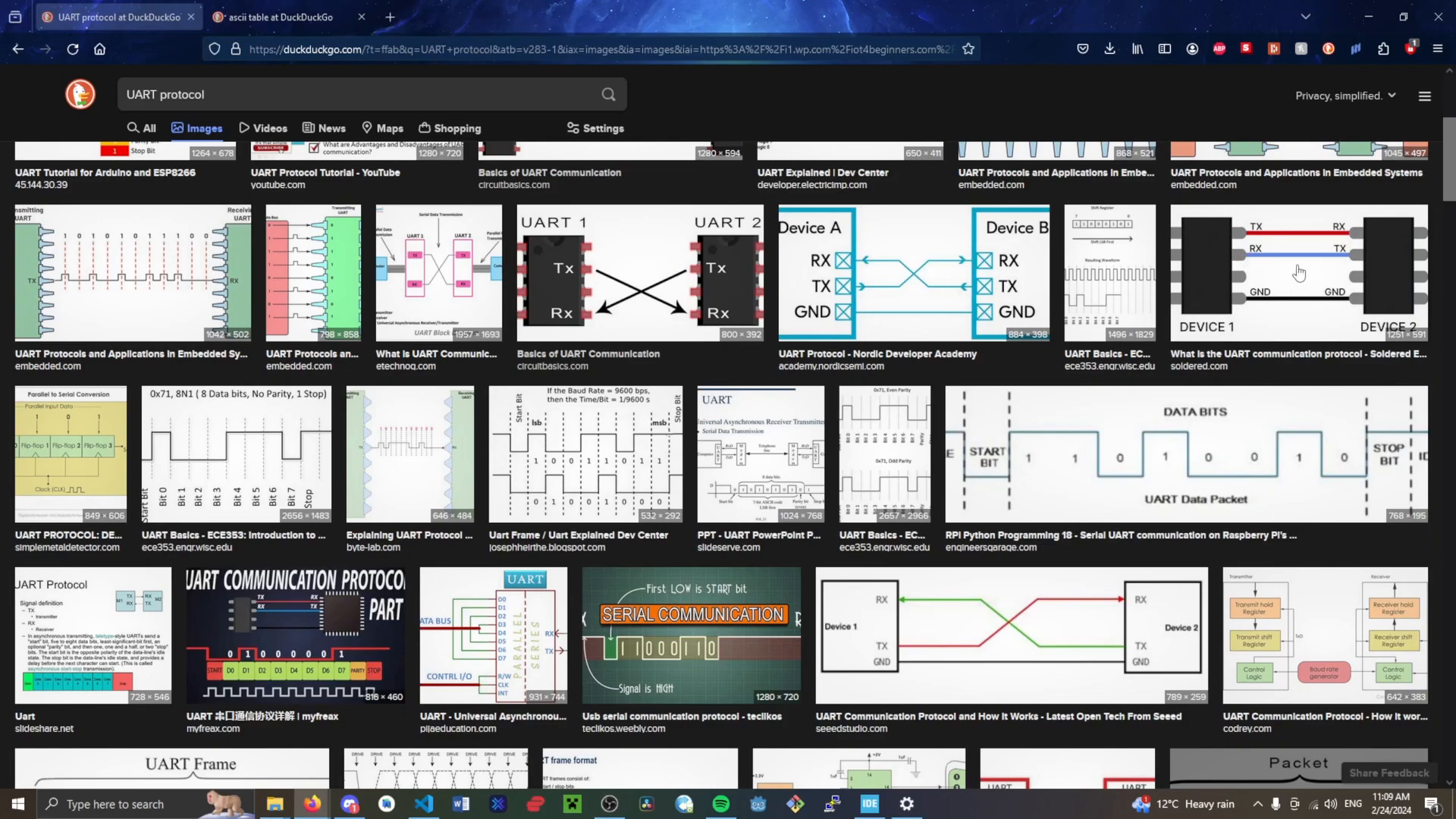
pyautogui.moveTo(1216, 274)
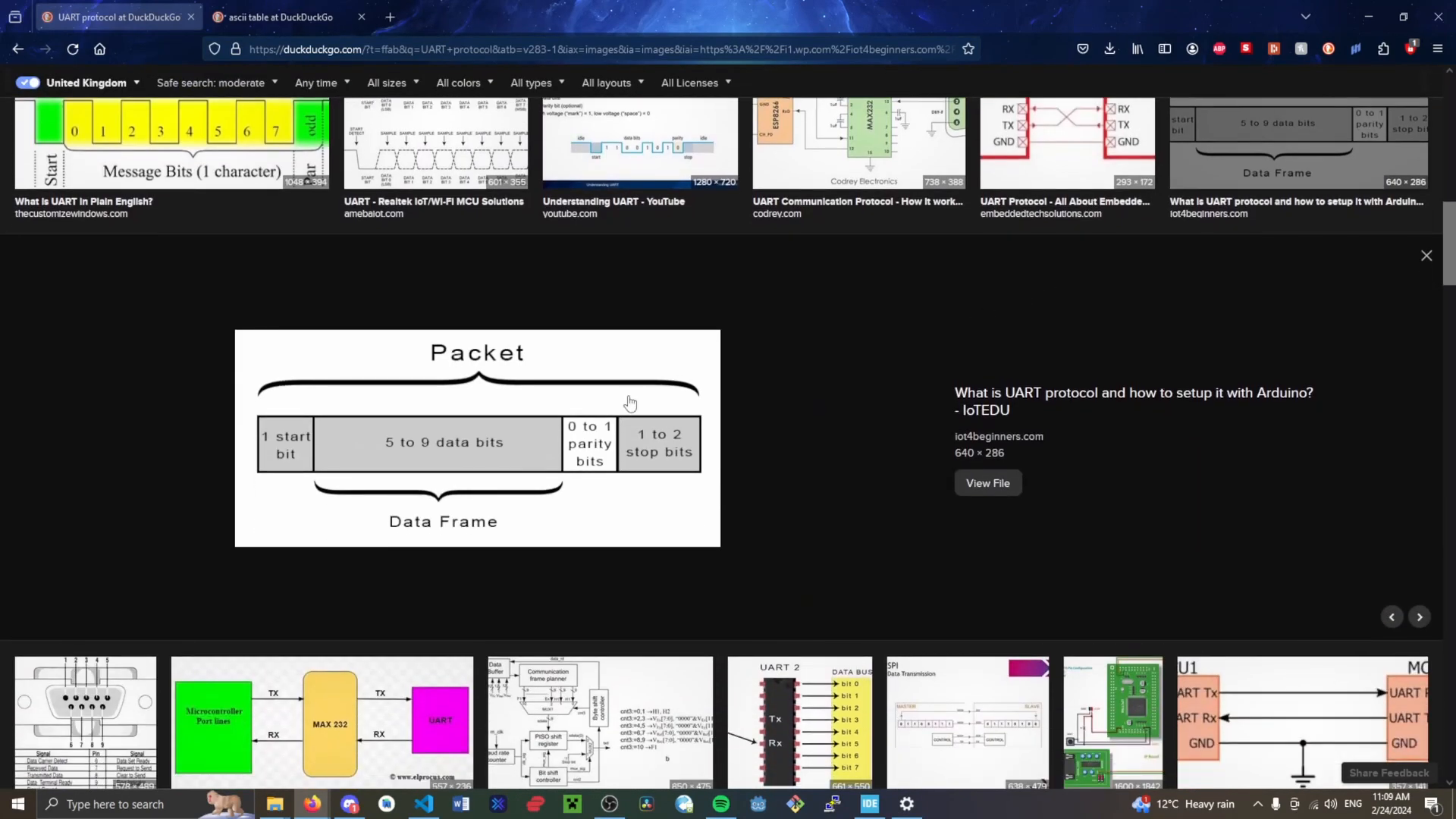
pyautogui.moveTo(378, 433)
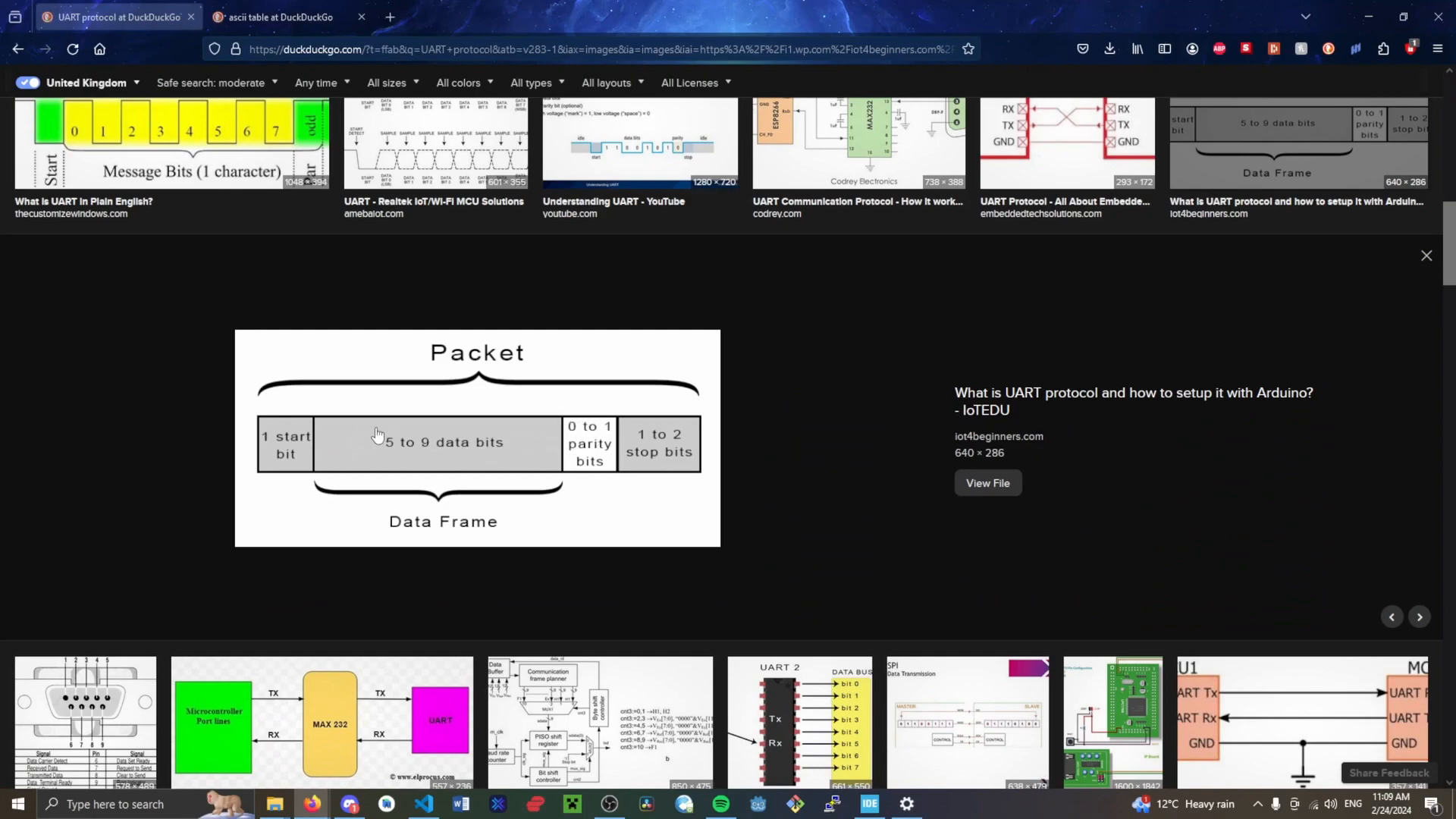
pyautogui.scroll(-3)
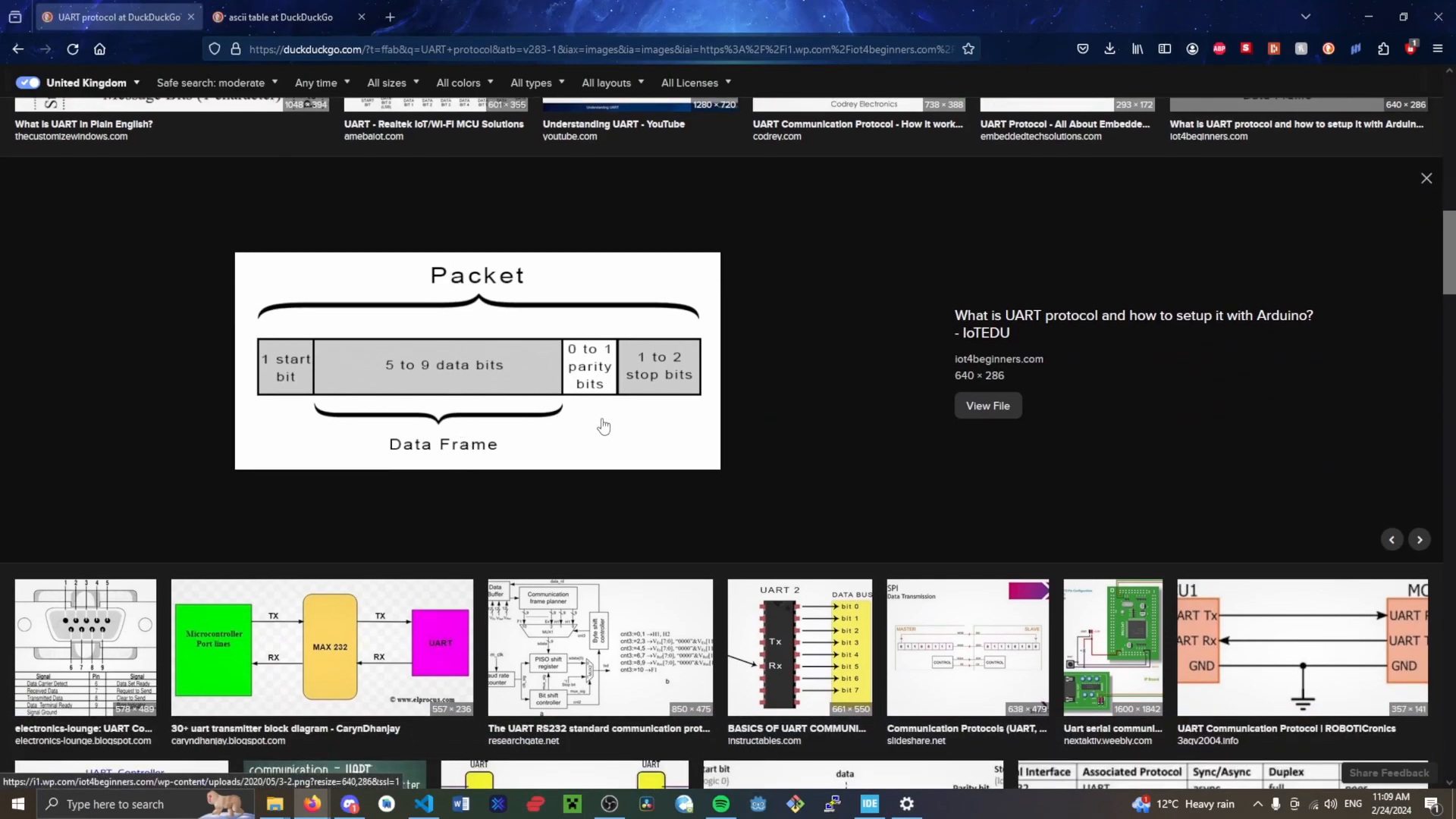
pyautogui.moveTo(74, 406)
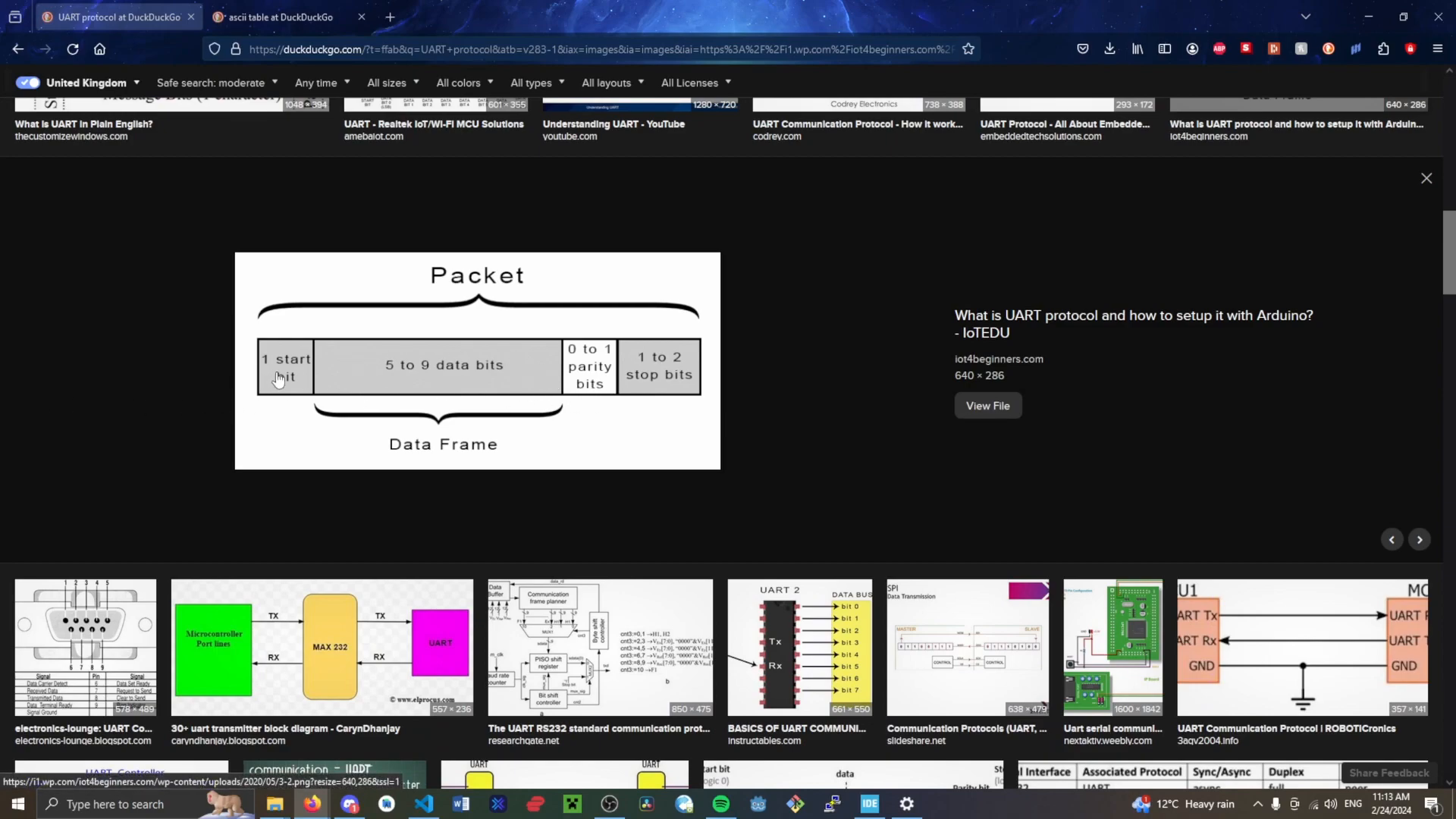
pyautogui.moveTo(613, 353)
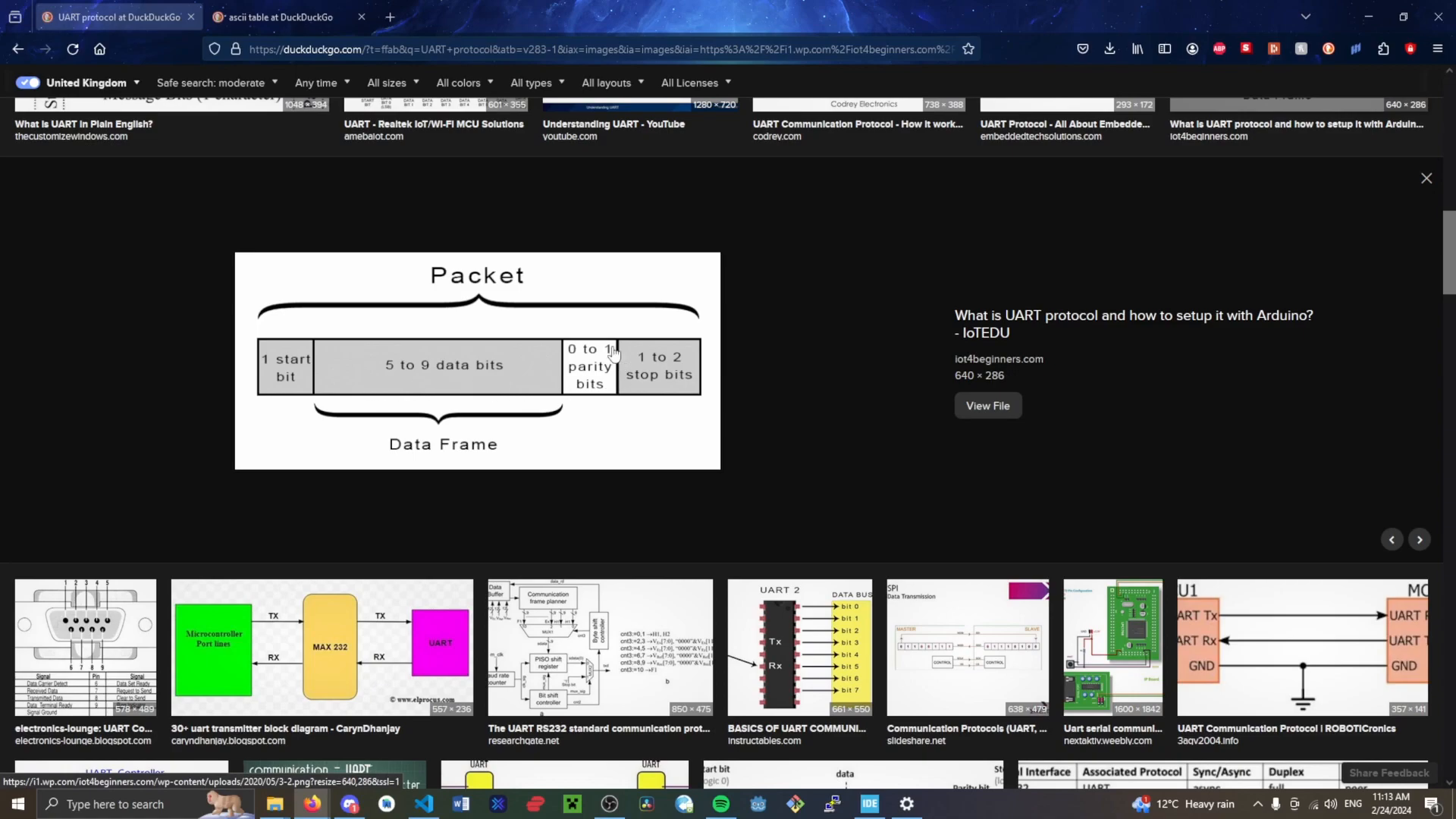
pyautogui.moveTo(525, 435)
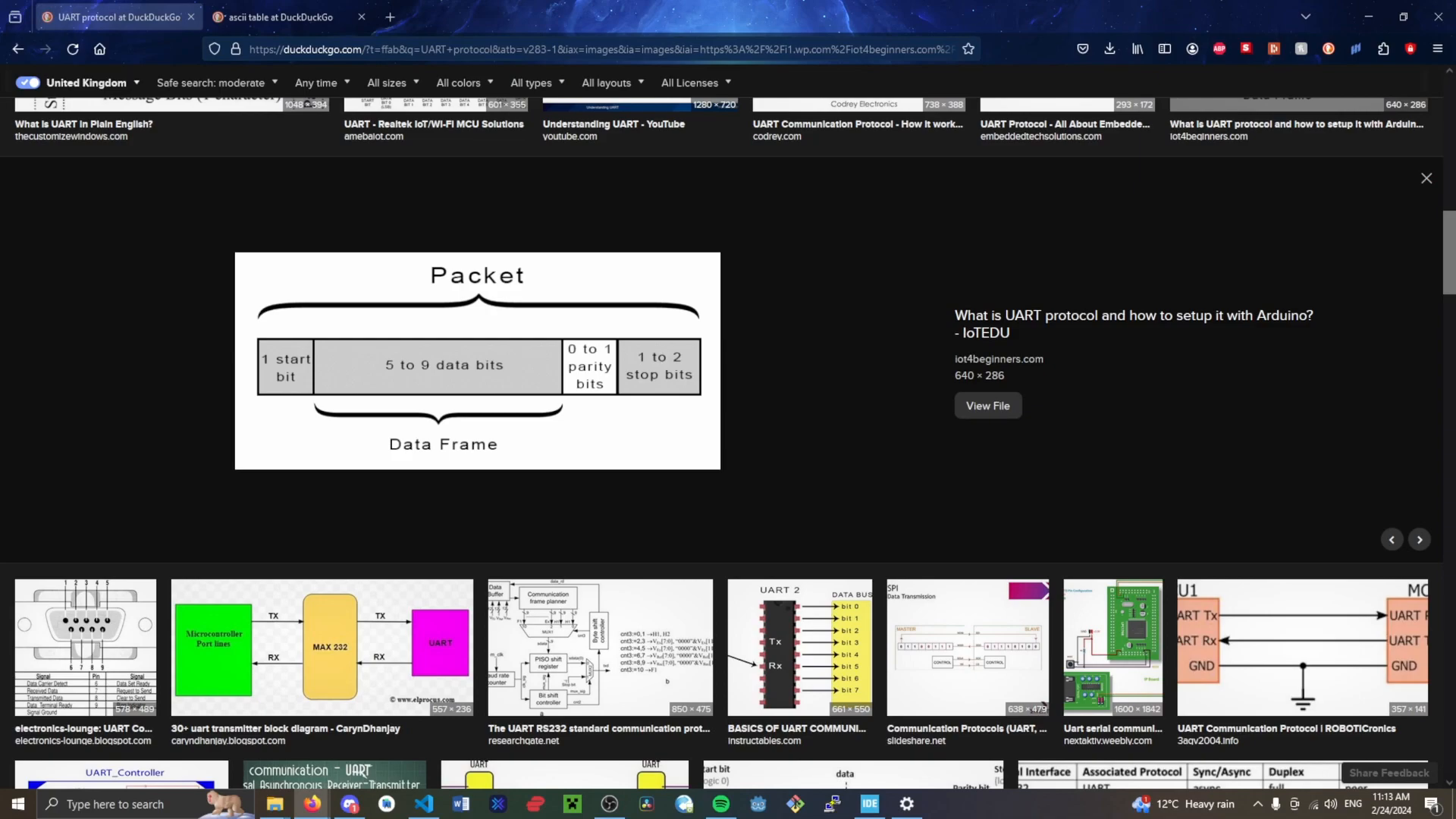
pyautogui.moveTo(335, 399)
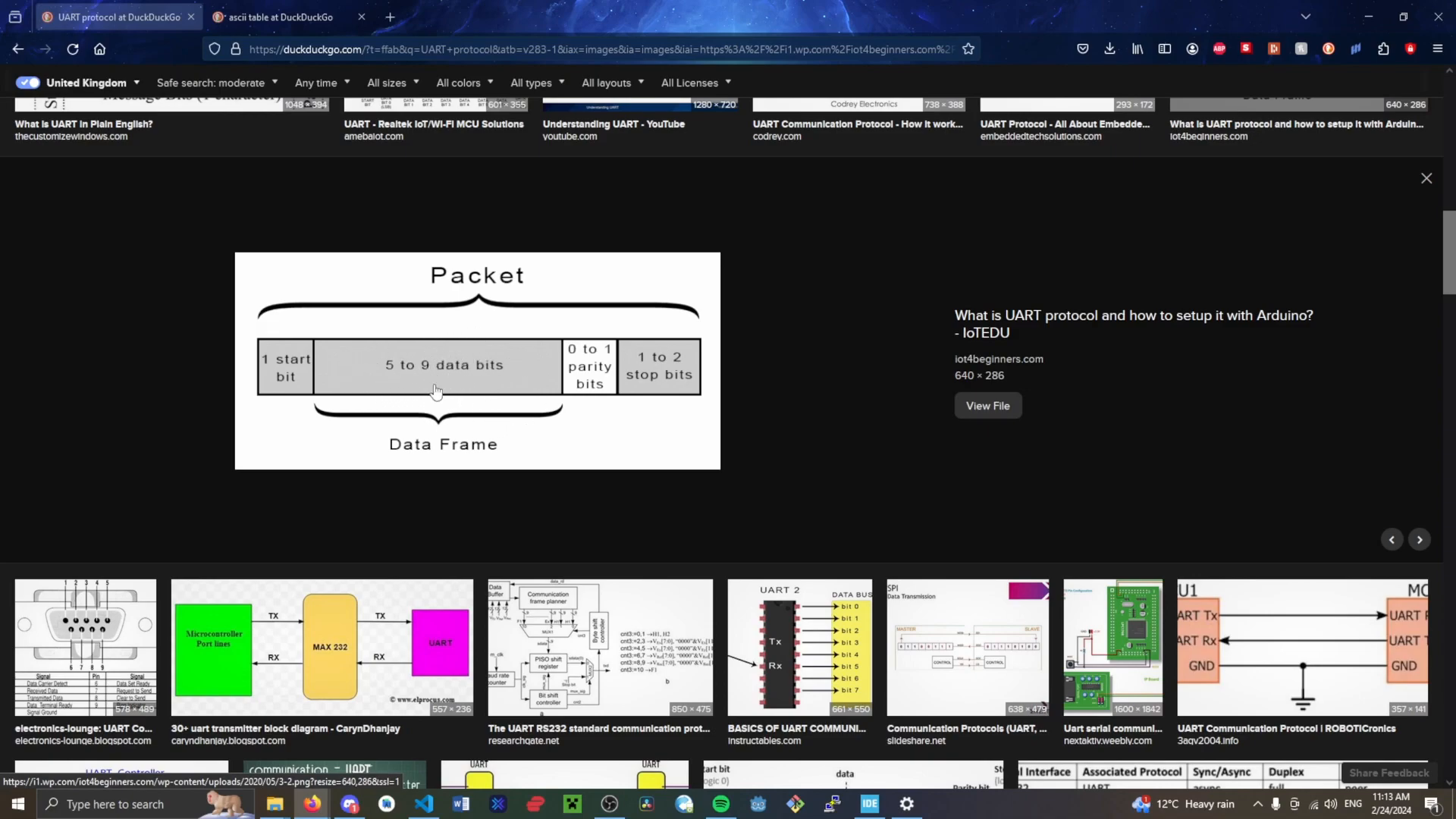
pyautogui.moveTo(569, 370)
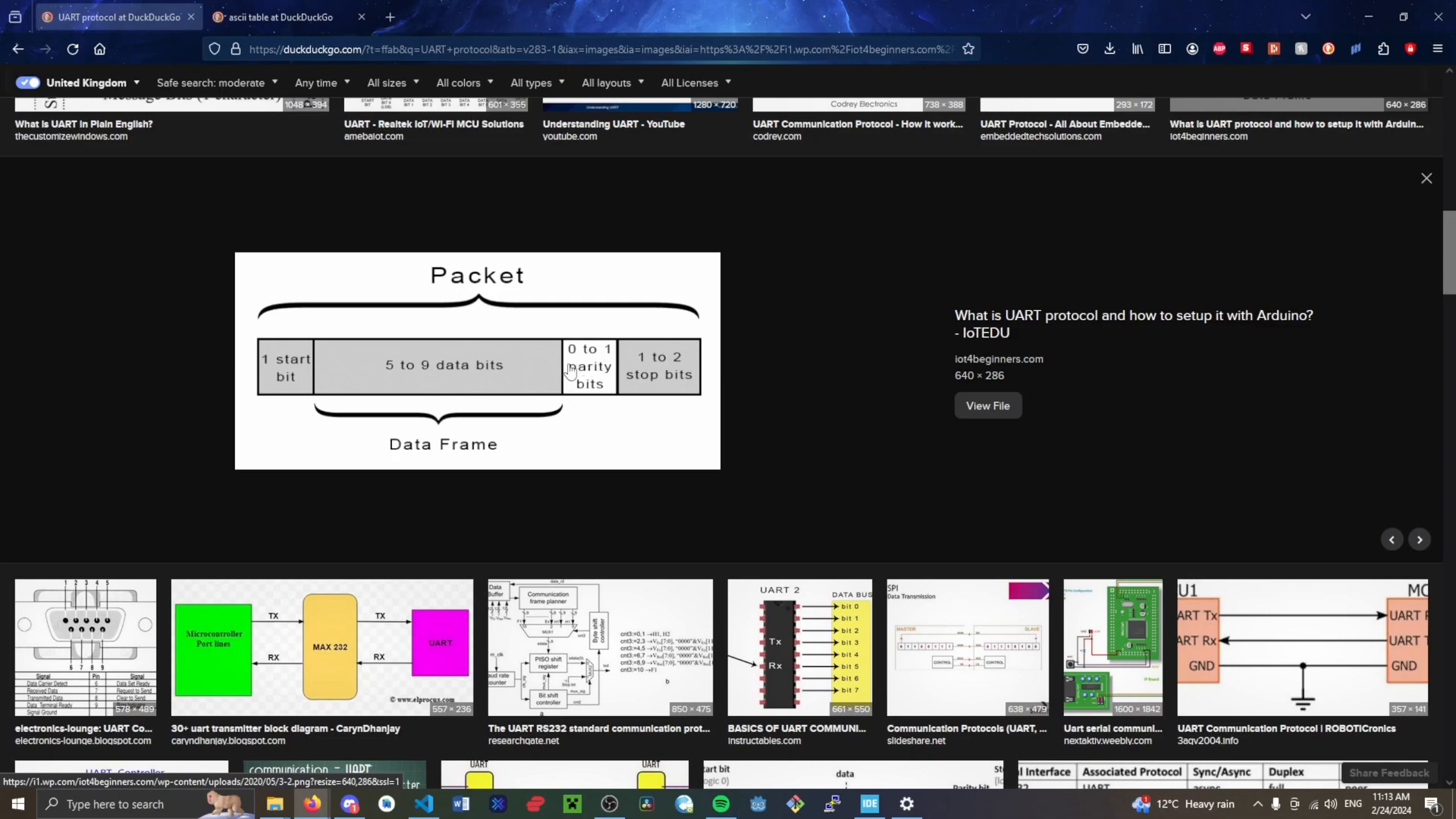
pyautogui.moveTo(409, 354)
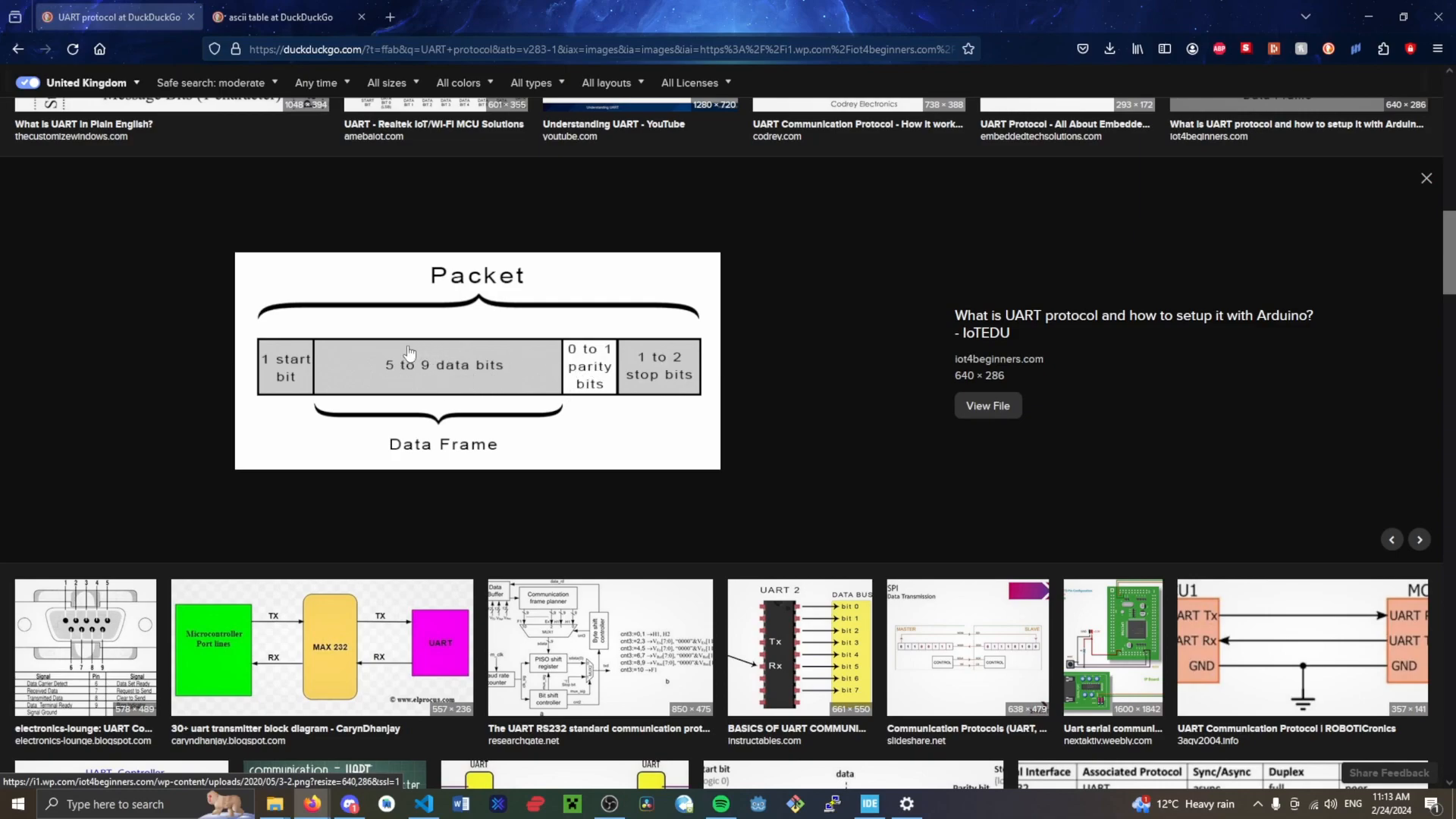
pyautogui.moveTo(416, 344)
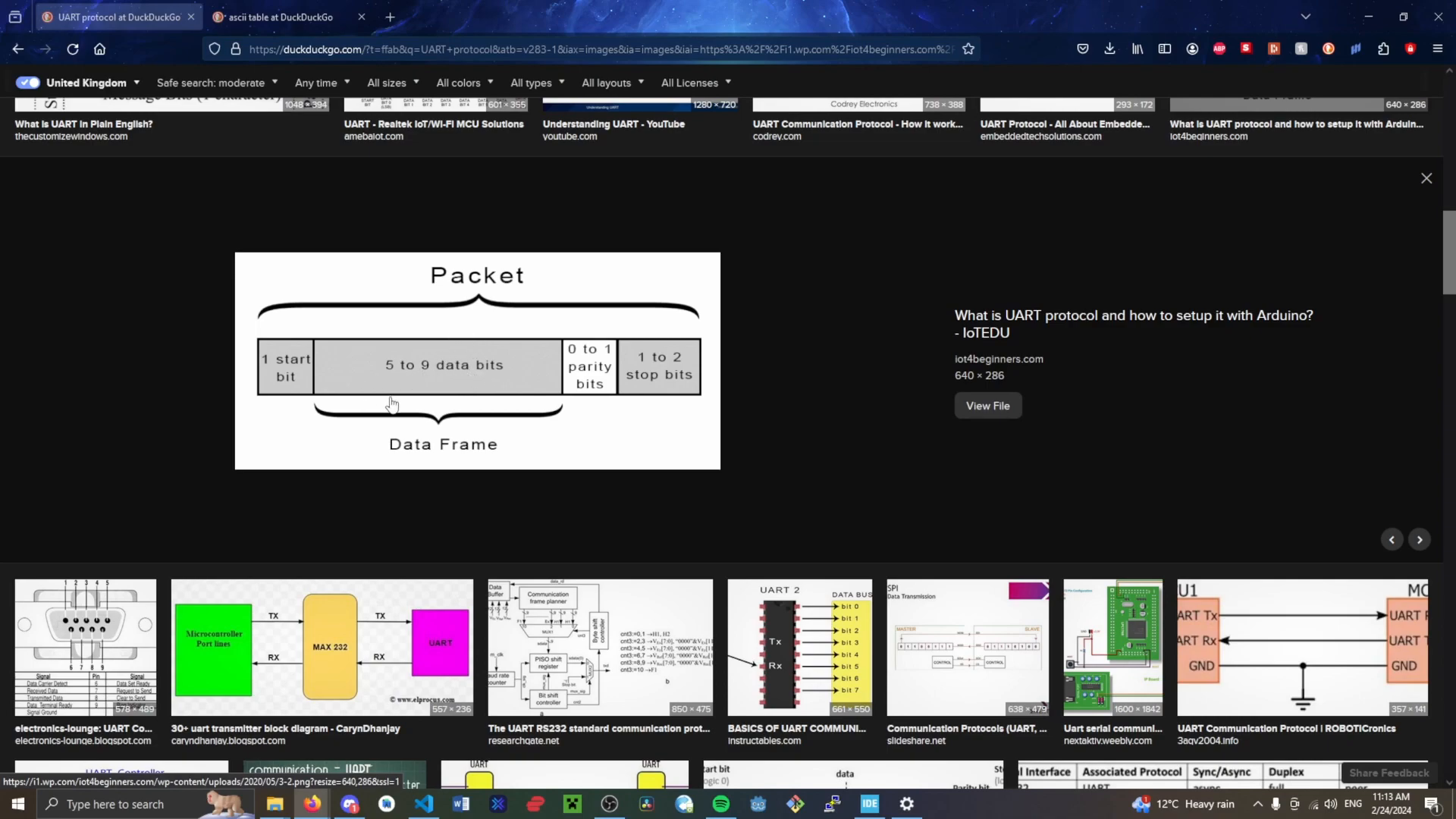
pyautogui.moveTo(581, 367)
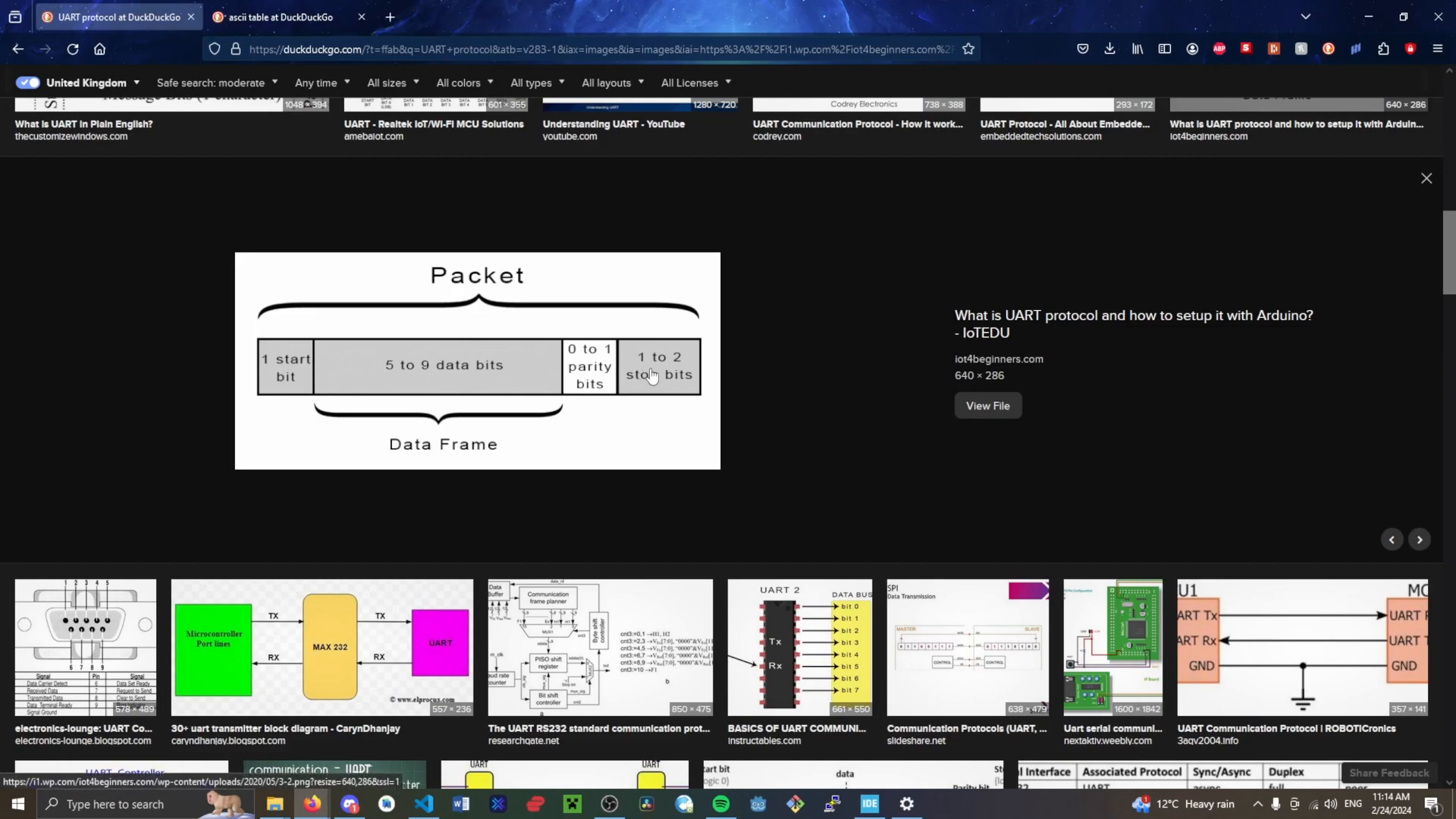
pyautogui.moveTo(674, 377)
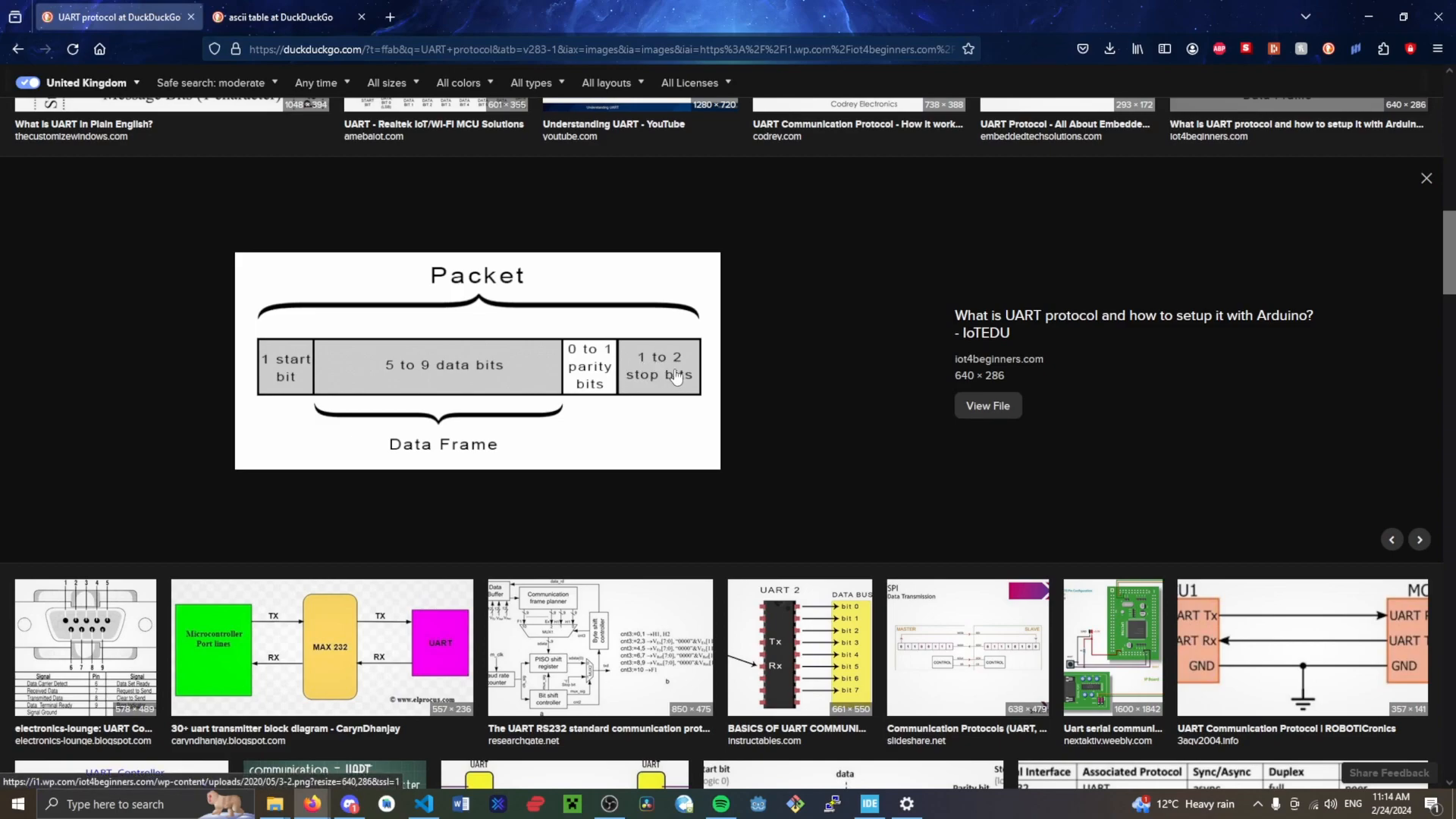
pyautogui.moveTo(616, 418)
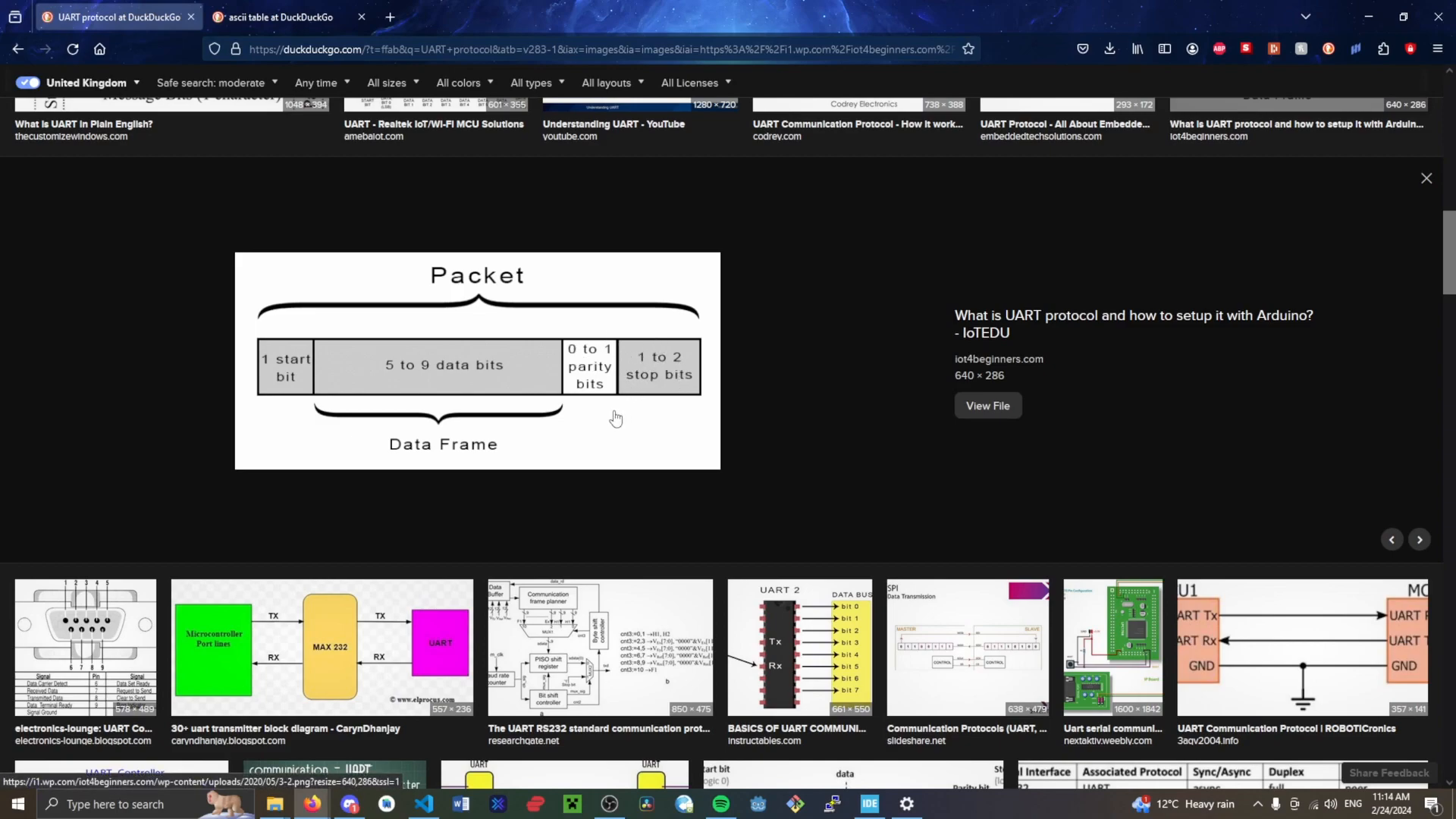
pyautogui.moveTo(412, 367)
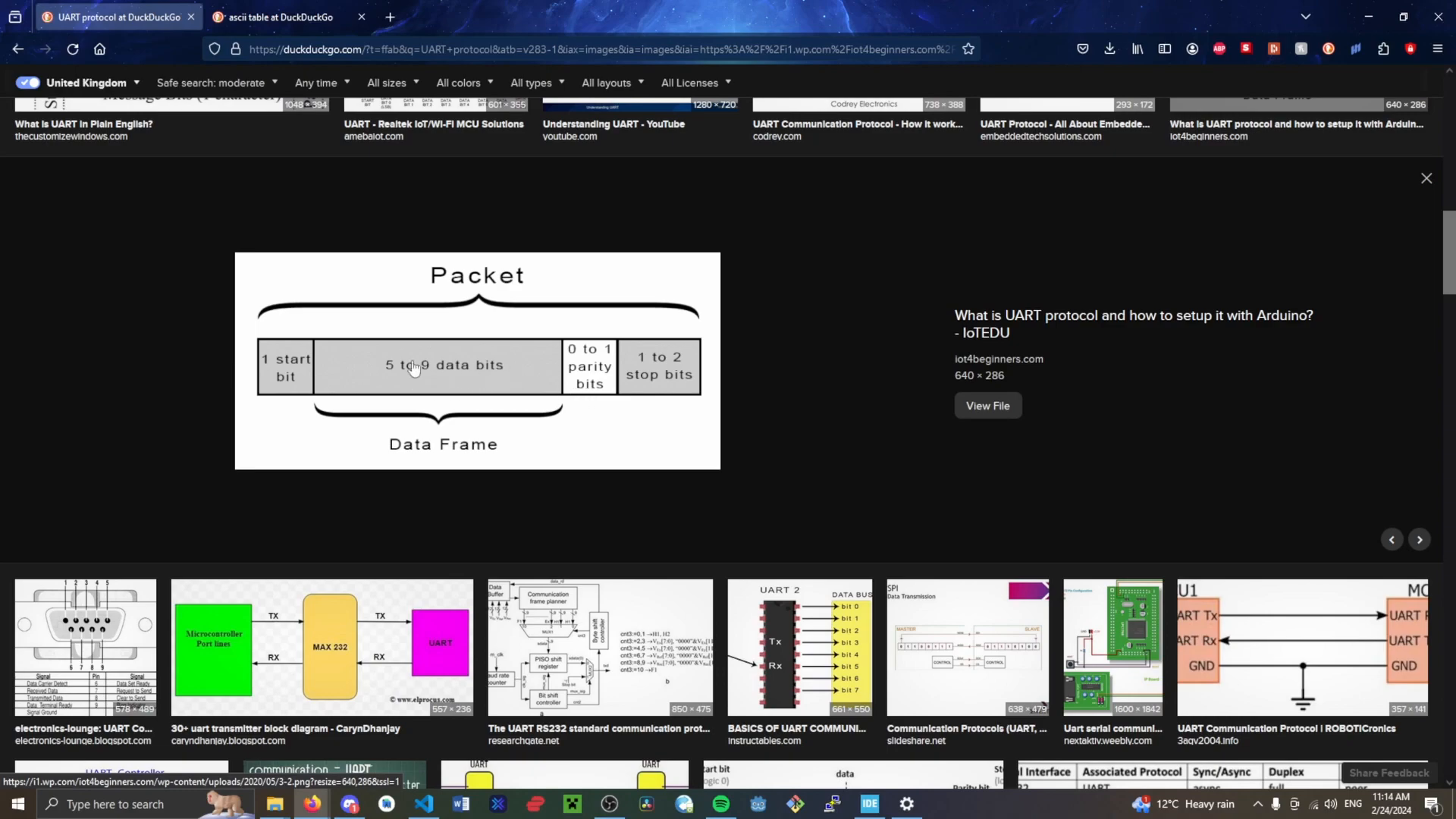
pyautogui.moveTo(384, 333)
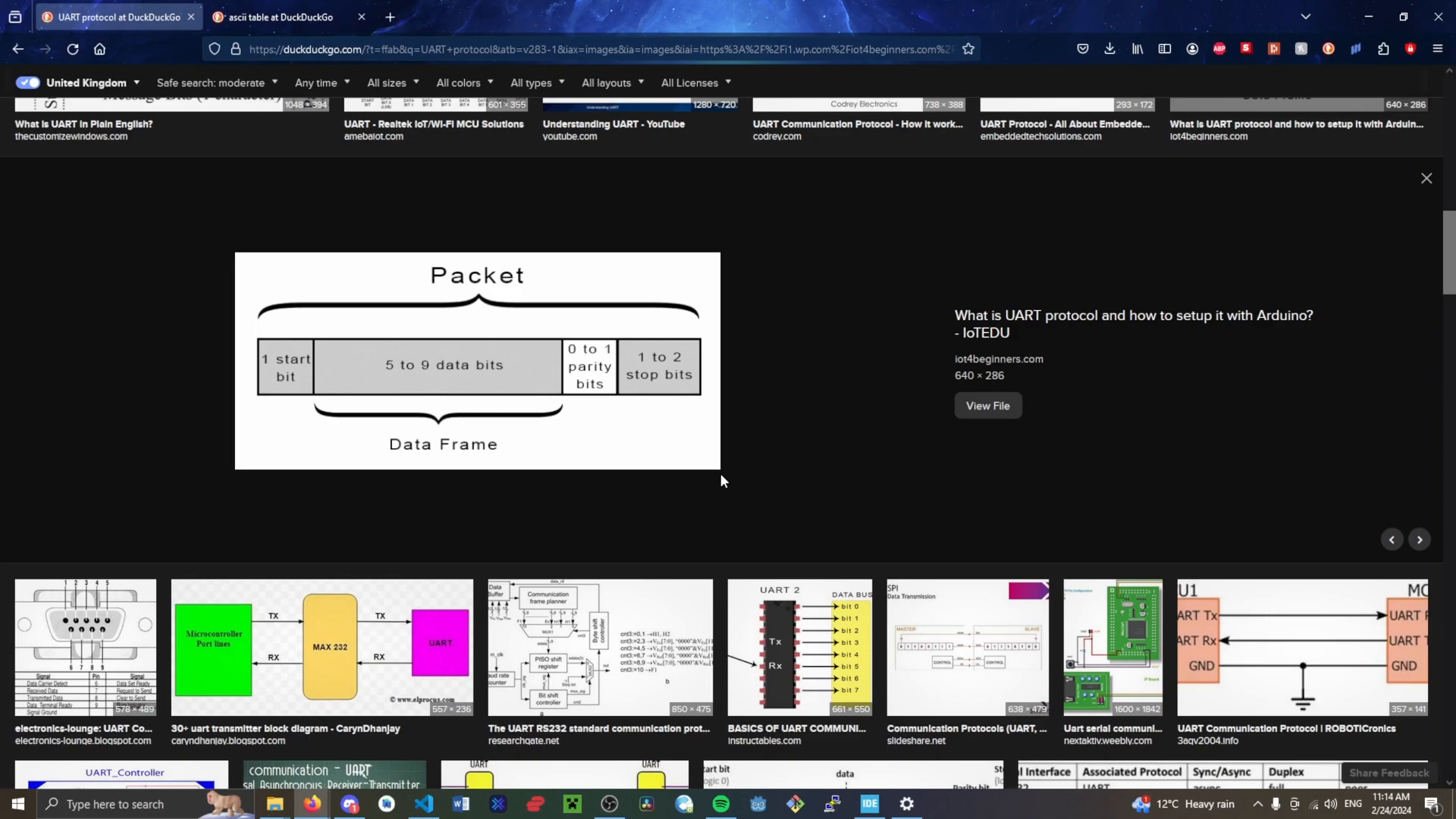
pyautogui.moveTo(415, 329)
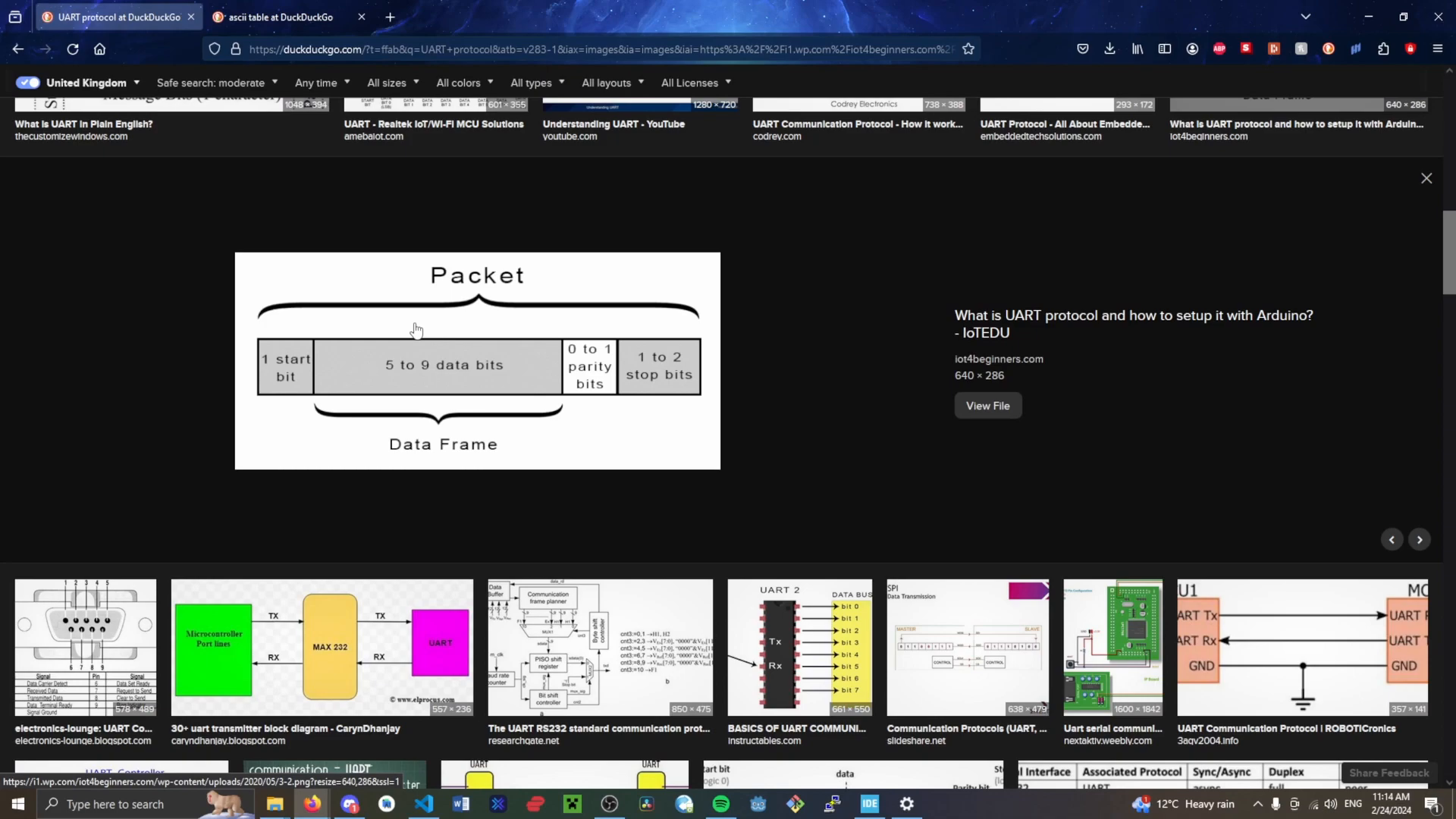
# Return to the IDE's USART2 settings and show the Baud Rate note: 977 Bits/s to 4 MBits/s.
pyautogui.click(867, 804)
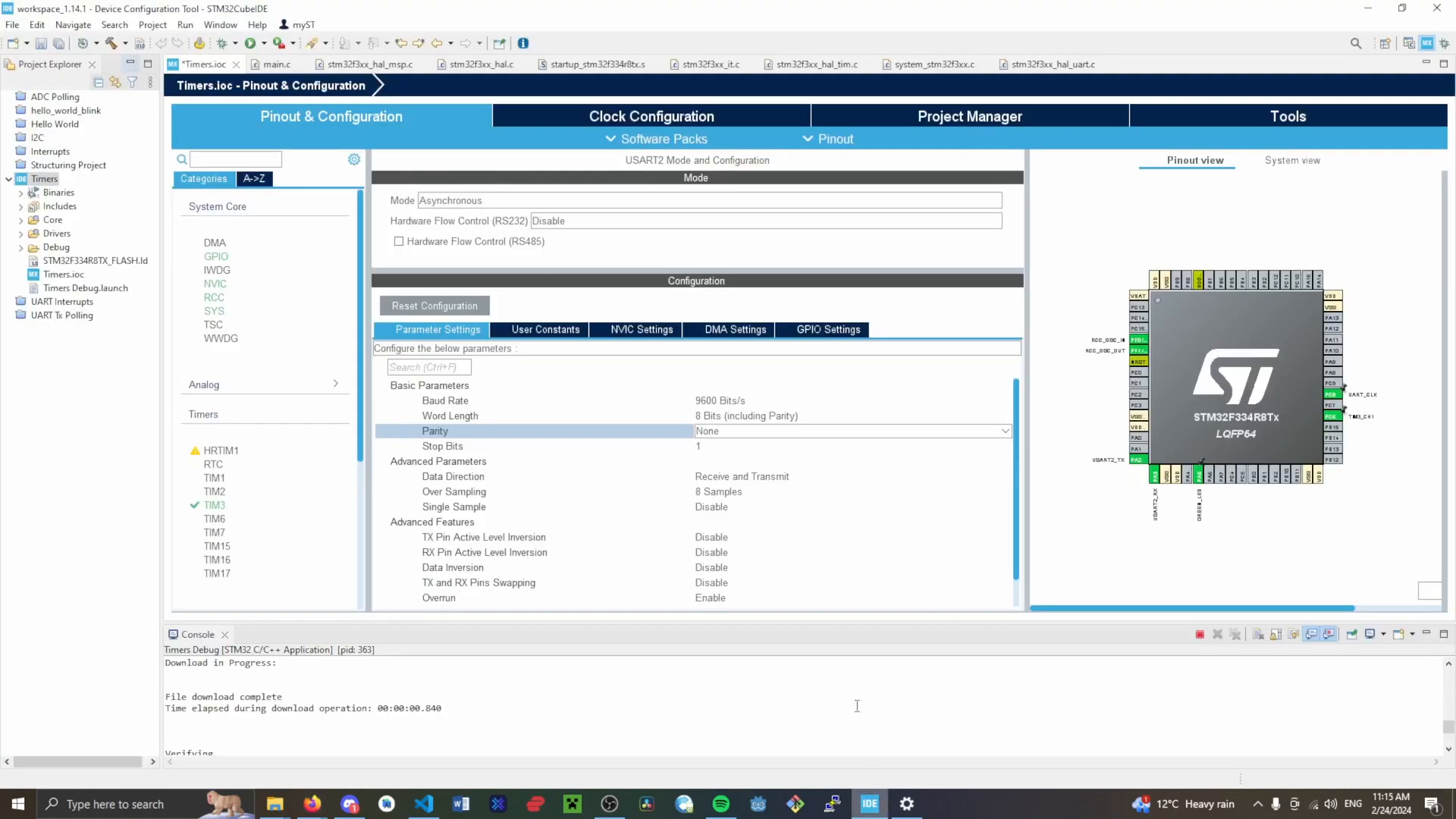
pyautogui.click(444, 401)
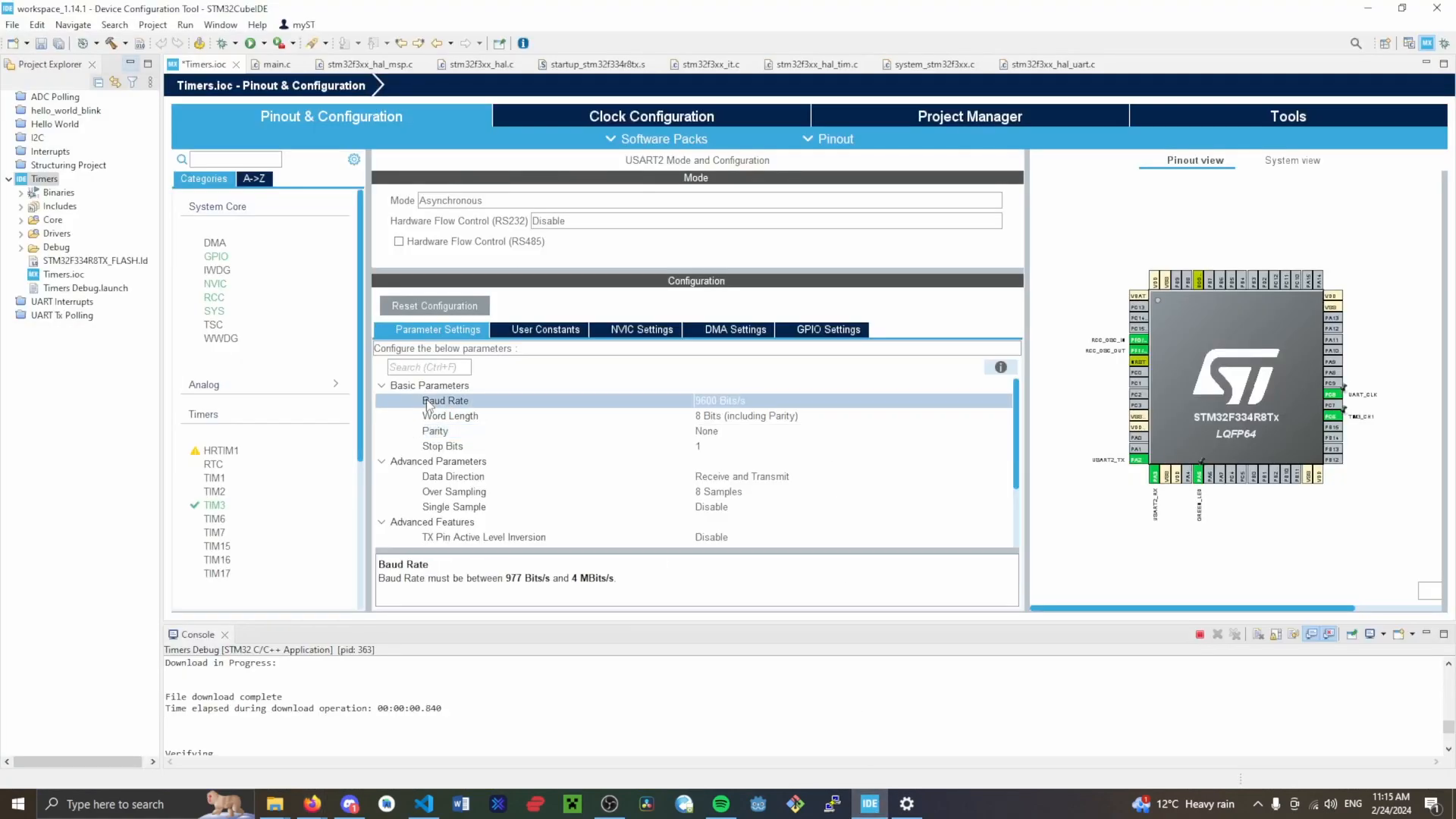
pyautogui.moveTo(669, 411)
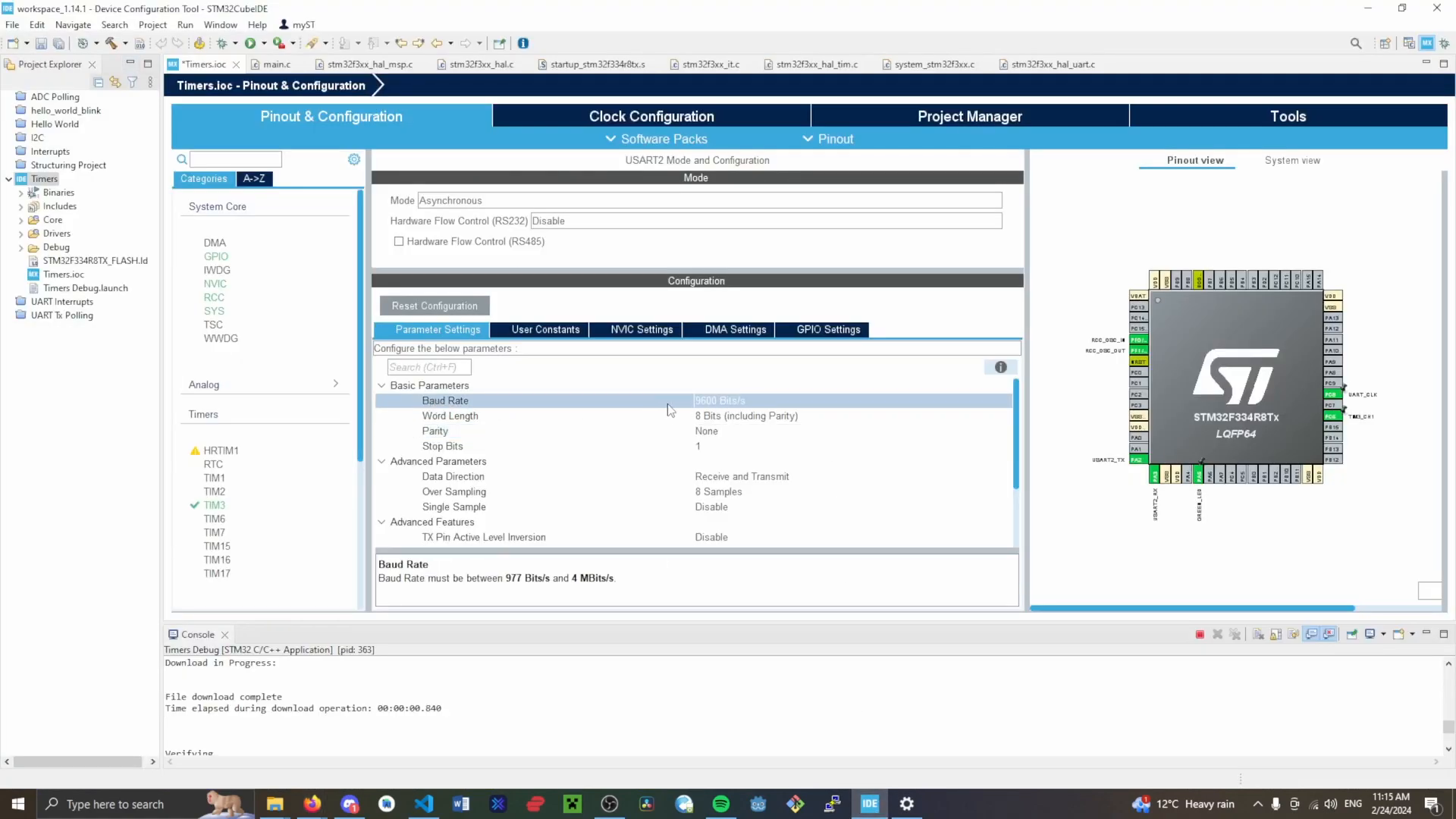
pyautogui.moveTo(475, 421)
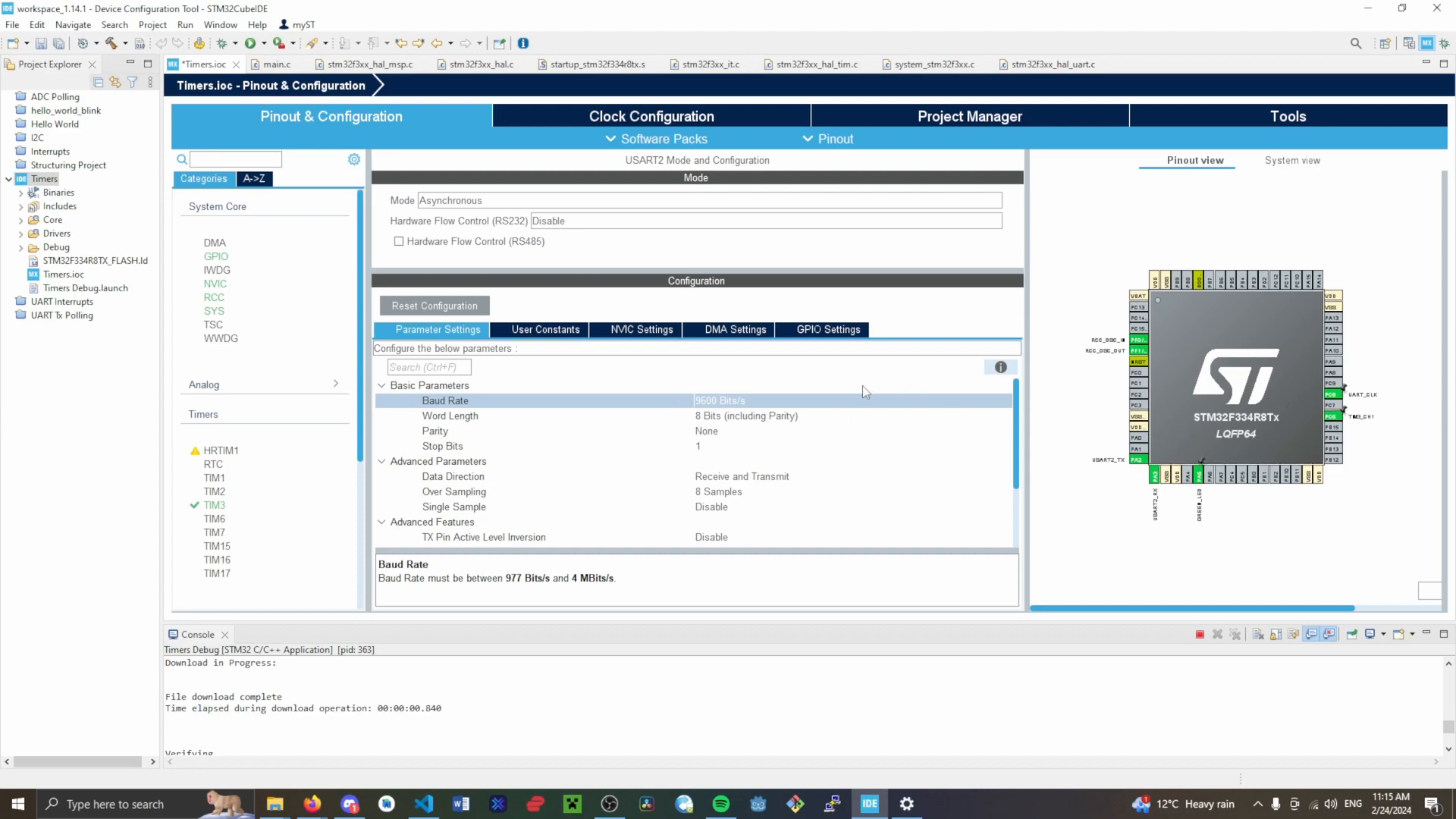
pyautogui.moveTo(714, 411)
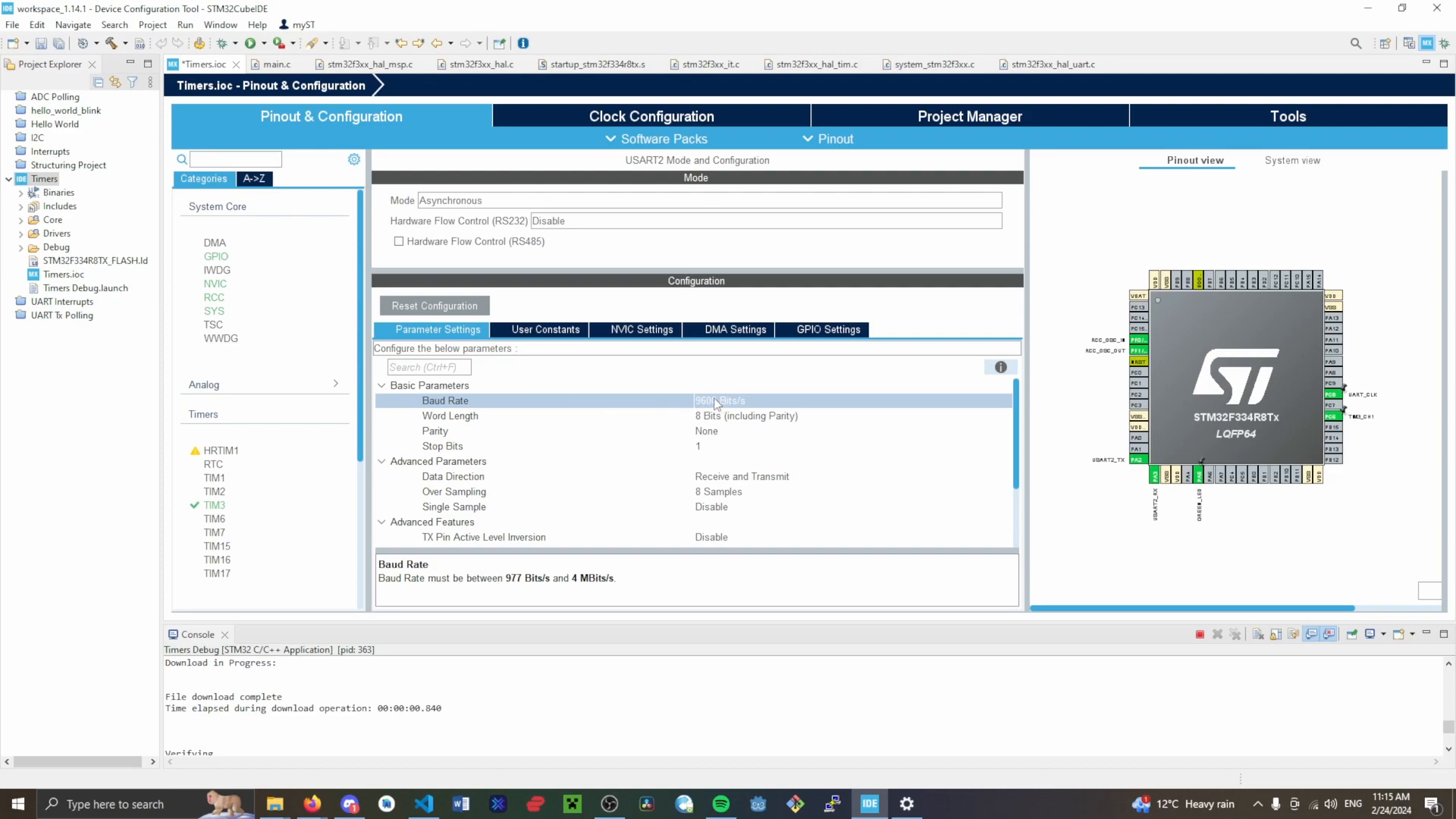
pyautogui.moveTo(692, 407)
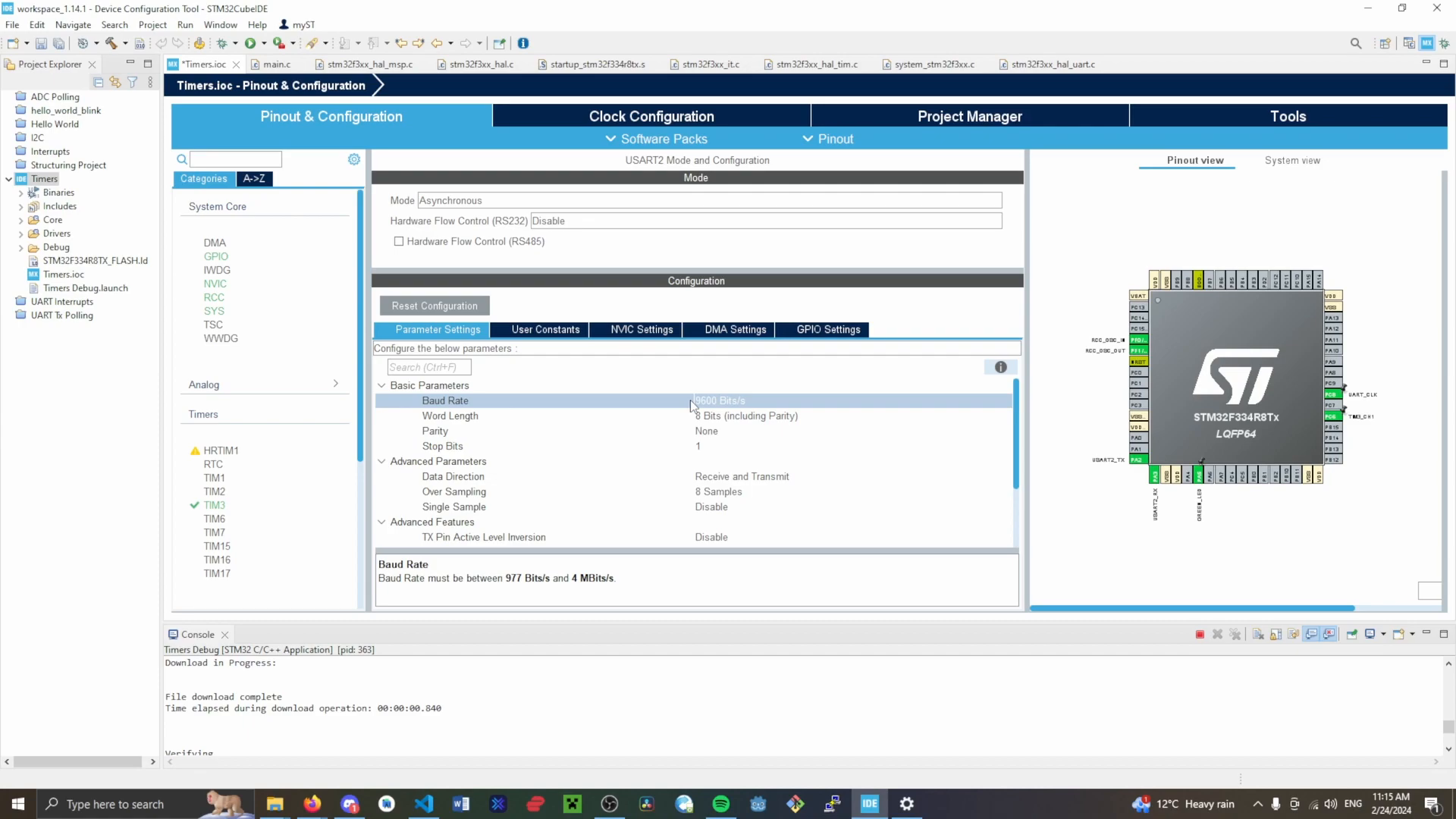
pyautogui.moveTo(684, 421)
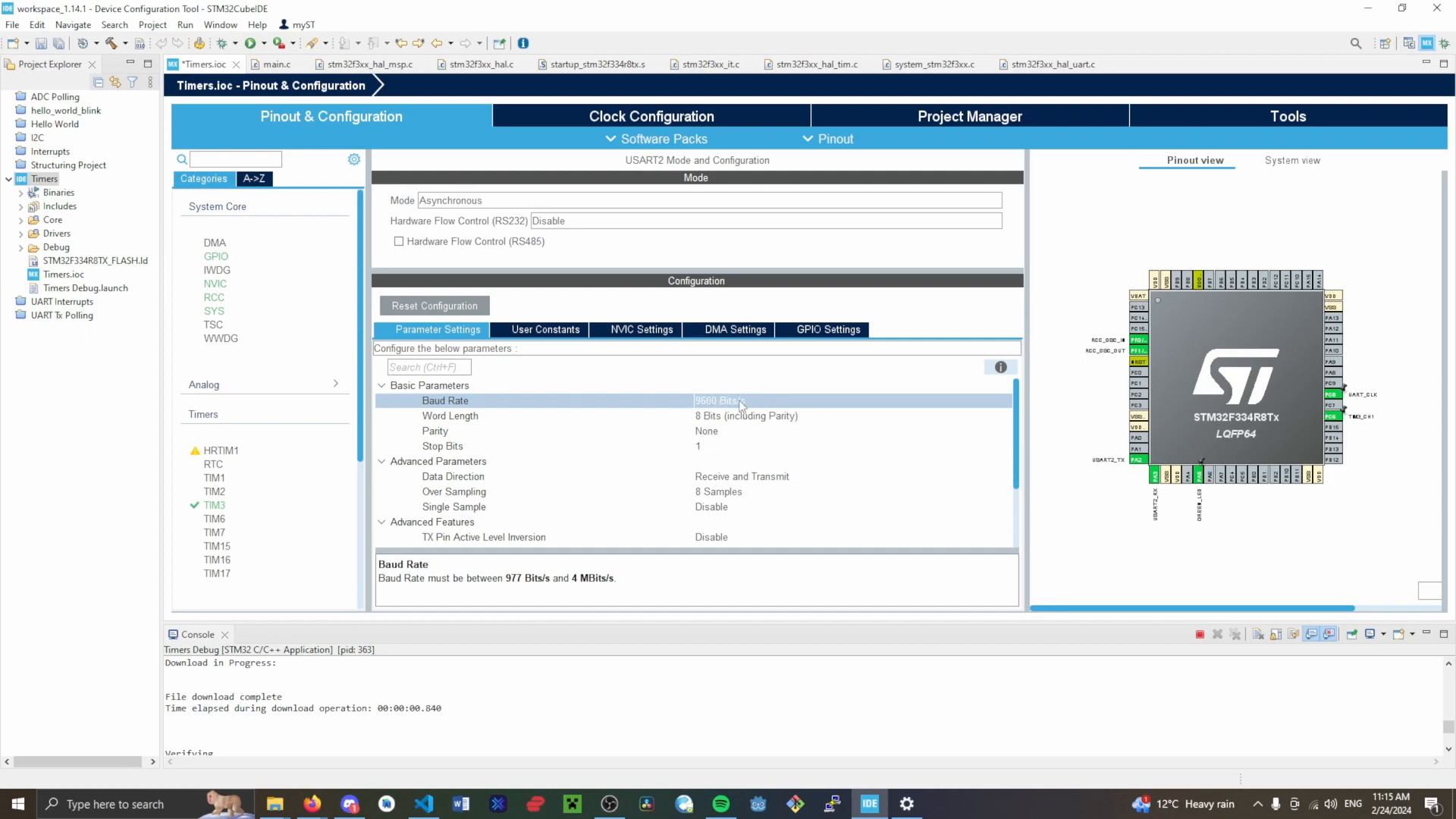
pyautogui.moveTo(660, 425)
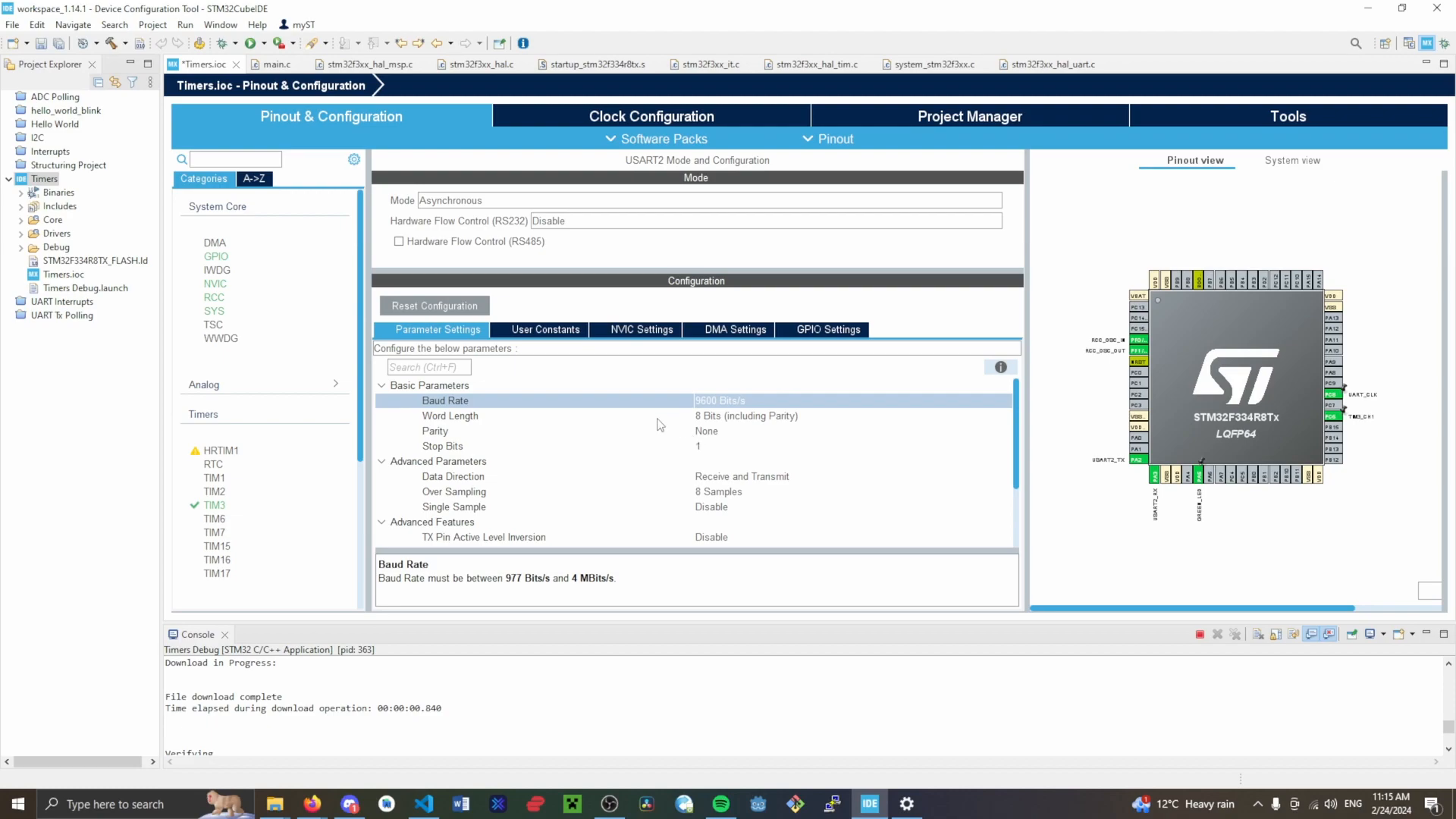
pyautogui.moveTo(452, 421)
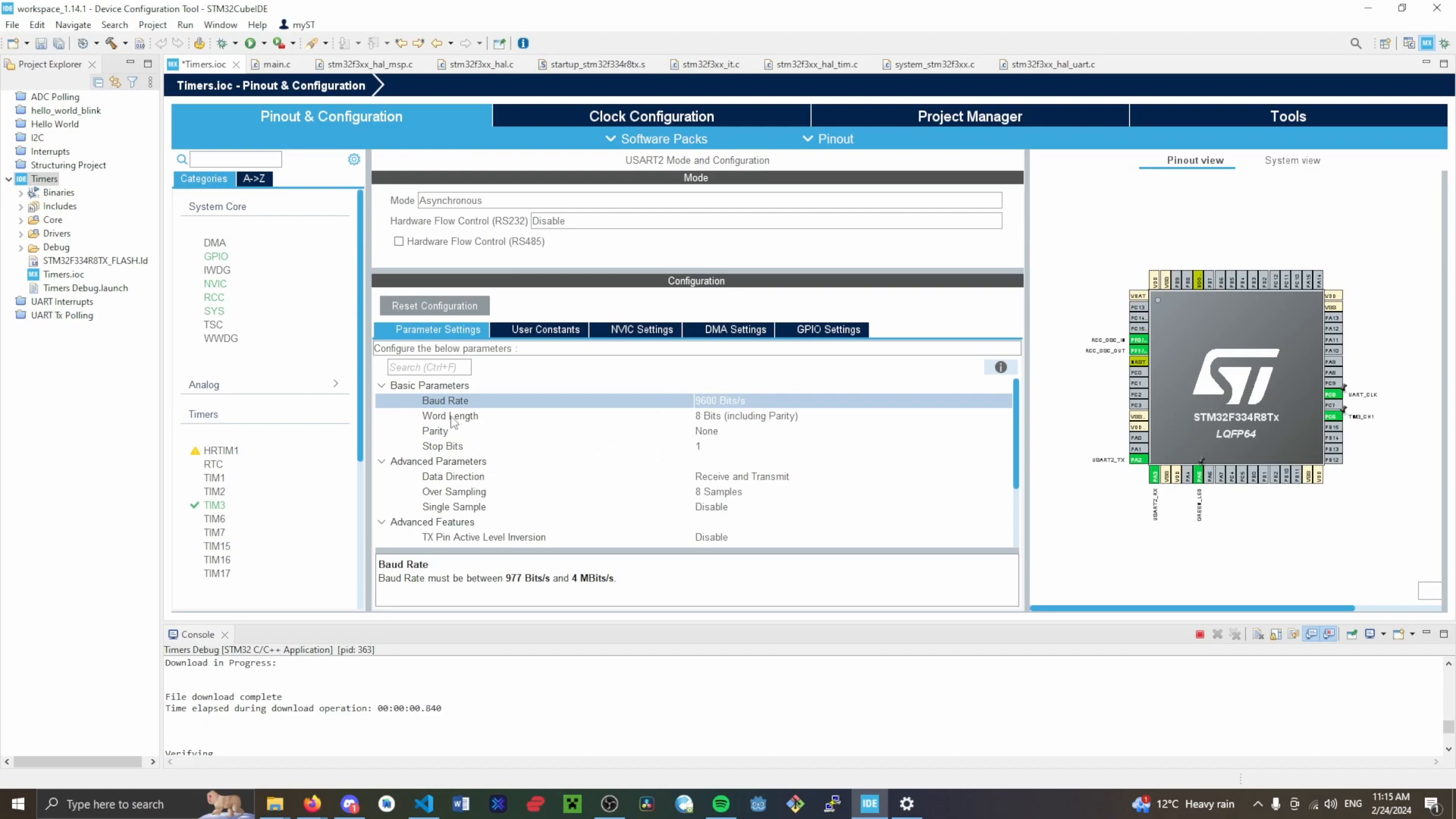
pyautogui.moveTo(685, 420)
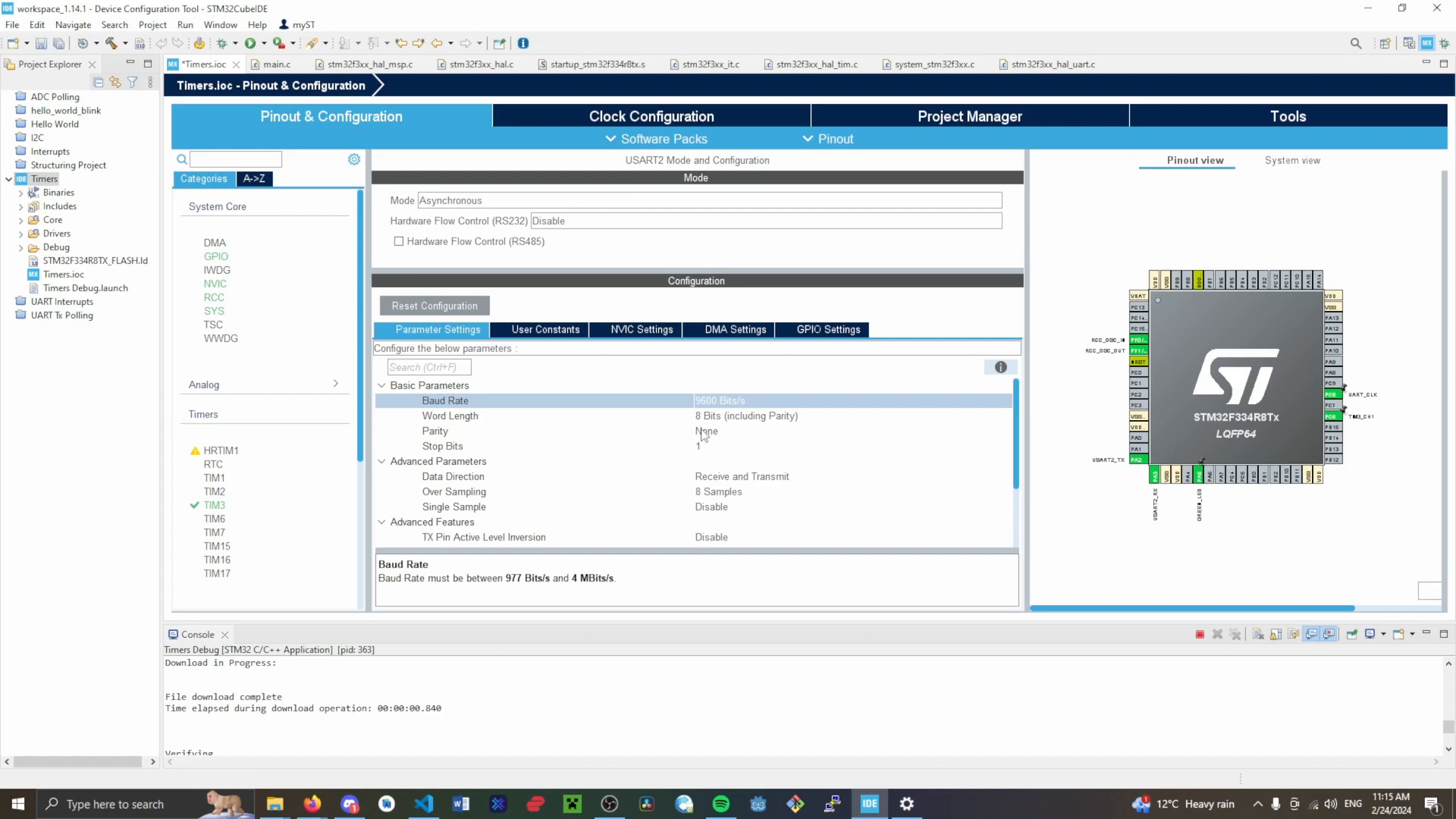
pyautogui.moveTo(686, 437)
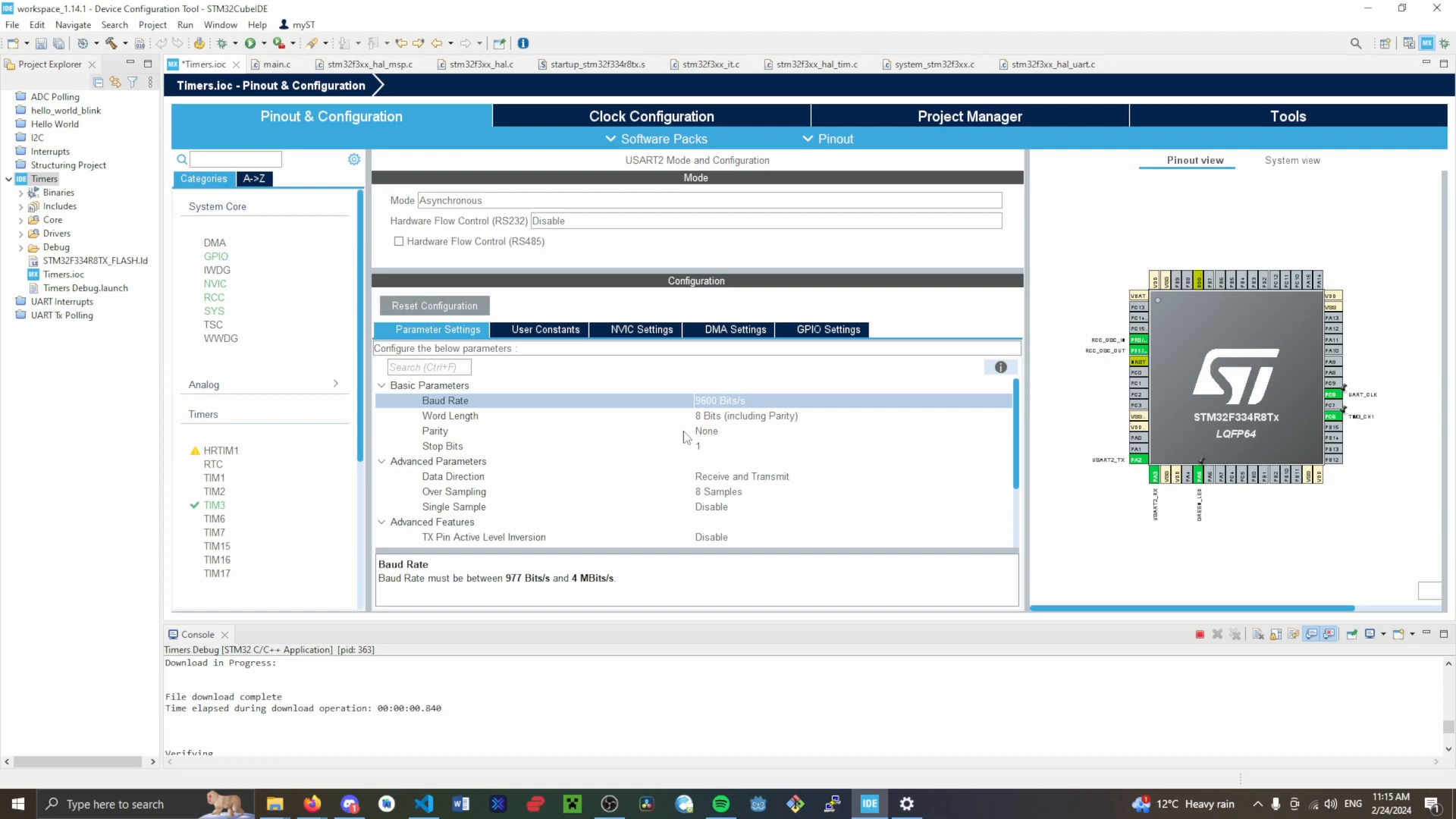
pyautogui.moveTo(711, 425)
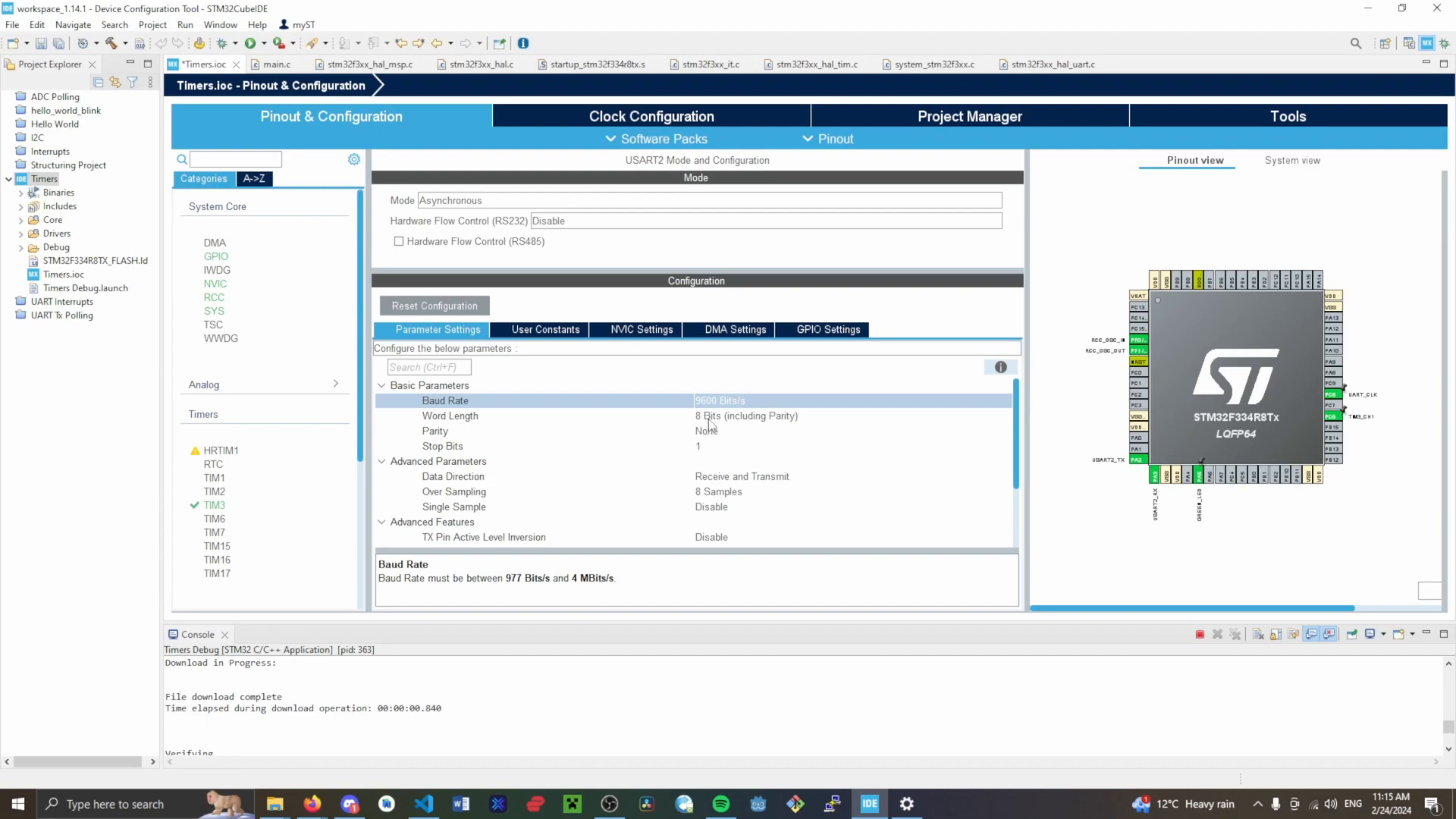
pyautogui.moveTo(714, 436)
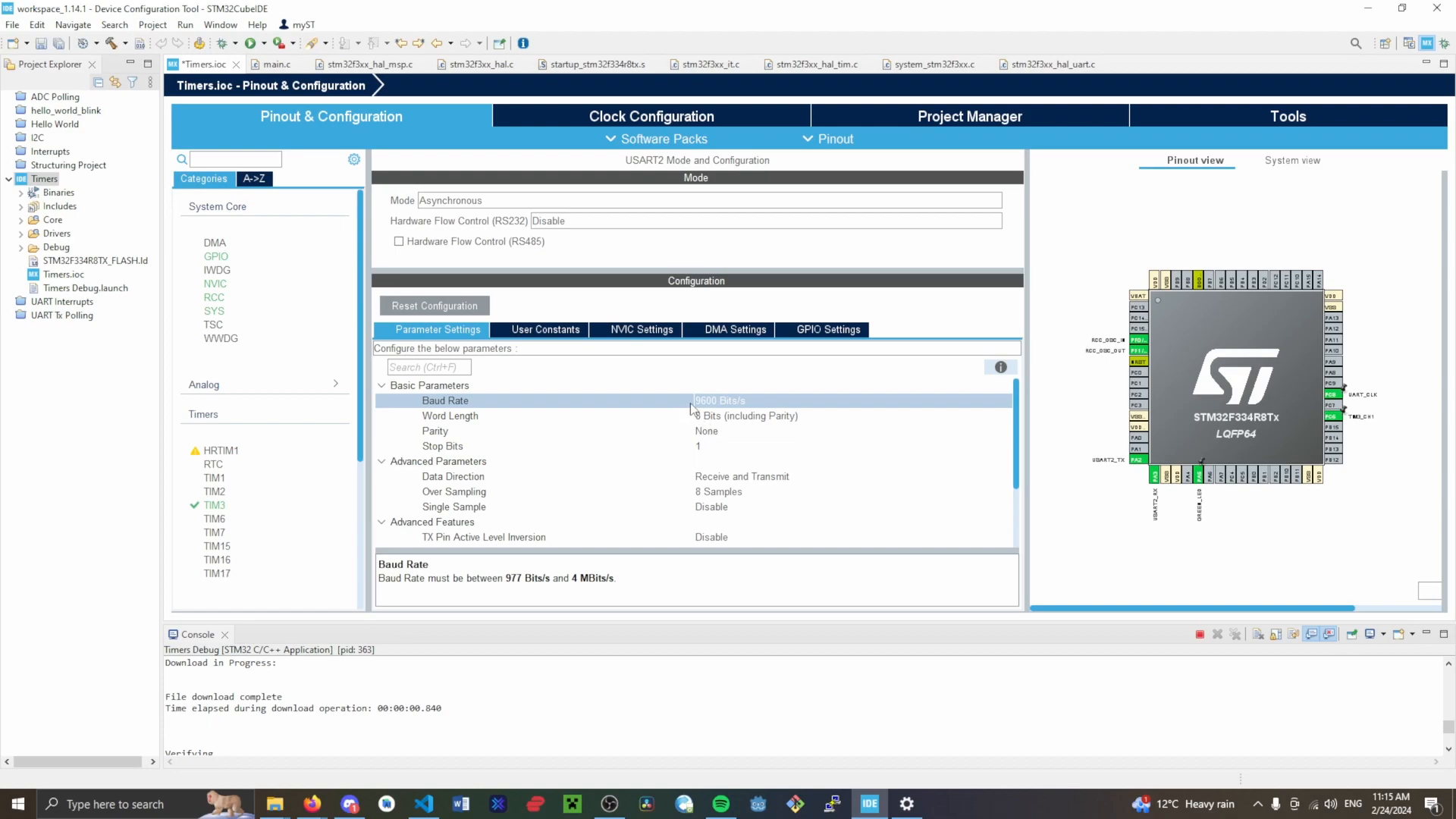
pyautogui.moveTo(732, 409)
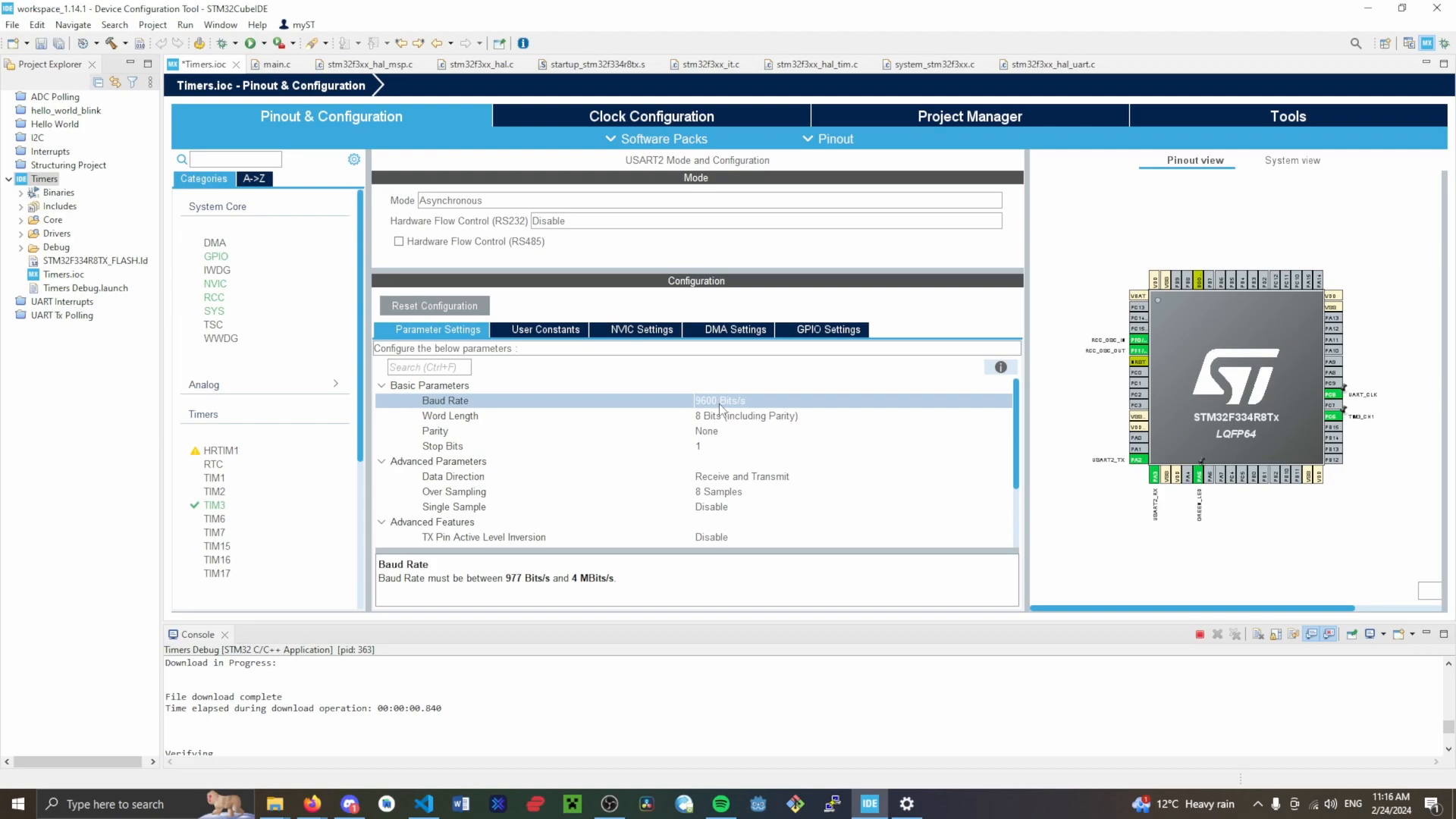
pyautogui.click(274, 64)
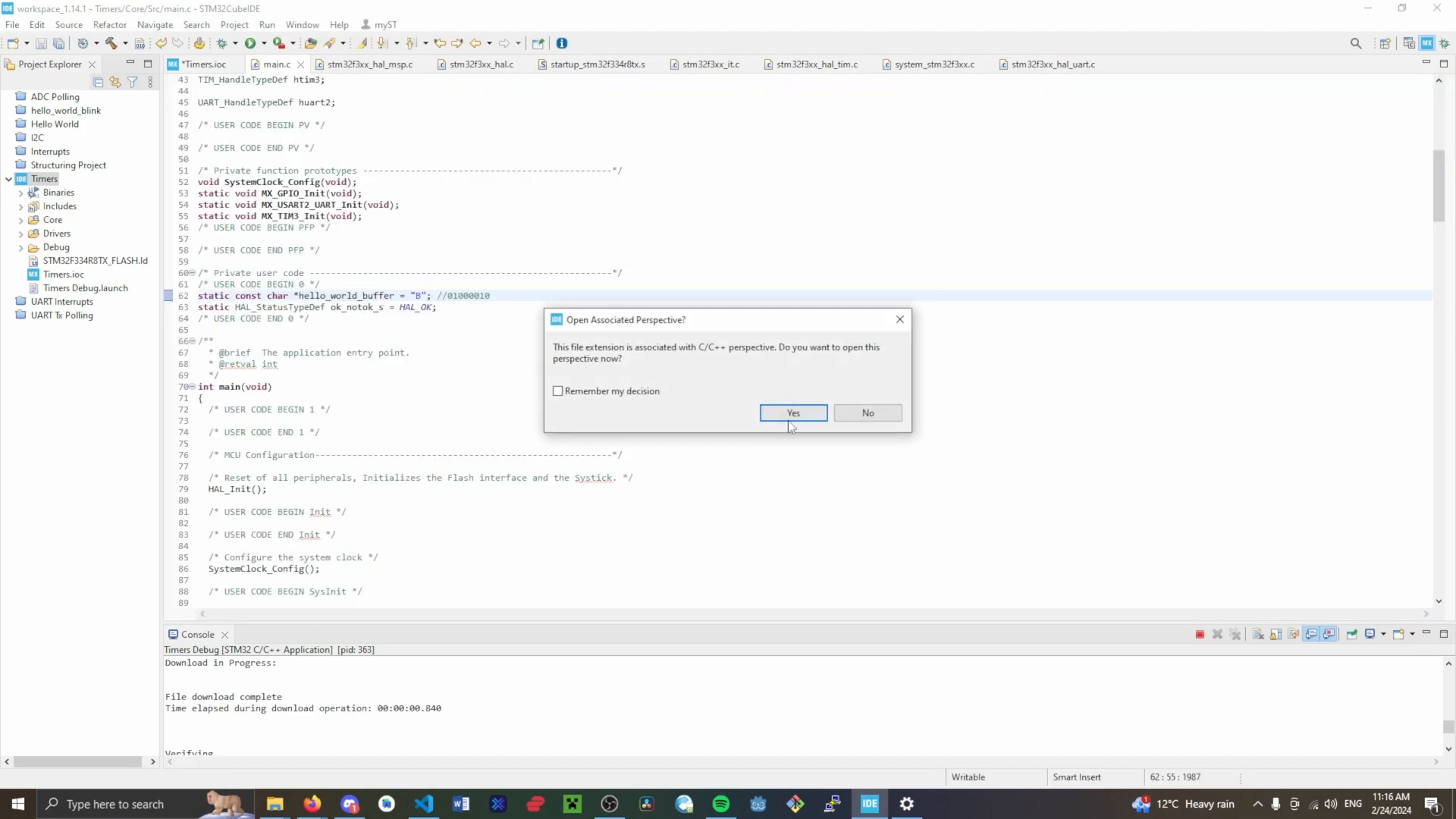
pyautogui.click(791, 413)
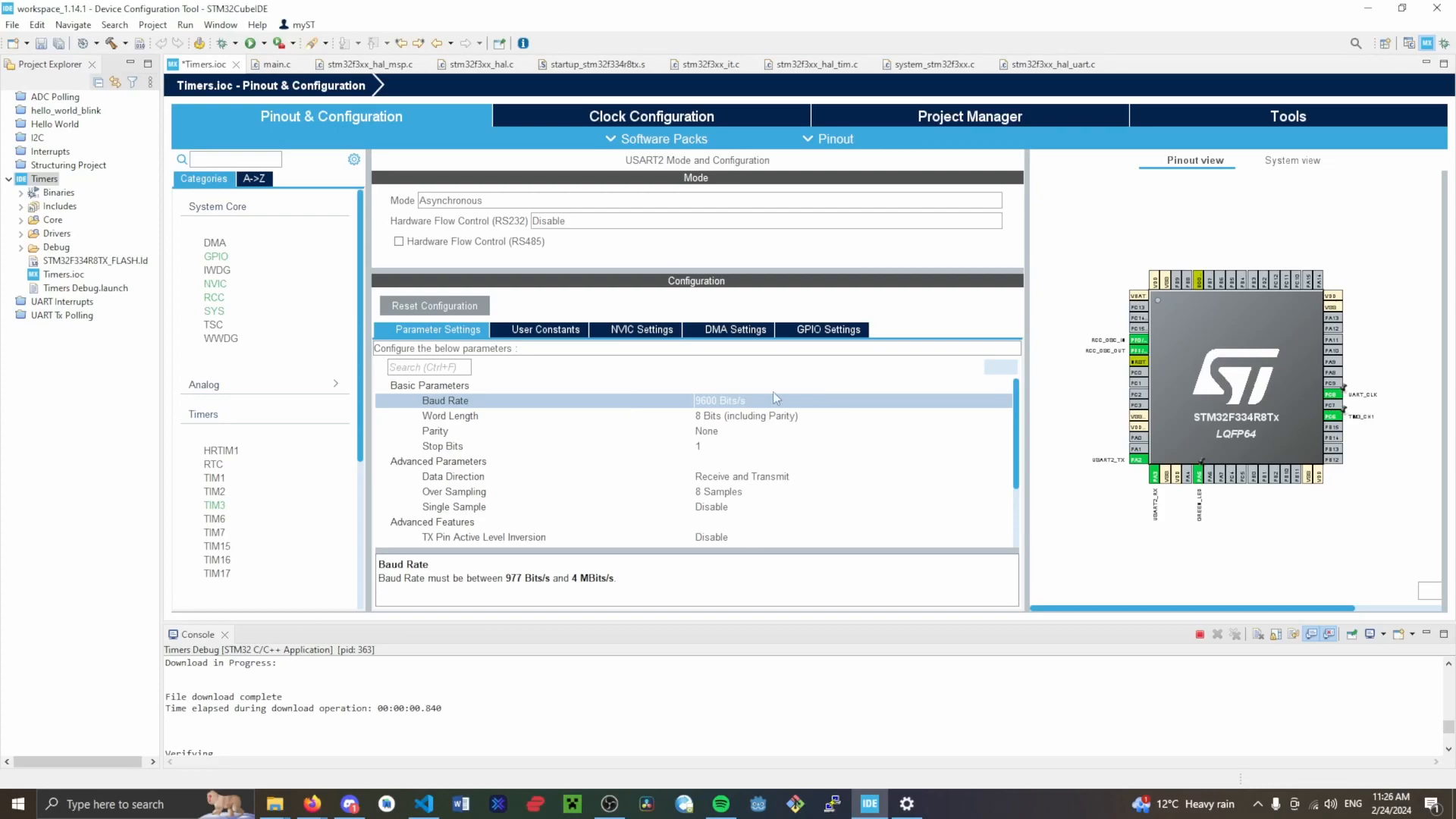
pyautogui.moveTo(584, 498)
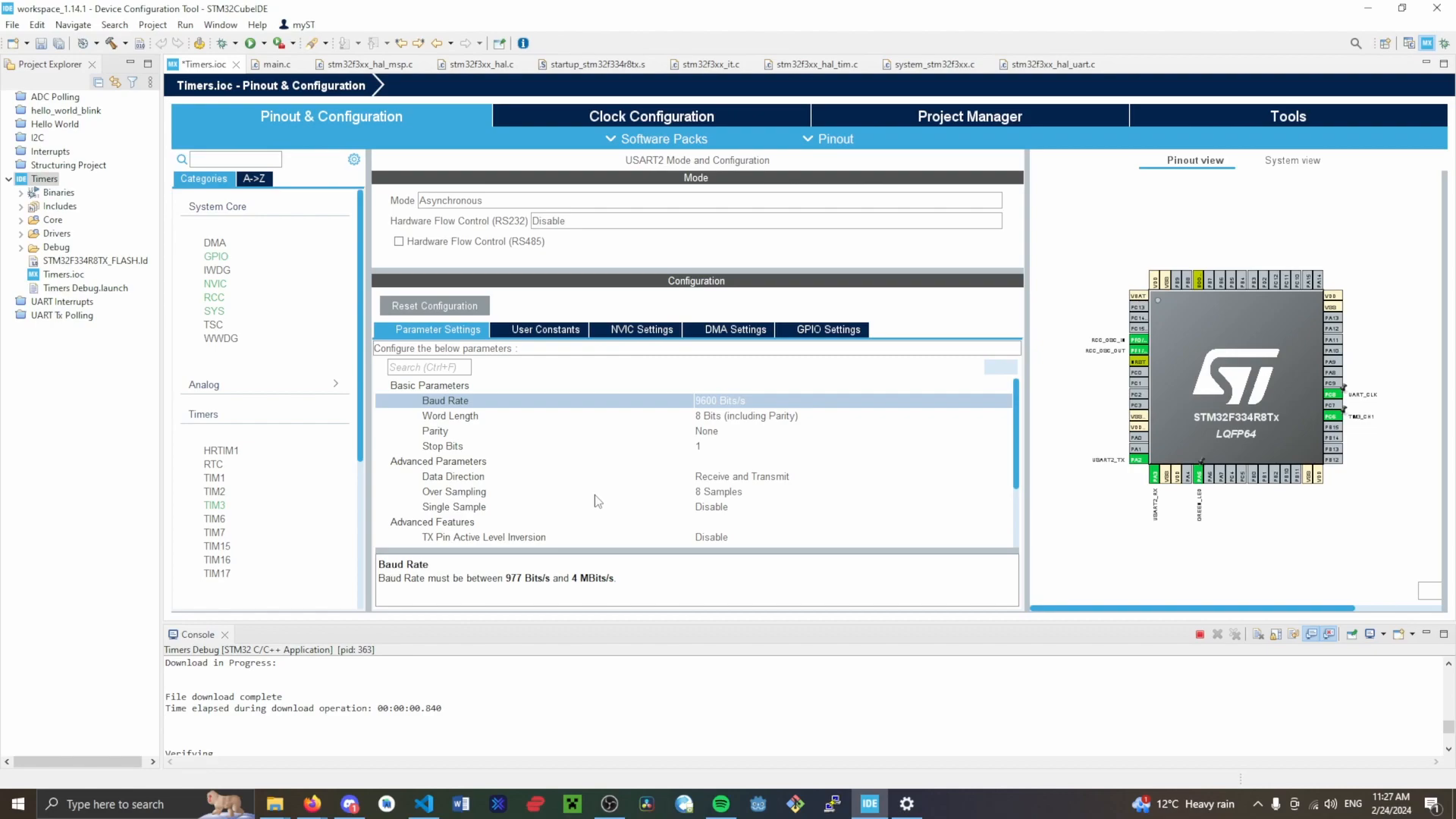
pyautogui.click(213, 504)
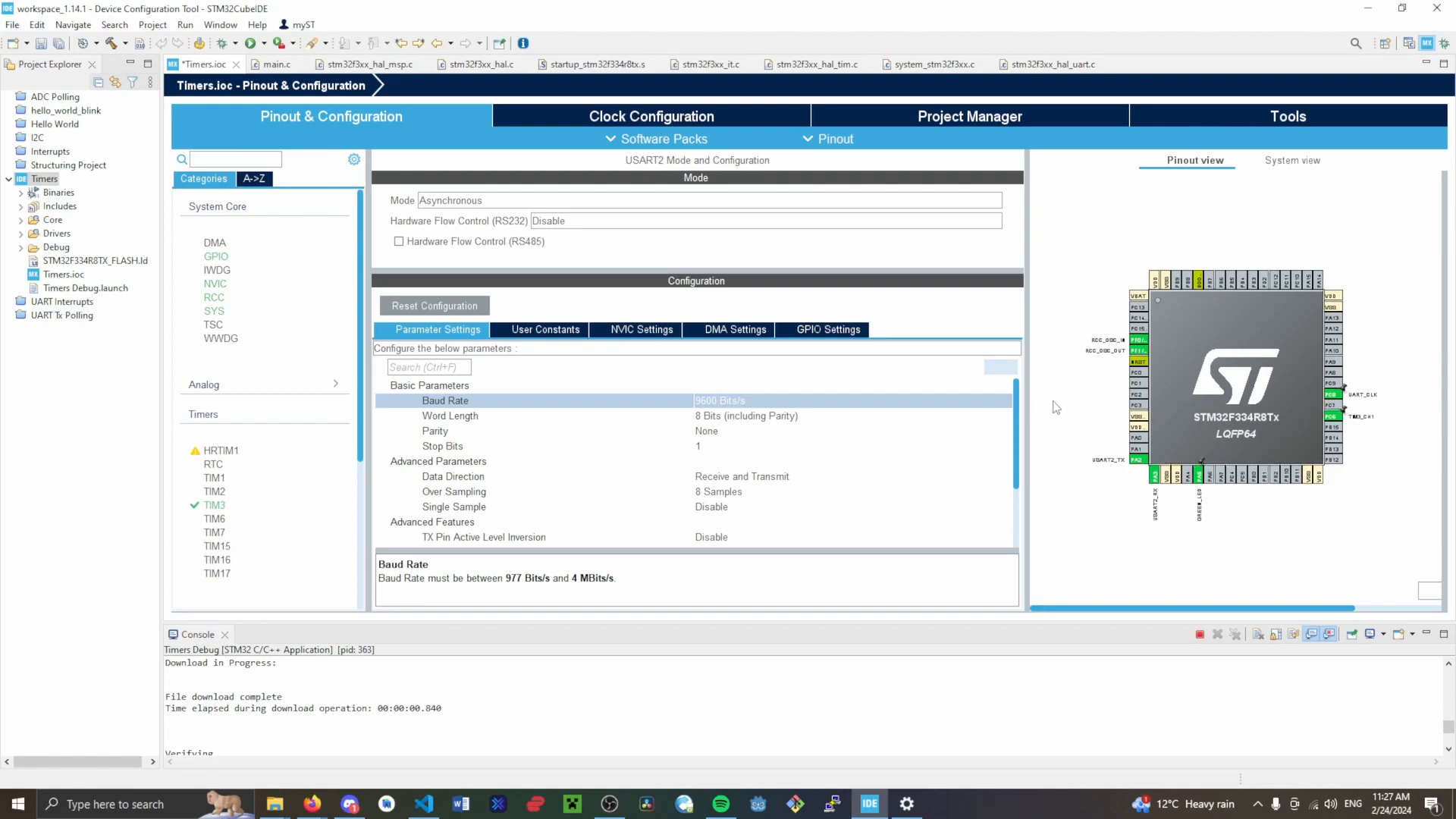
pyautogui.moveTo(1435, 499)
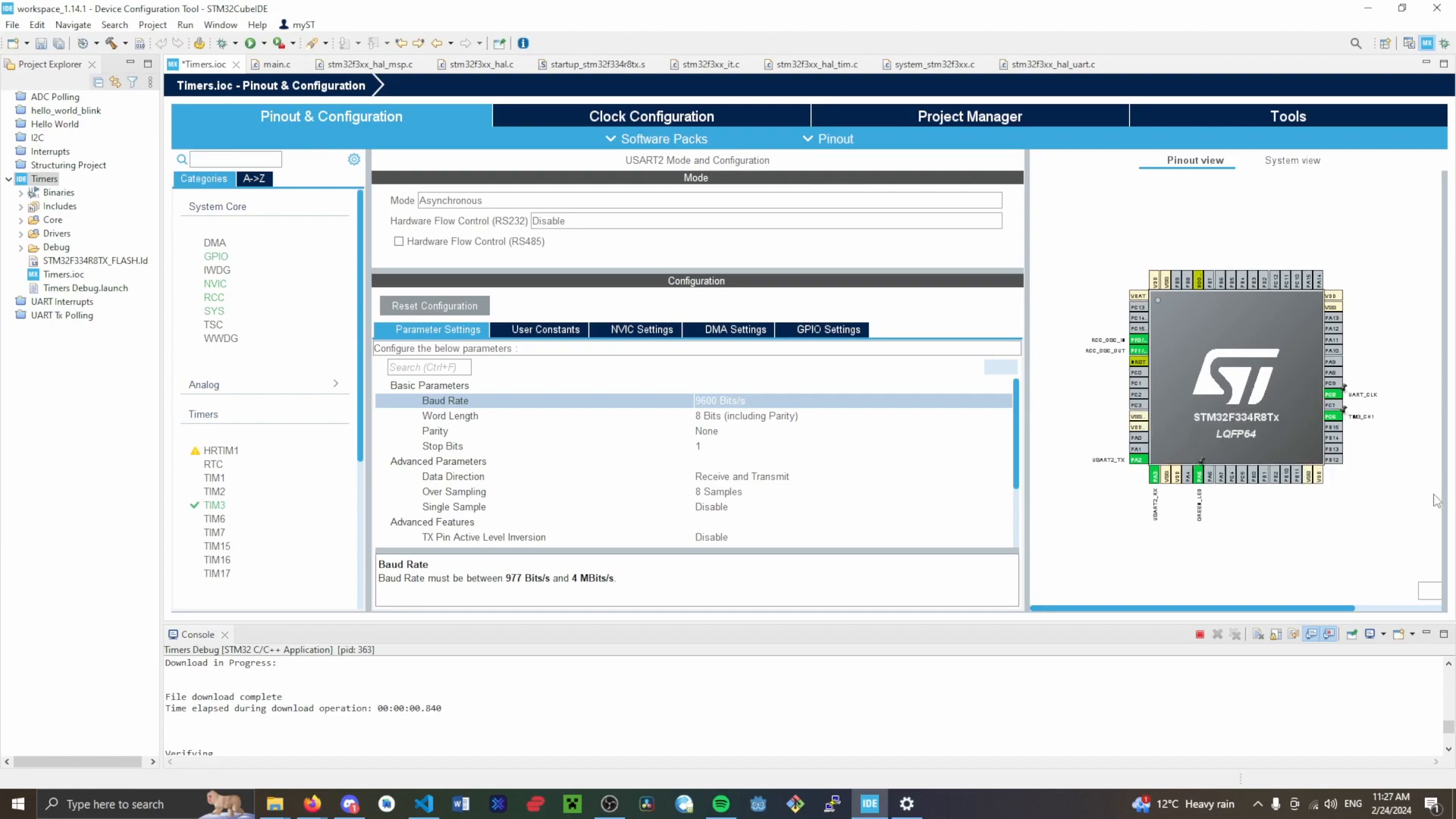